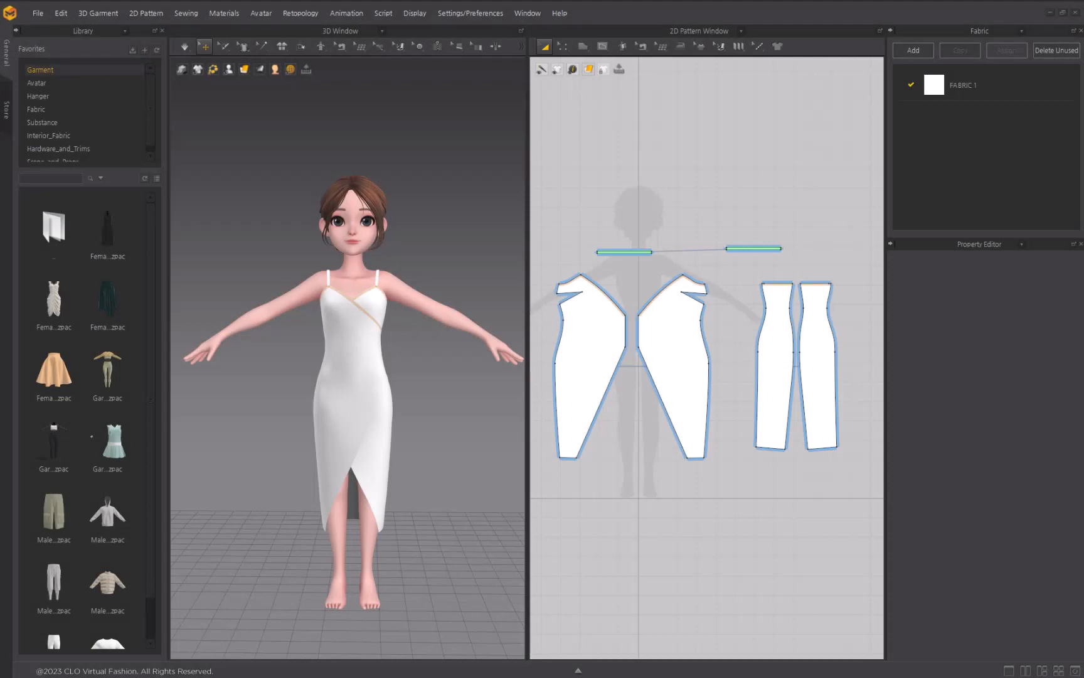
Strengthen the selected slip dress pattern pieces from the context menu.
{"action": "left_click", "coordinate": [545, 46]}
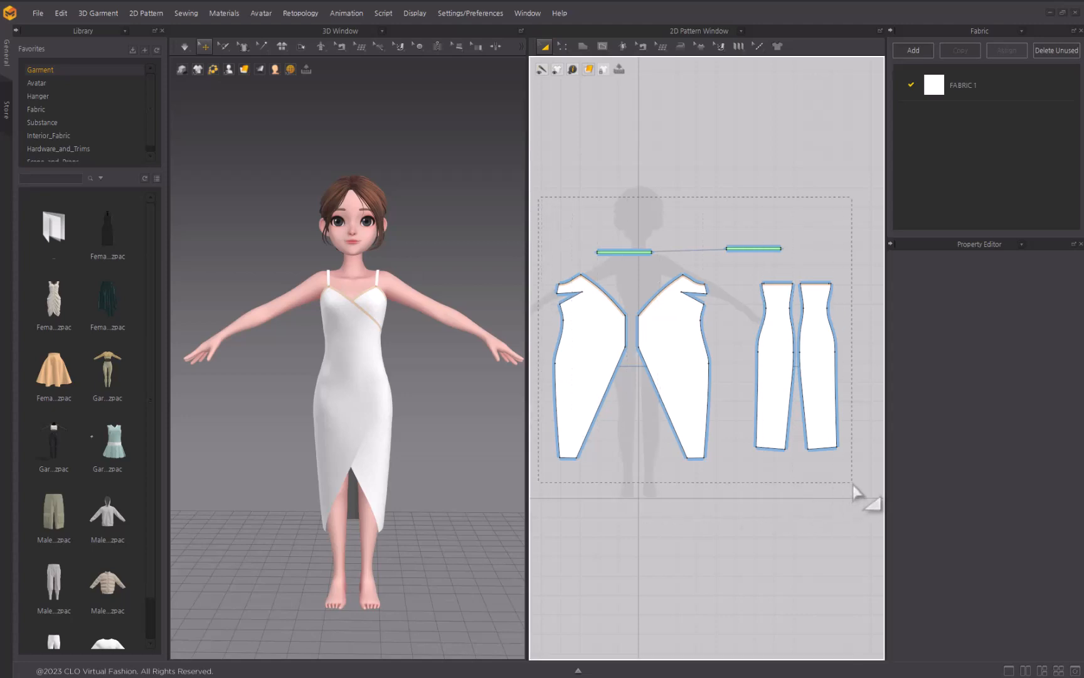
{"action": "right_click", "coordinate": [623, 346]}
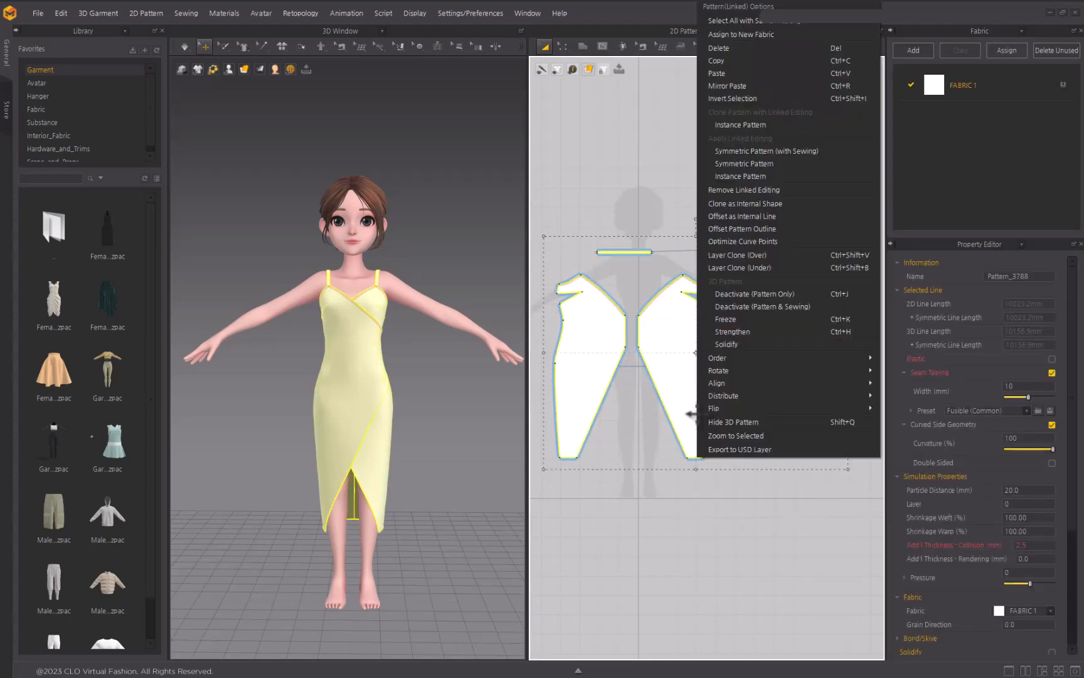
{"action": "mouse_move", "coordinate": [763, 332]}
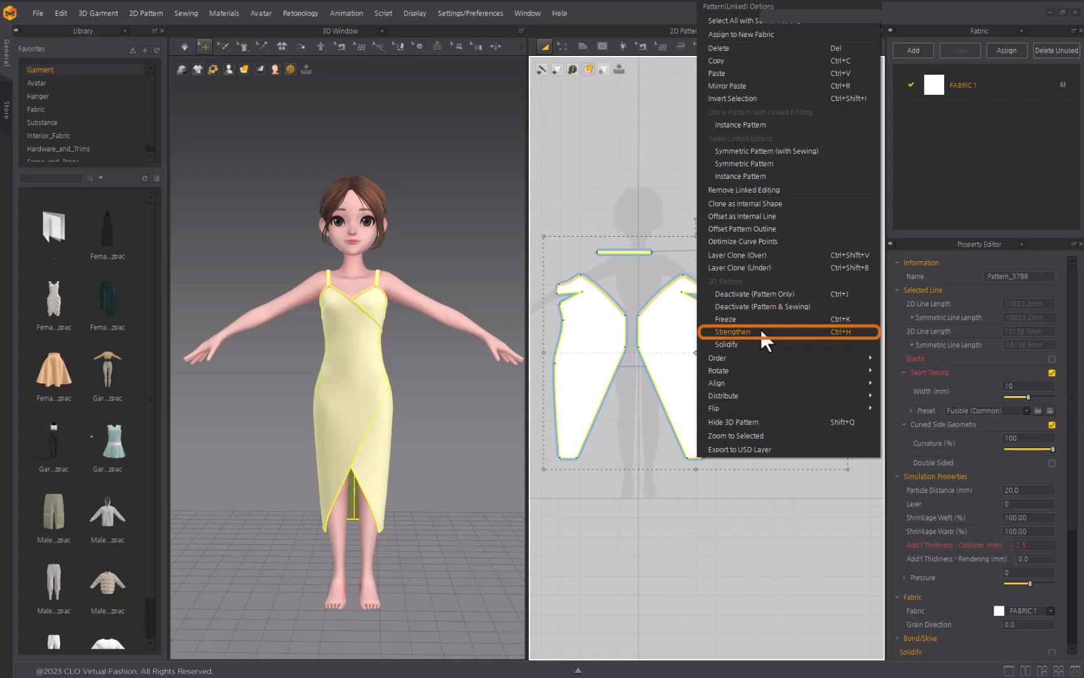
{"action": "left_click", "coordinate": [727, 331]}
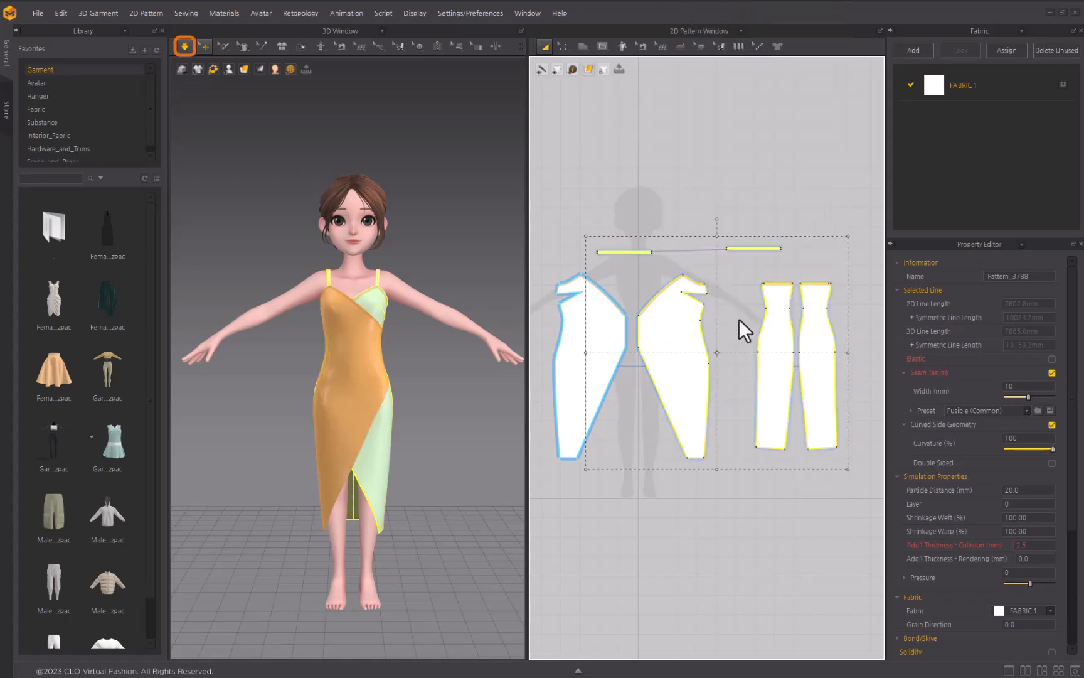
{"action": "mouse_move", "coordinate": [632, 505]}
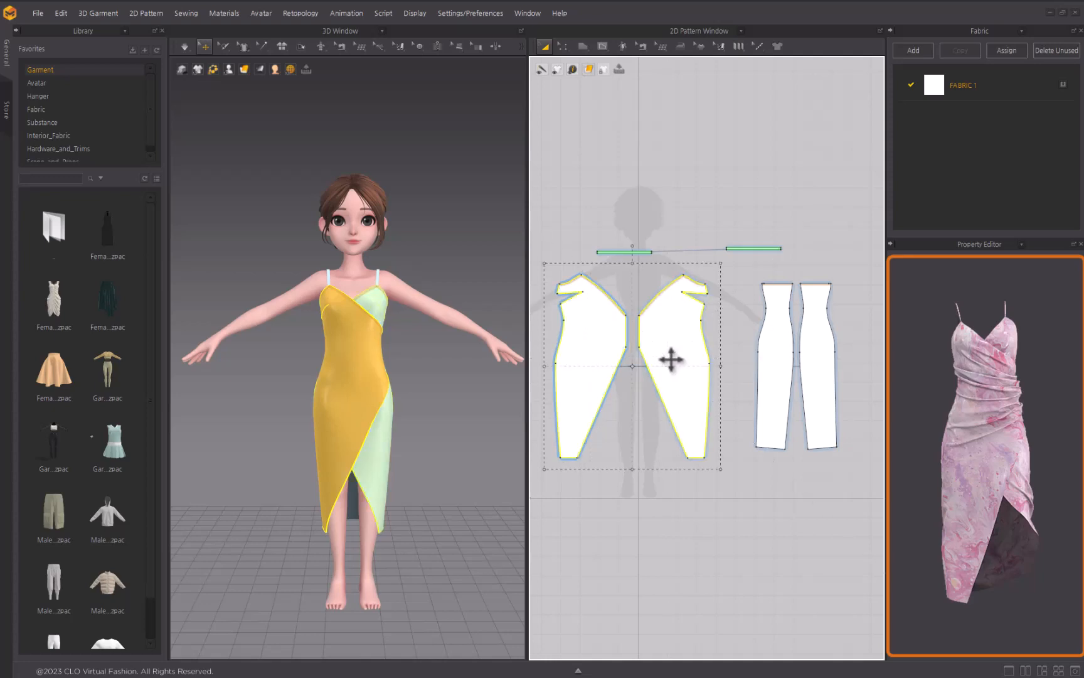
Remove Linked Editing from the two front panels with the Select tool.
{"action": "left_click", "coordinate": [545, 45]}
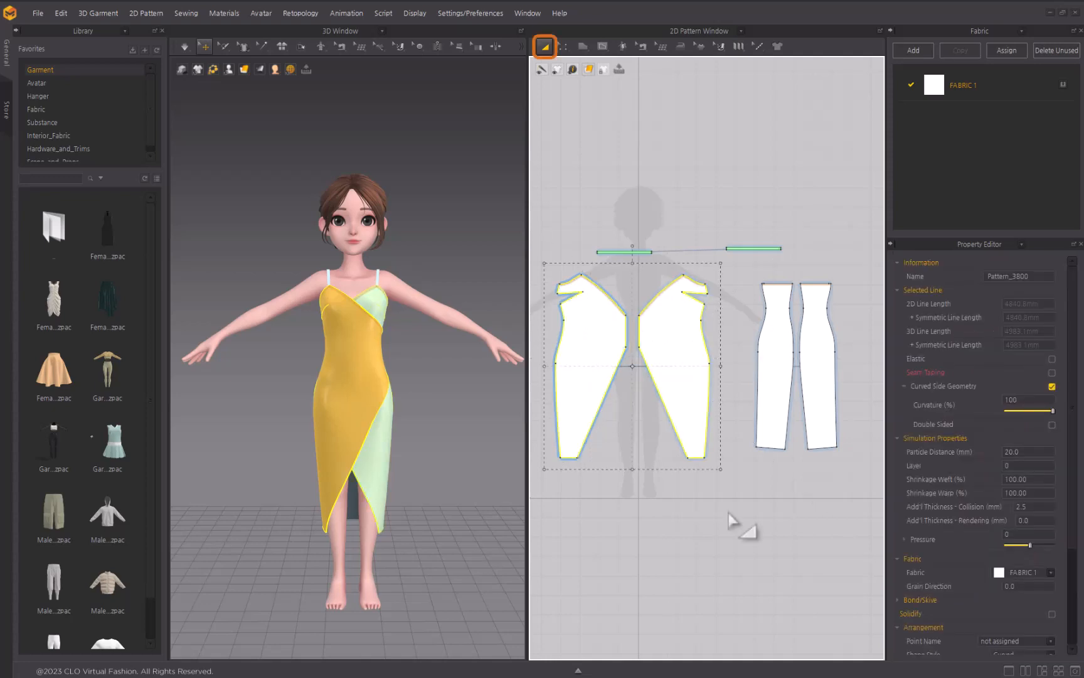
{"action": "right_click", "coordinate": [643, 367]}
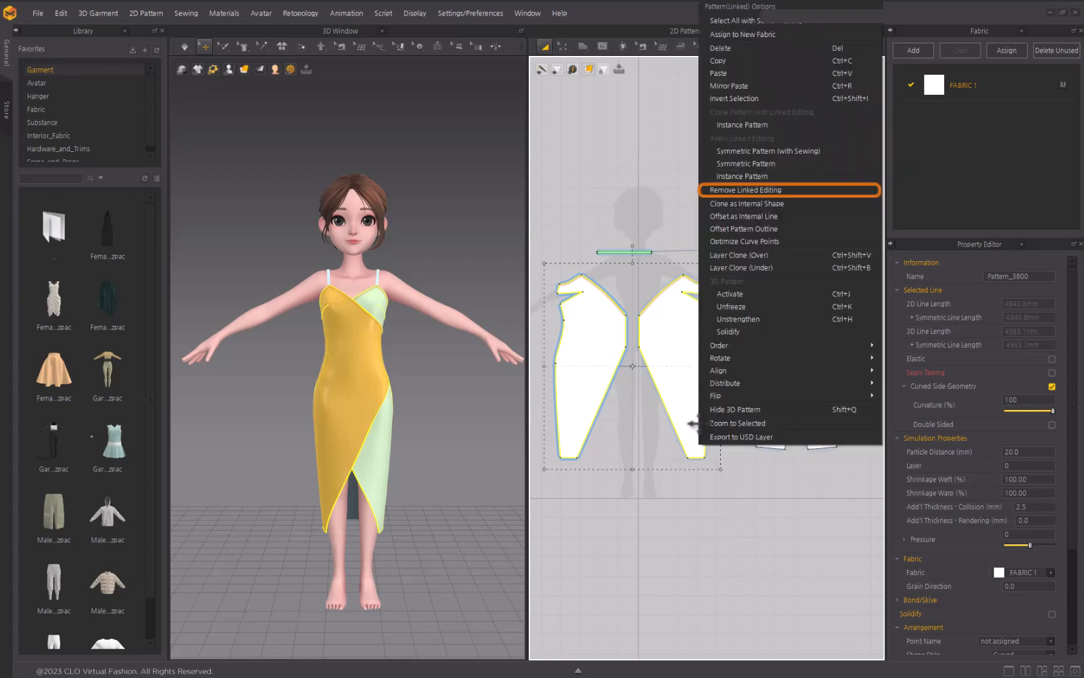
{"action": "mouse_move", "coordinate": [837, 217]}
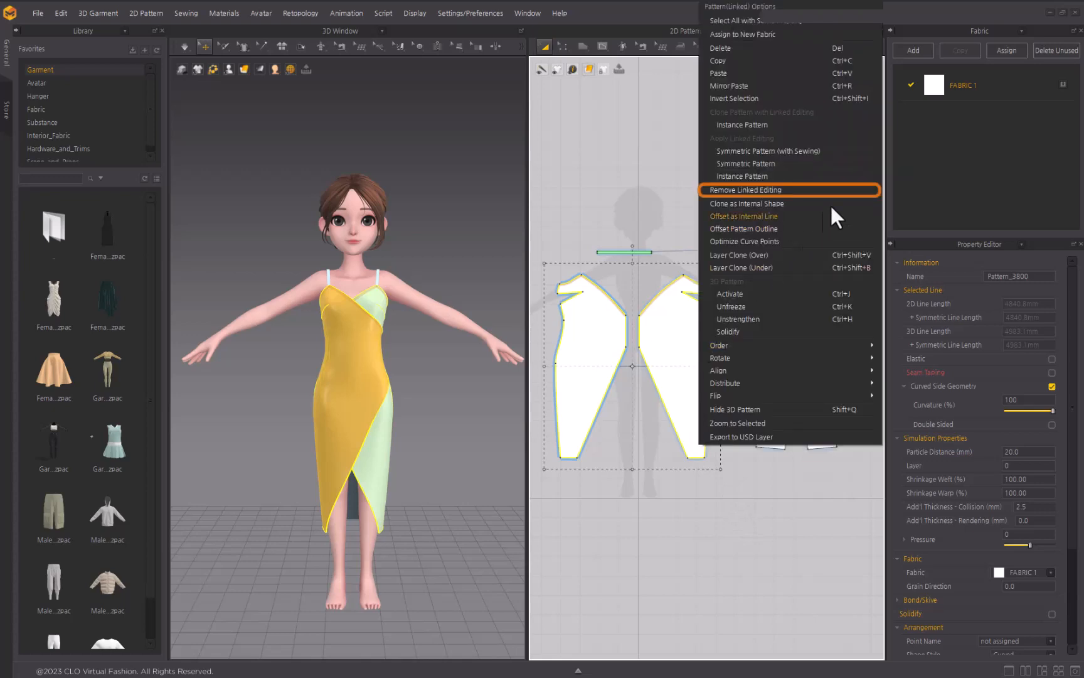
{"action": "mouse_move", "coordinate": [859, 201]}
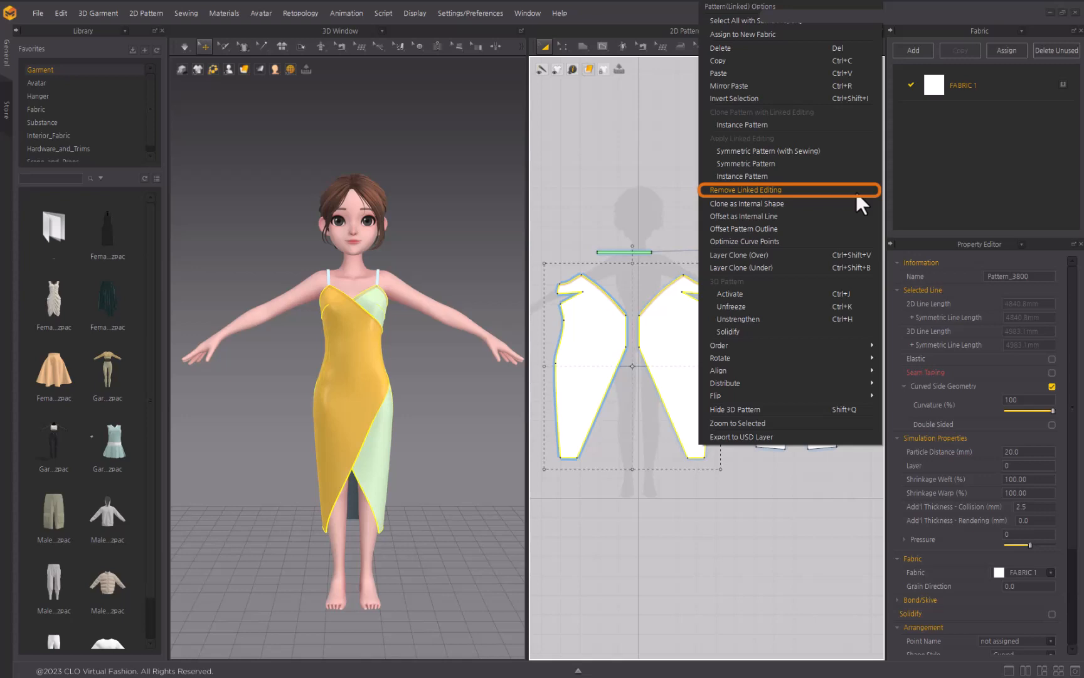
{"action": "left_click", "coordinate": [744, 189]}
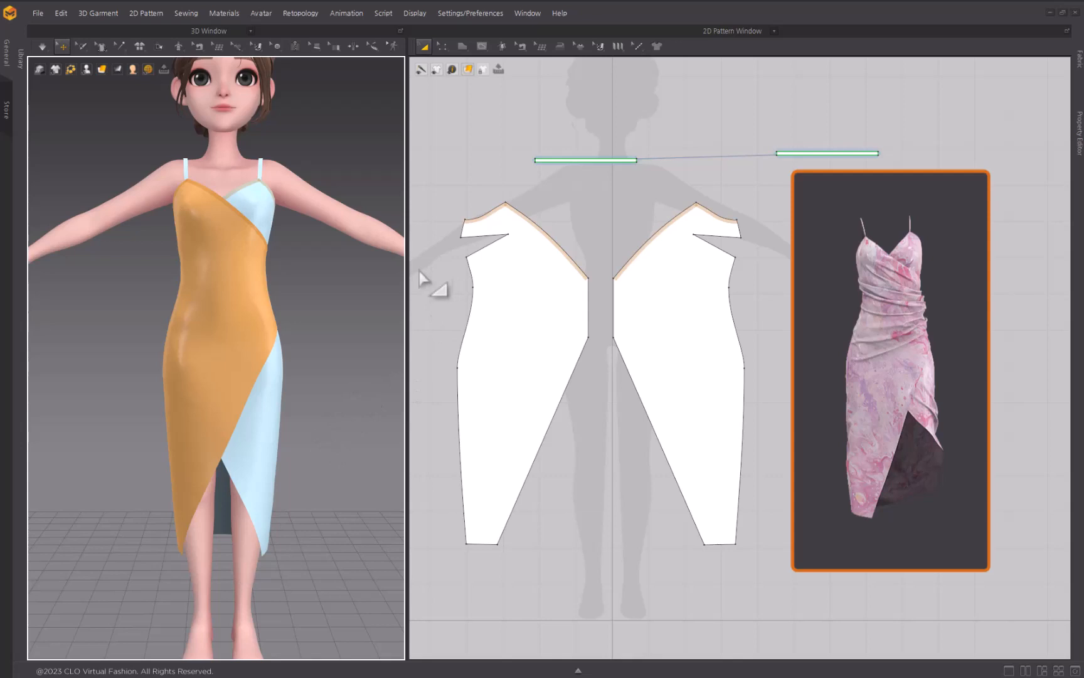
Choose the Internal Polygon/Line tool for drawing pleat lines.
{"action": "left_click", "coordinate": [482, 46]}
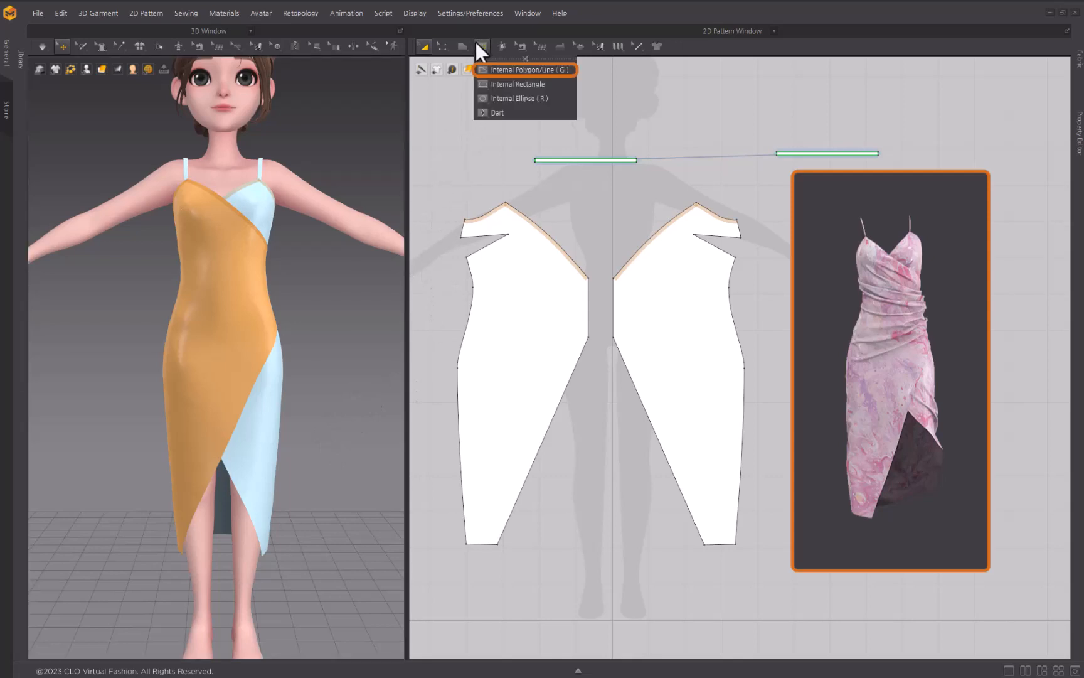
{"action": "mouse_move", "coordinate": [490, 82]}
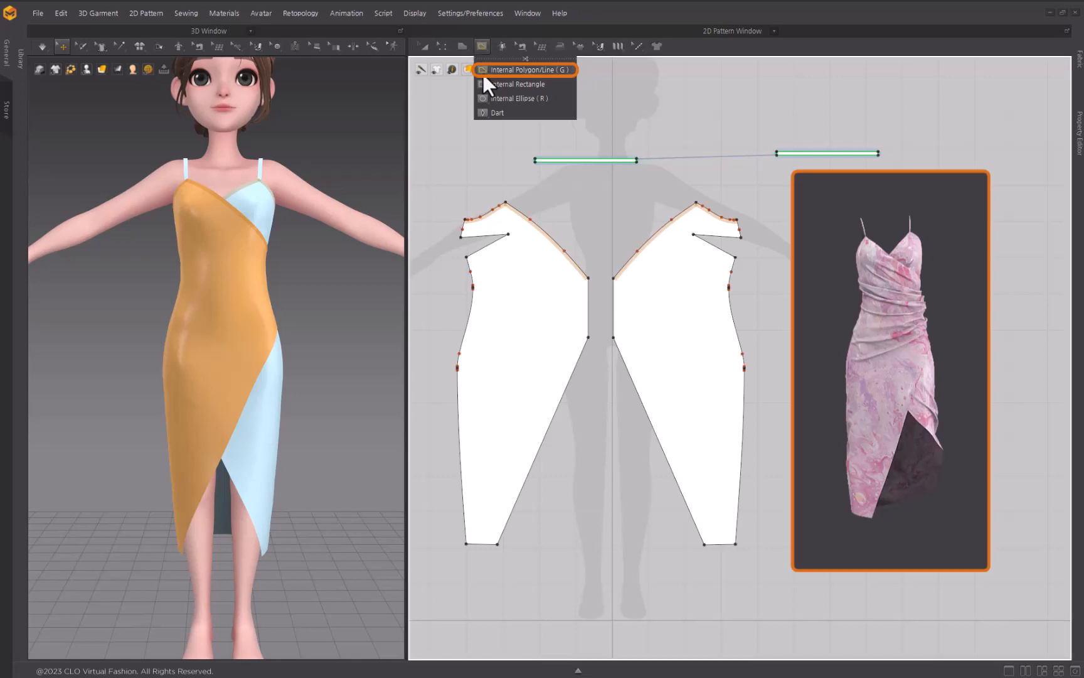
{"action": "mouse_move", "coordinate": [529, 317]}
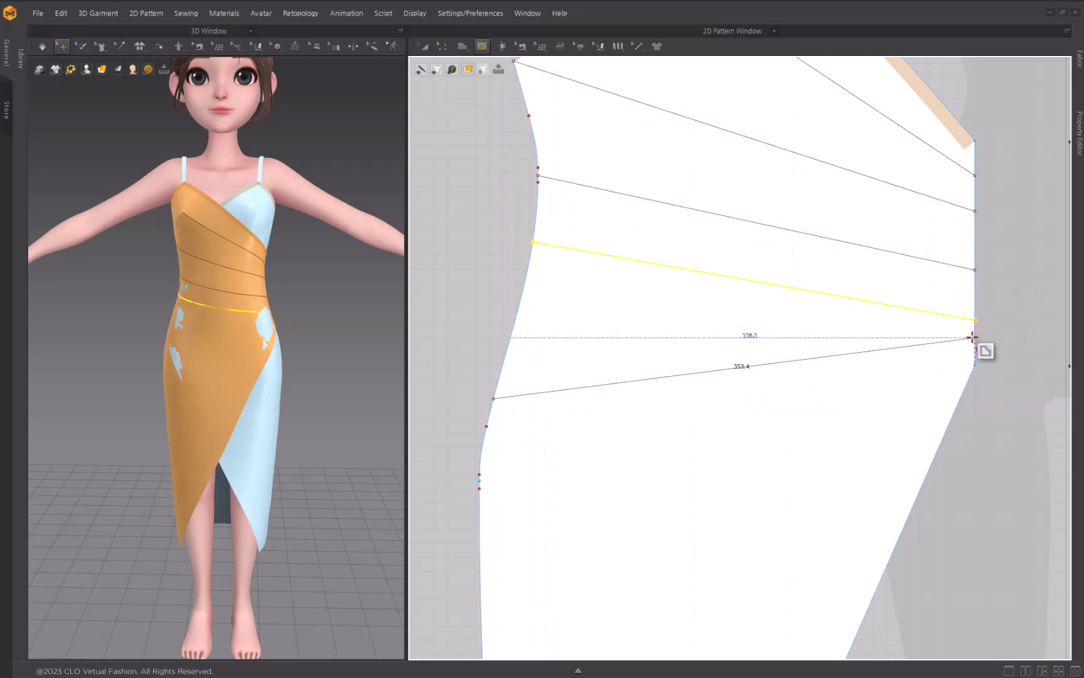
{"action": "left_click", "coordinate": [443, 46]}
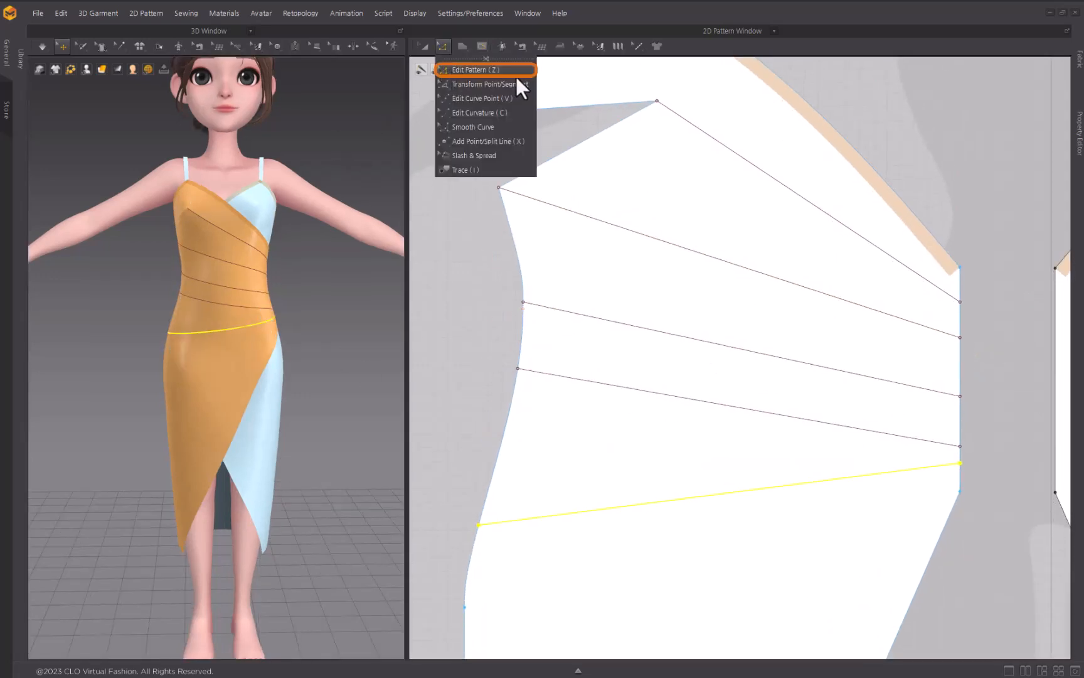
{"action": "left_click", "coordinate": [473, 69]}
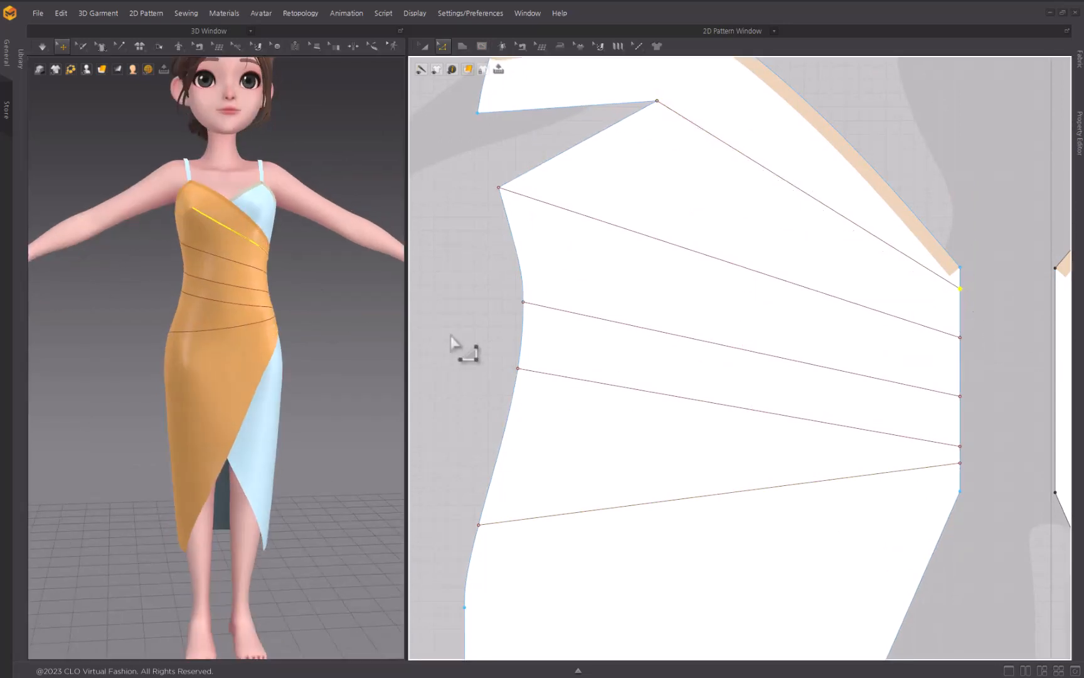
{"action": "mouse_move", "coordinate": [546, 315]}
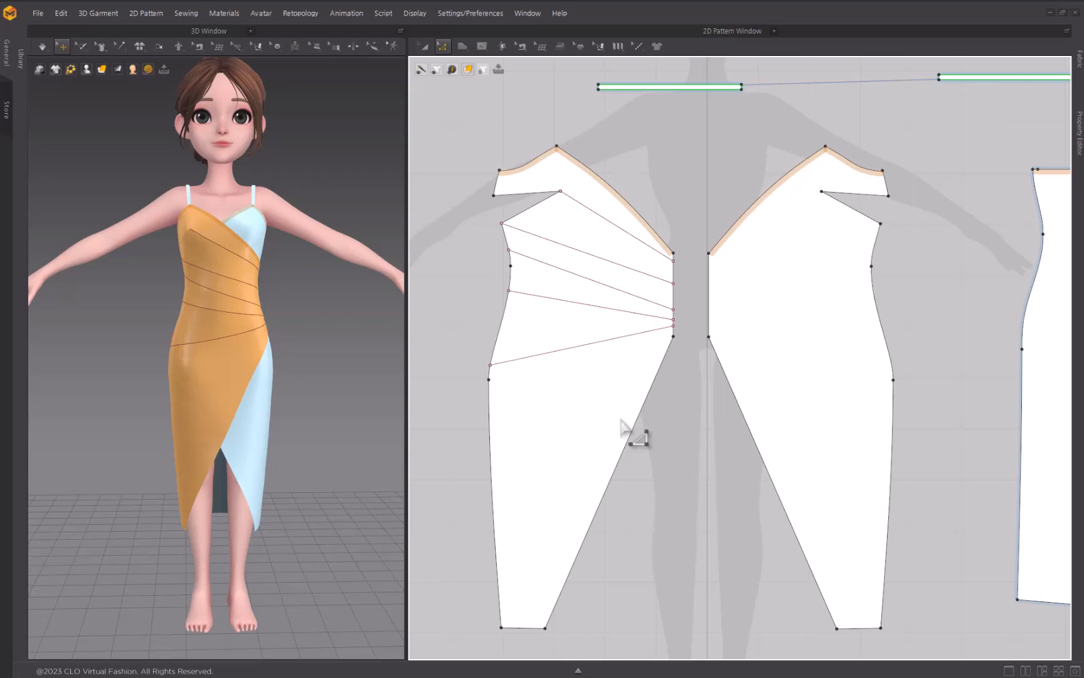
{"action": "mouse_move", "coordinate": [398, 97]}
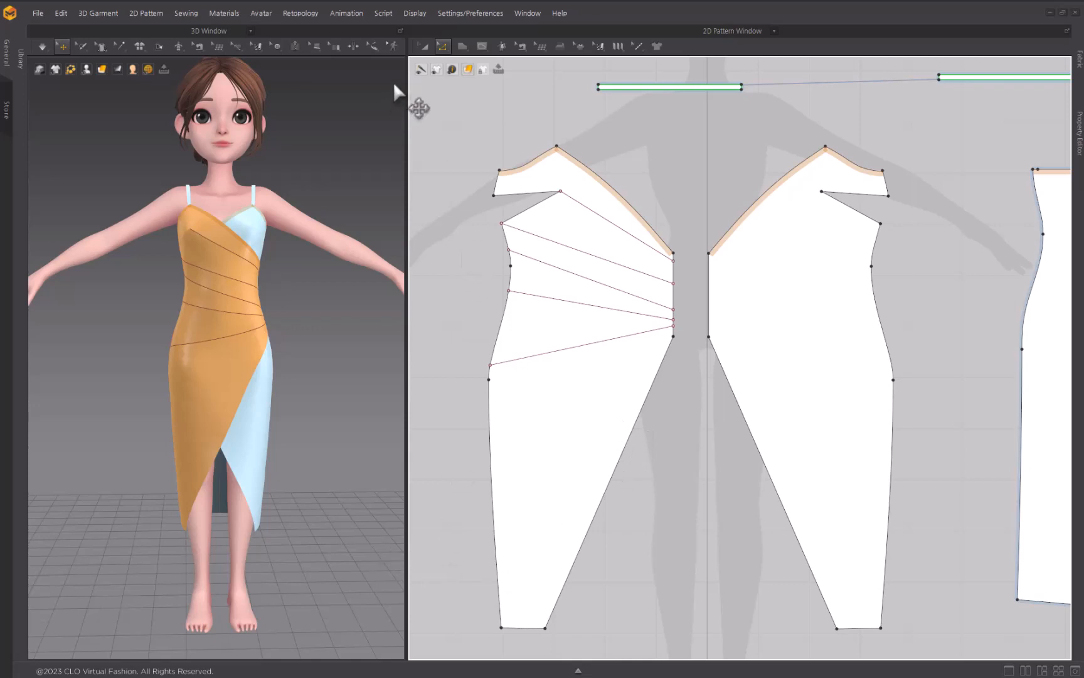
Switch to the Slash & Spread tool for the asymmetric front panel.
{"action": "left_click", "coordinate": [443, 46]}
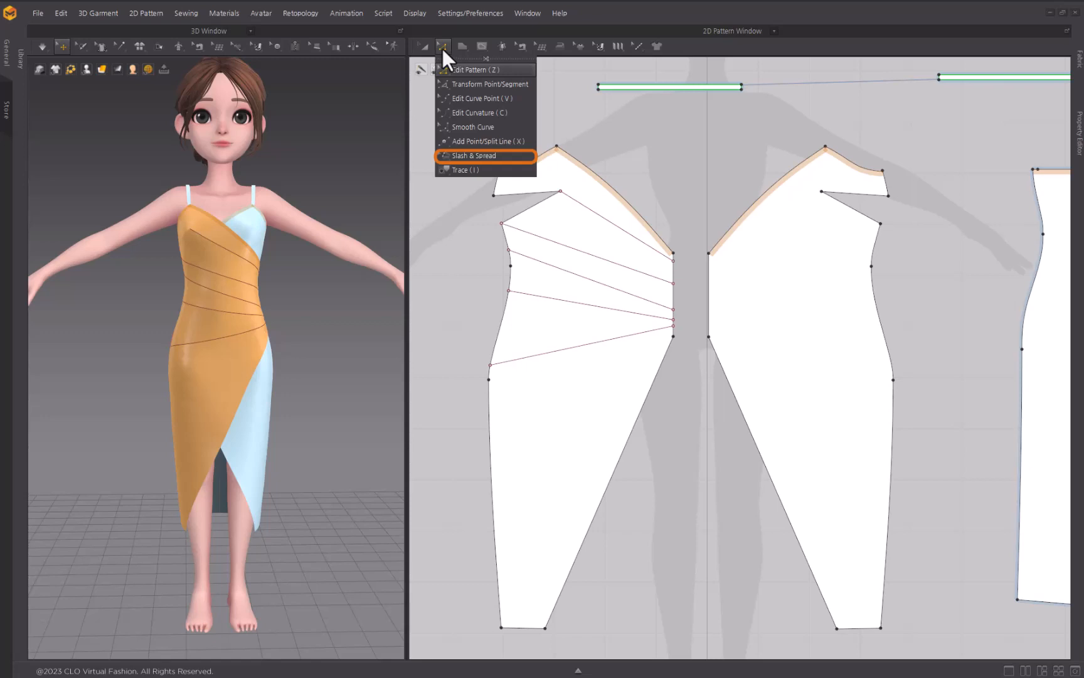
{"action": "mouse_move", "coordinate": [518, 161]}
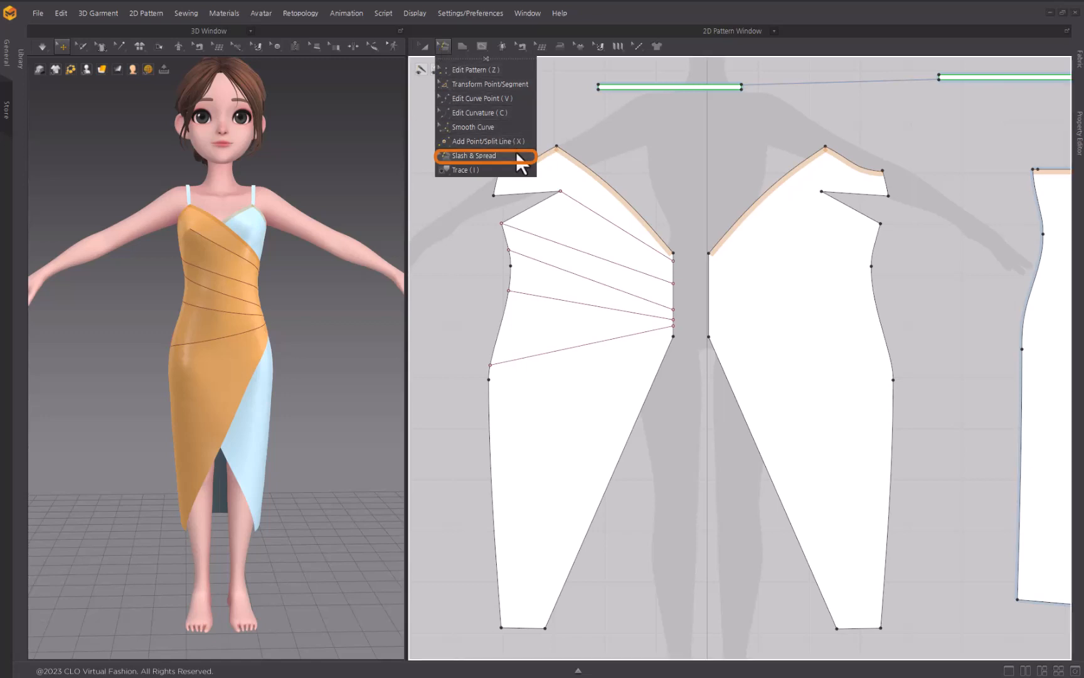
{"action": "left_click", "coordinate": [473, 156]}
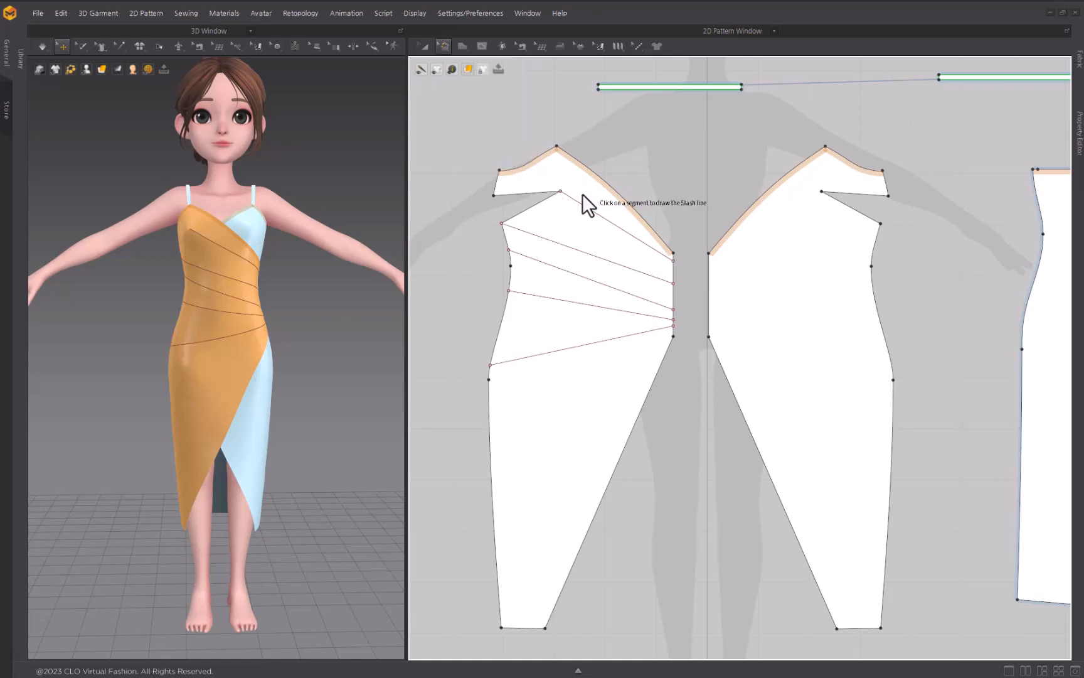
{"action": "mouse_move", "coordinate": [580, 146]}
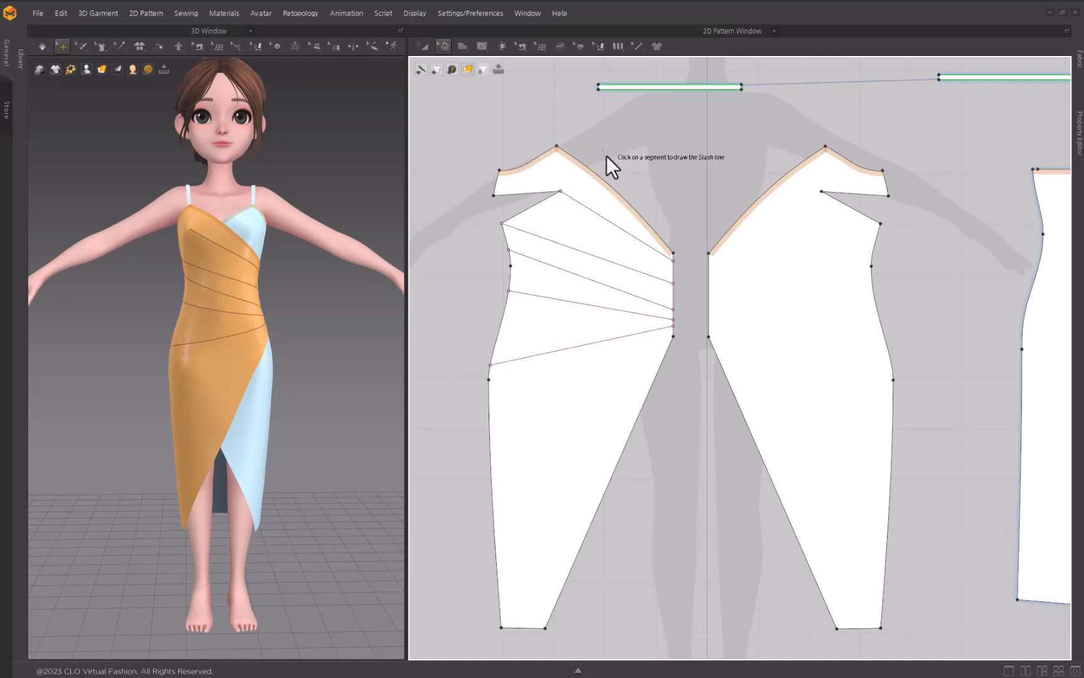
{"action": "mouse_move", "coordinate": [603, 261]}
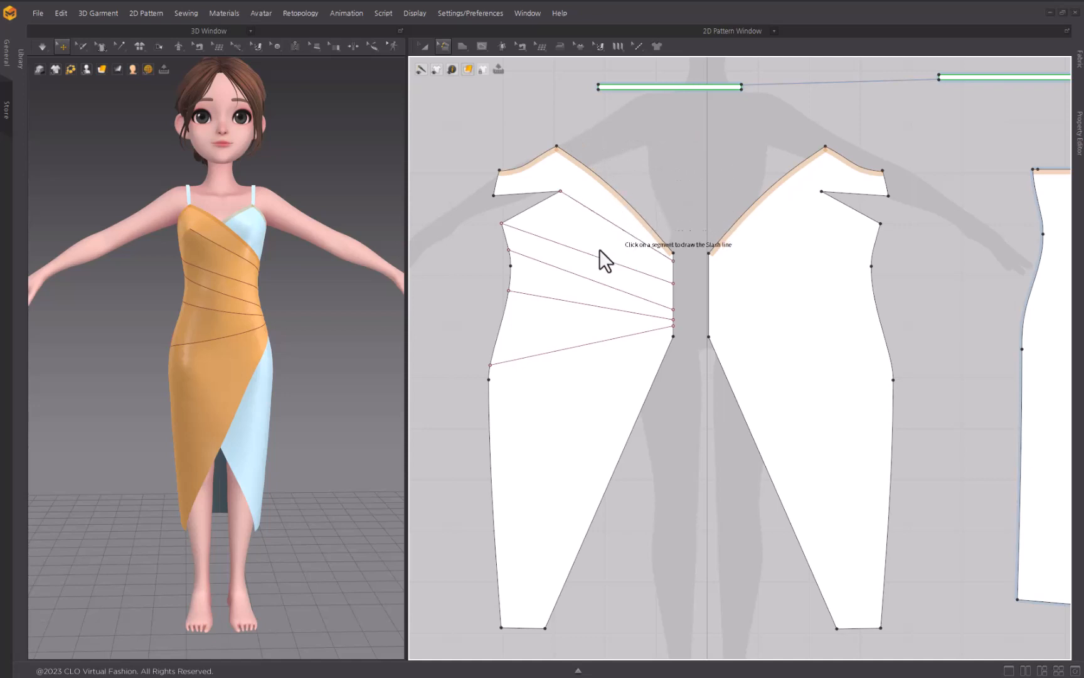
{"action": "mouse_move", "coordinate": [598, 372]}
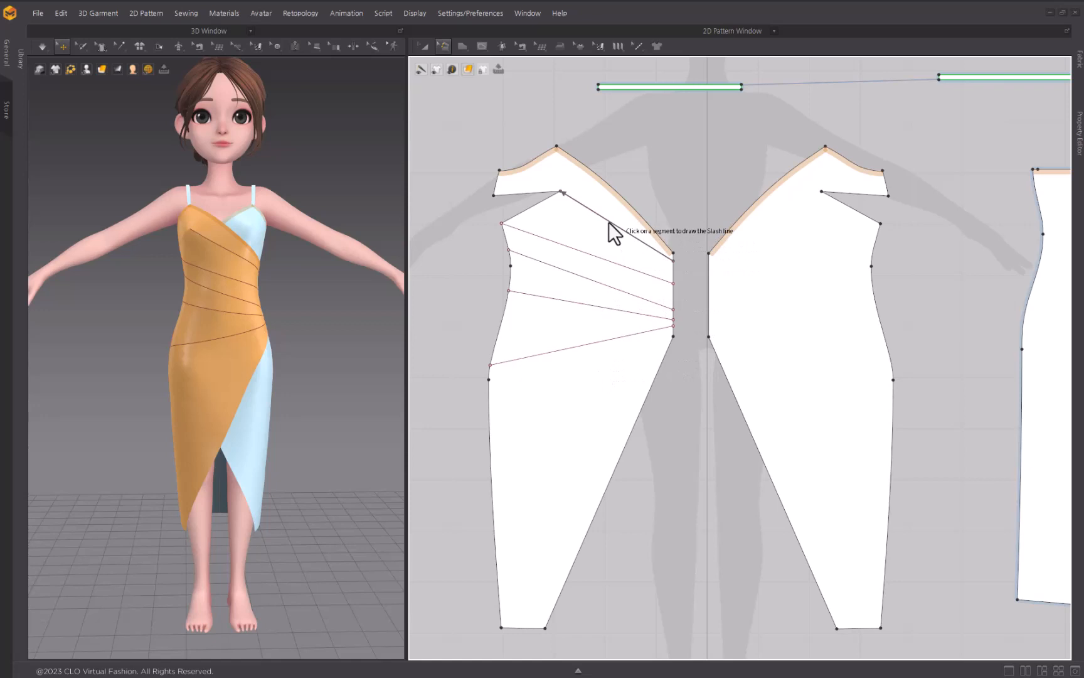
{"action": "mouse_move", "coordinate": [581, 211]}
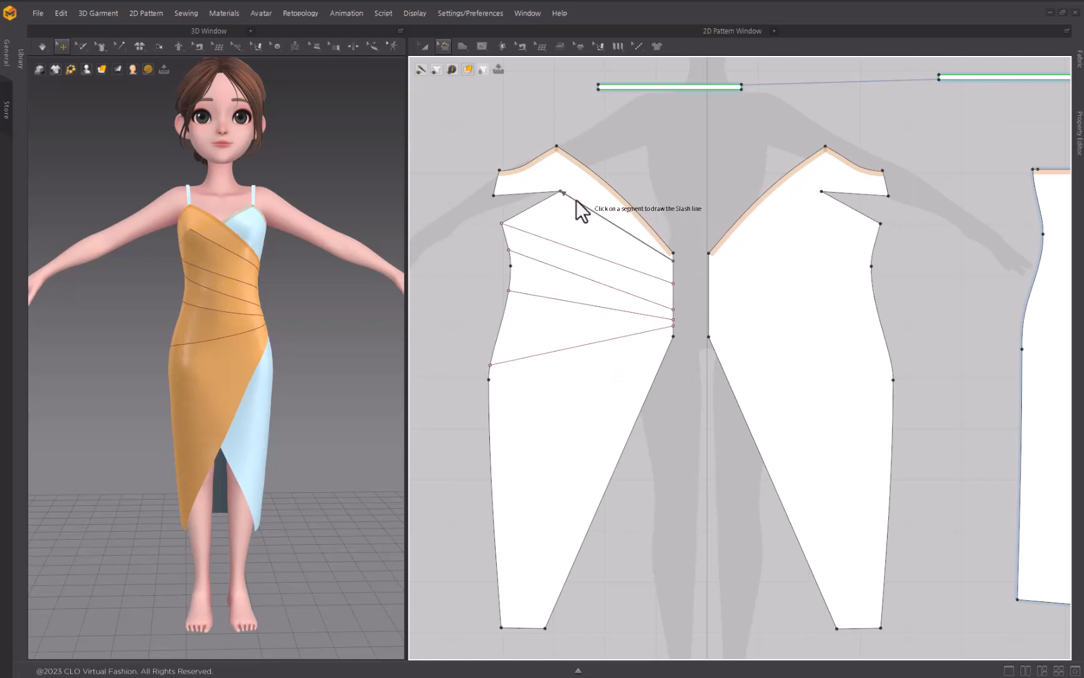
{"action": "mouse_move", "coordinate": [626, 242]}
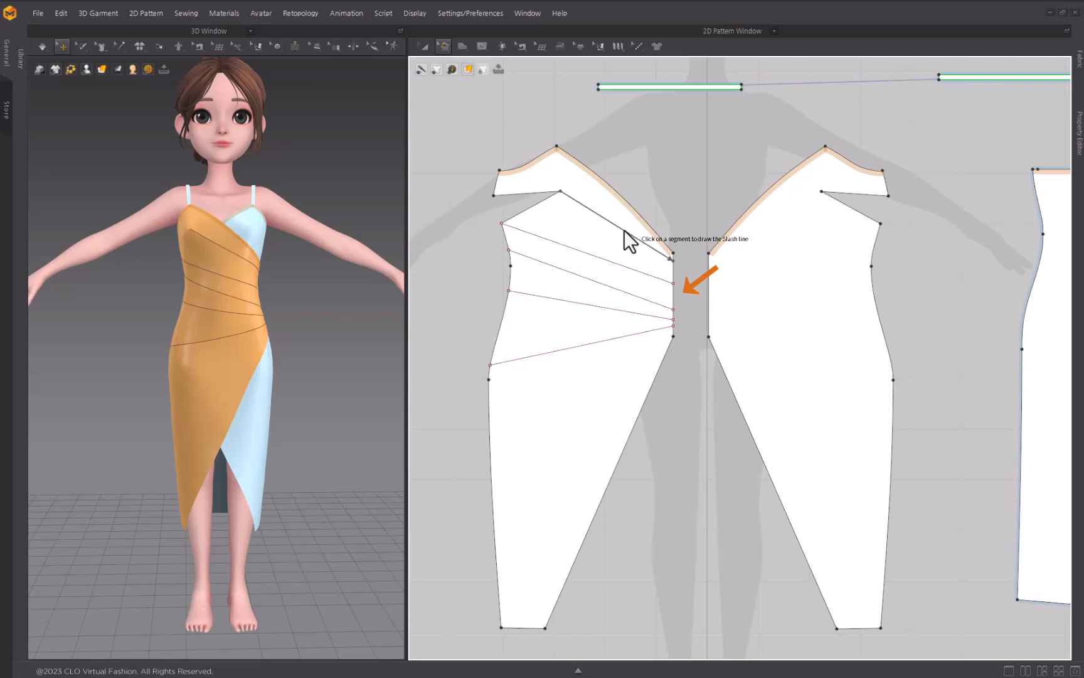
{"action": "mouse_move", "coordinate": [636, 221]}
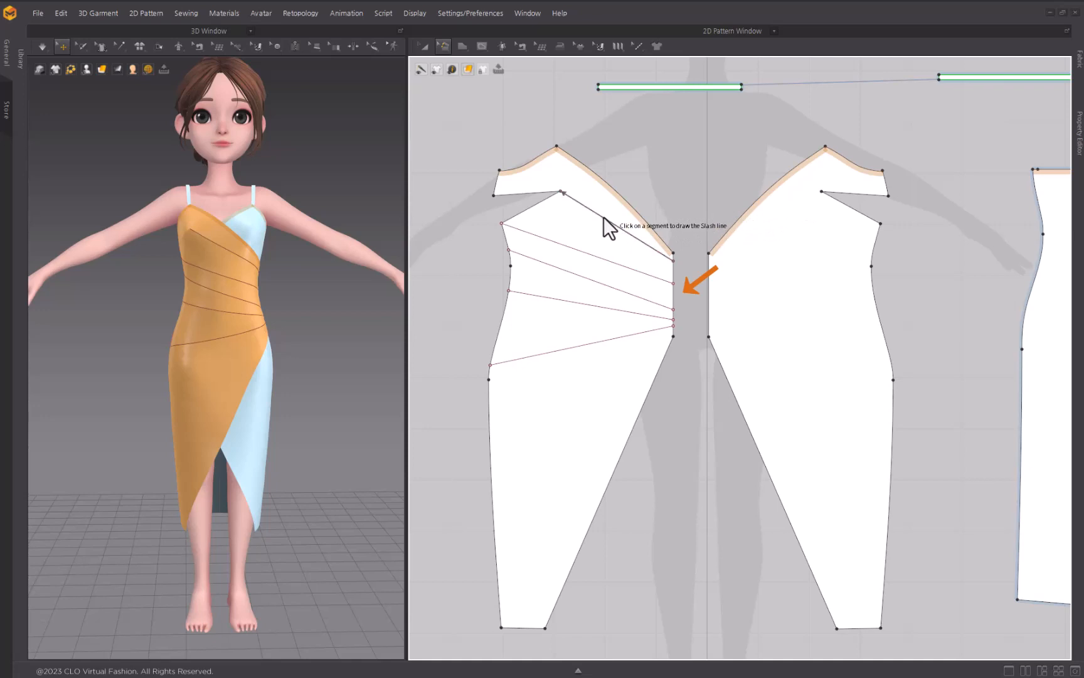
{"action": "mouse_move", "coordinate": [629, 242]}
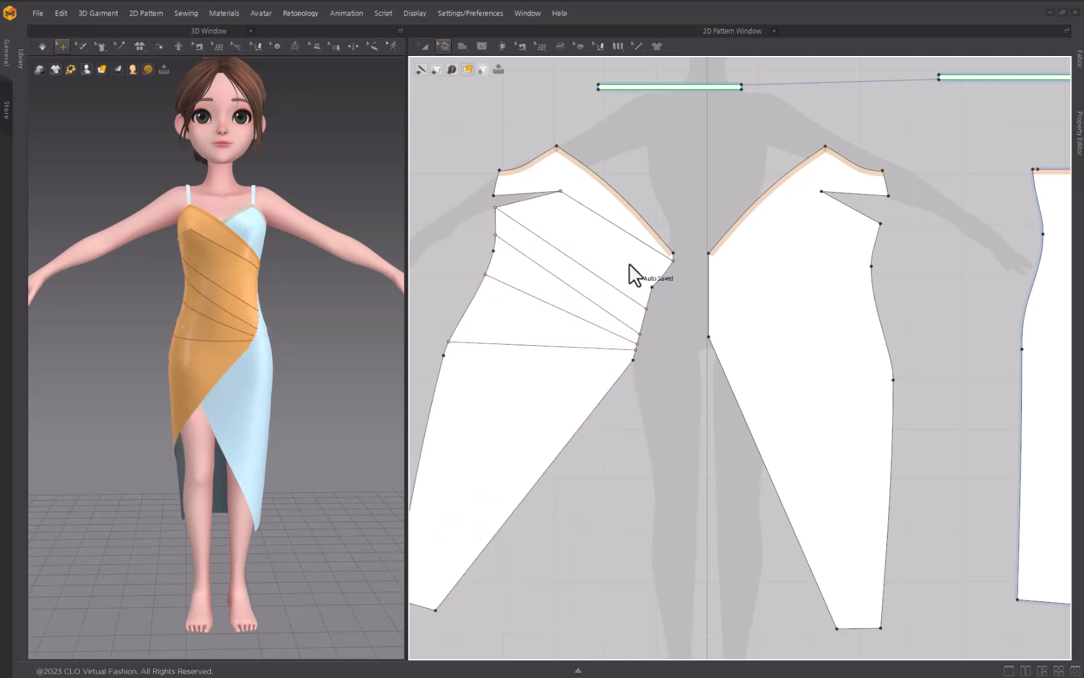
{"action": "mouse_move", "coordinate": [622, 270]}
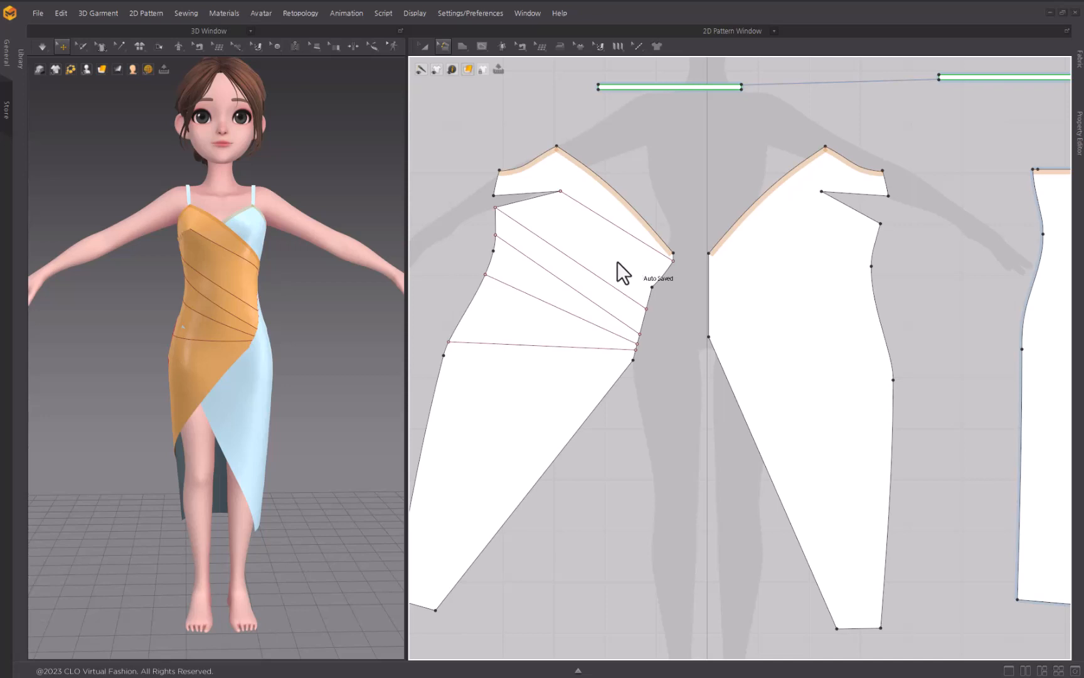
Switch to the Add Point/Split Line tool from the Edit Pattern list.
{"action": "left_click", "coordinate": [442, 47]}
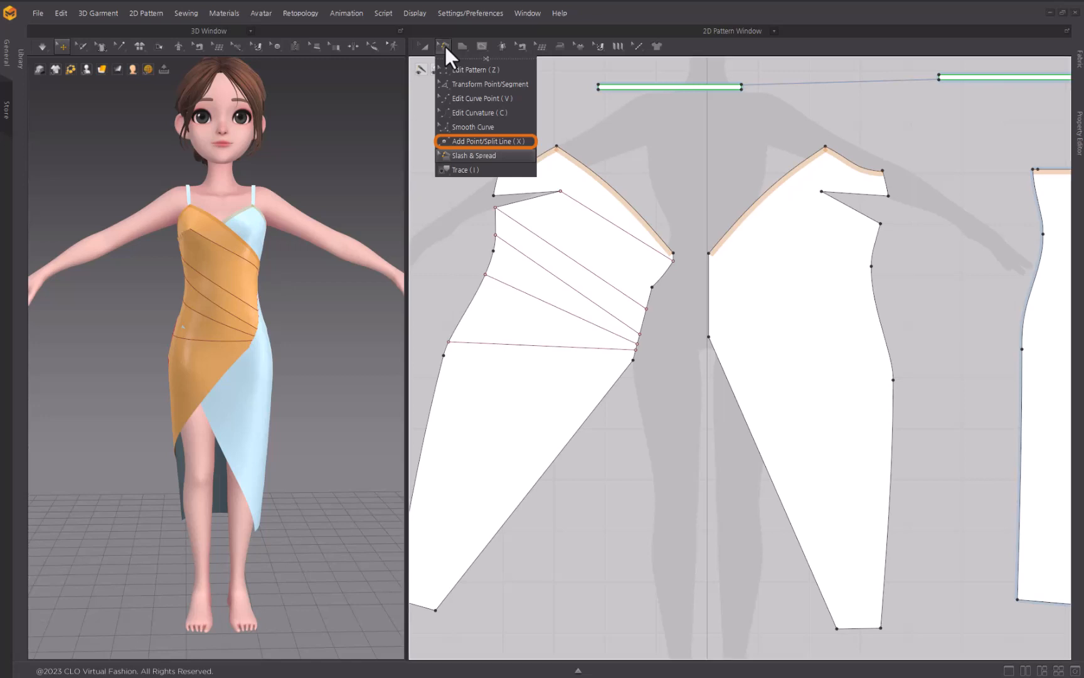
{"action": "mouse_move", "coordinate": [448, 145]}
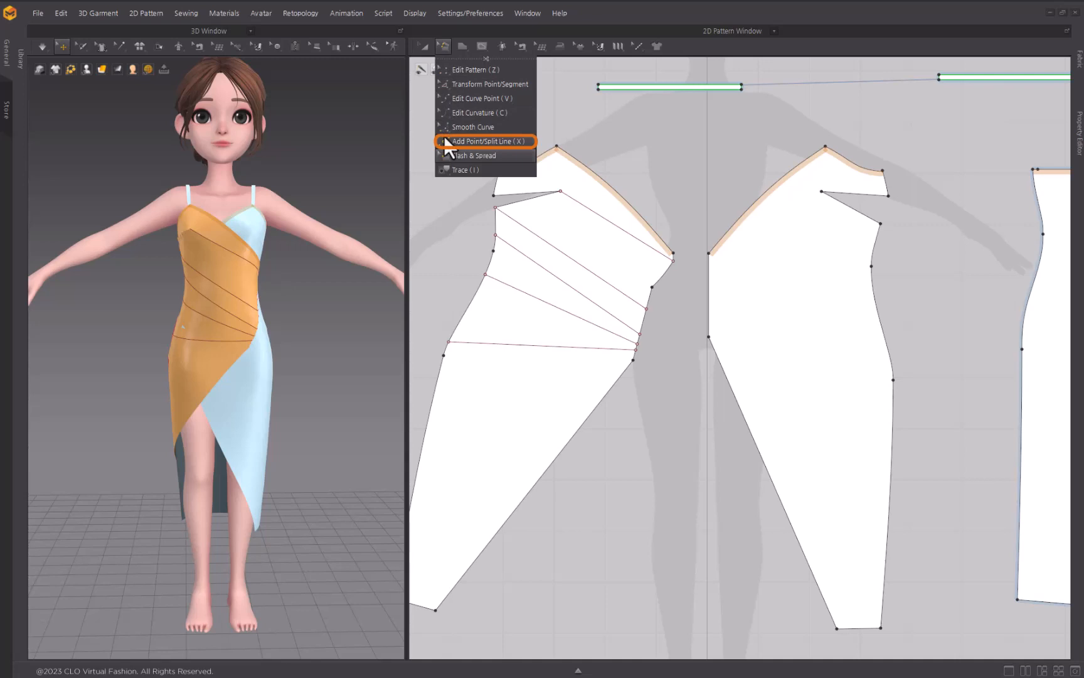
{"action": "mouse_move", "coordinate": [446, 152]}
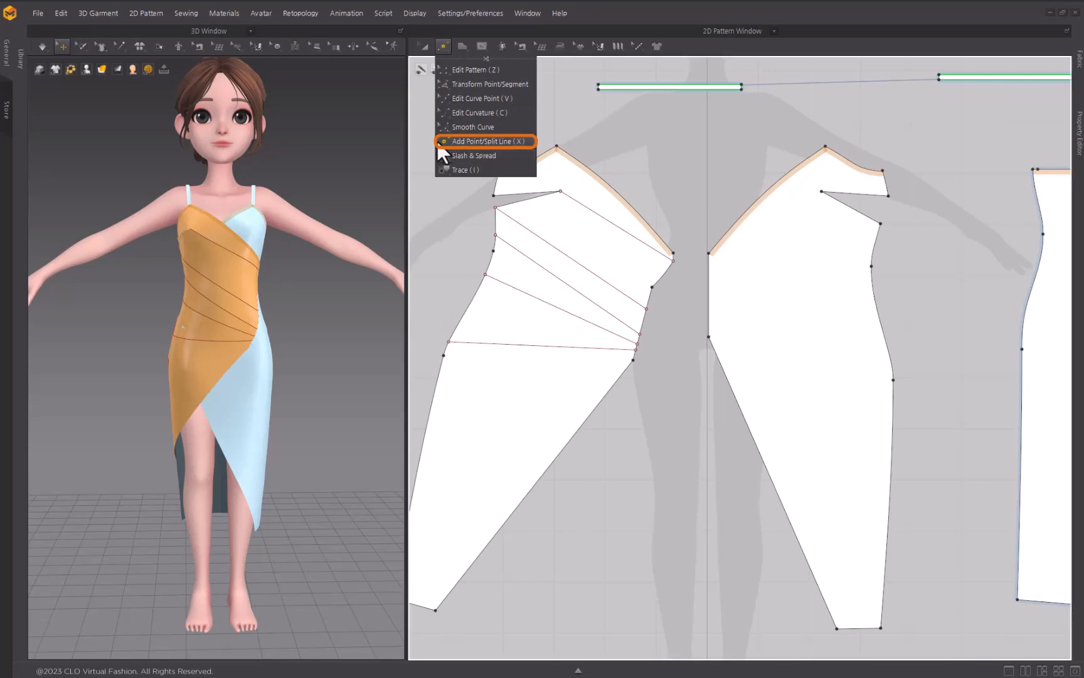
{"action": "left_click", "coordinate": [485, 141]}
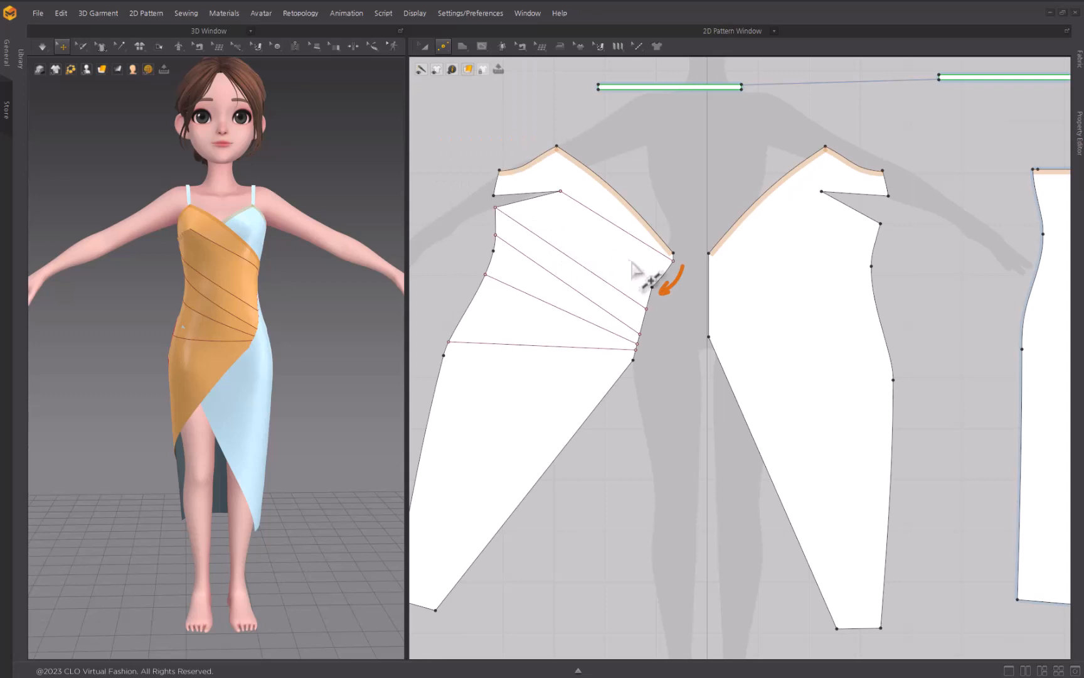
Uniform-split the front panel's short upper side edge into equal segments.
{"action": "left_click", "coordinate": [655, 272]}
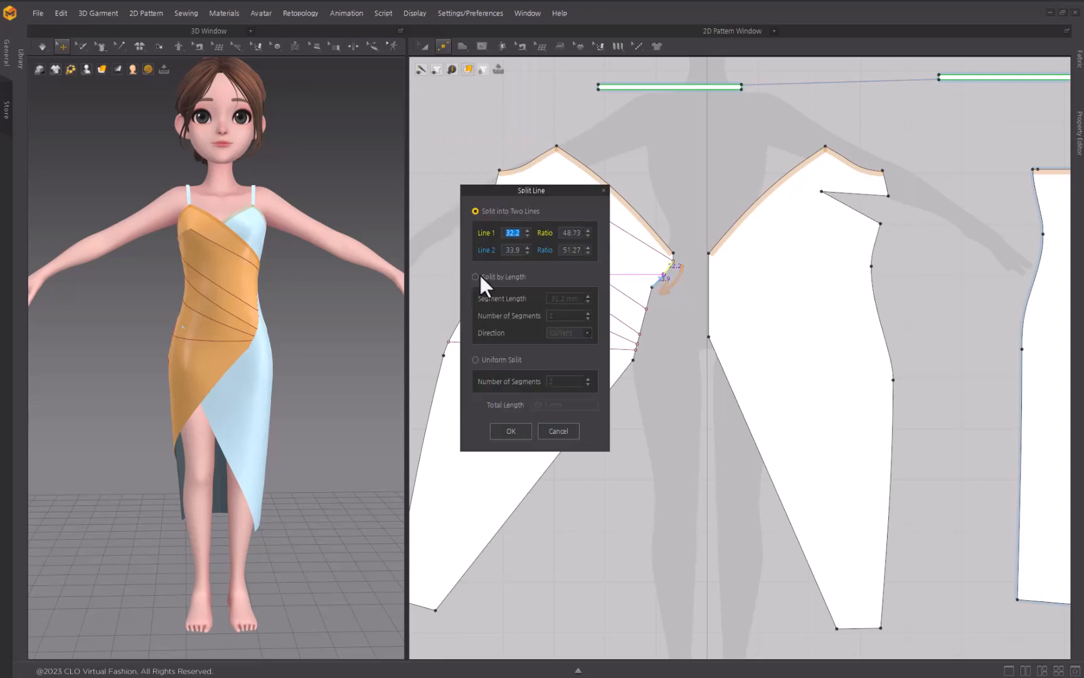
{"action": "left_click", "coordinate": [476, 360]}
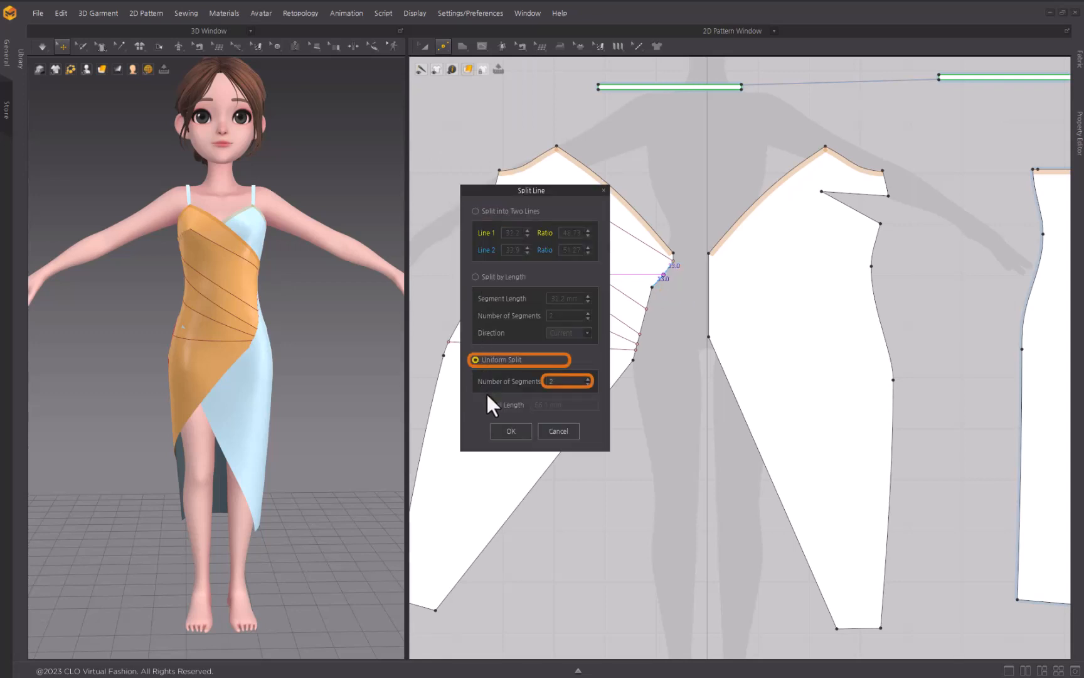
{"action": "mouse_move", "coordinate": [581, 412]}
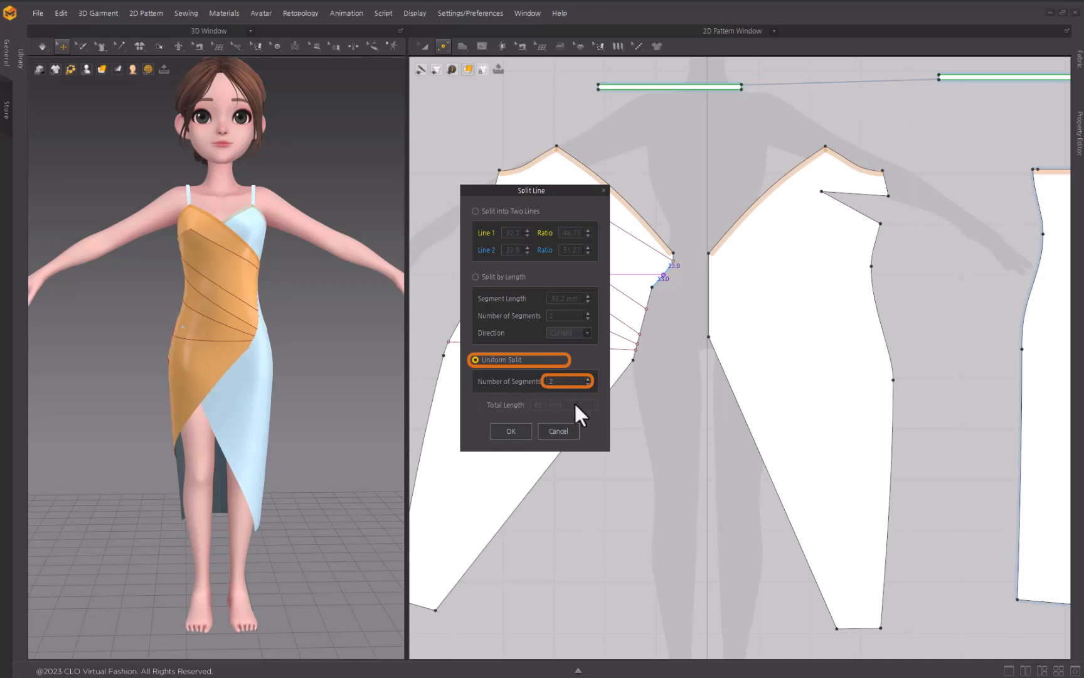
{"action": "left_click", "coordinate": [509, 430]}
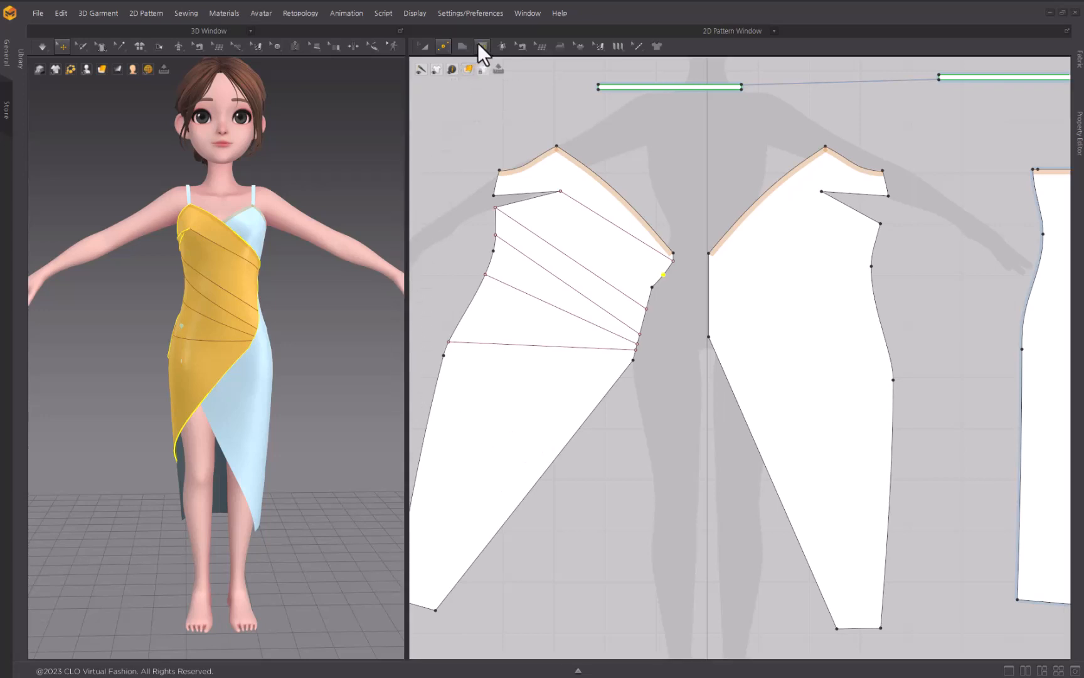
{"action": "left_click", "coordinate": [480, 46]}
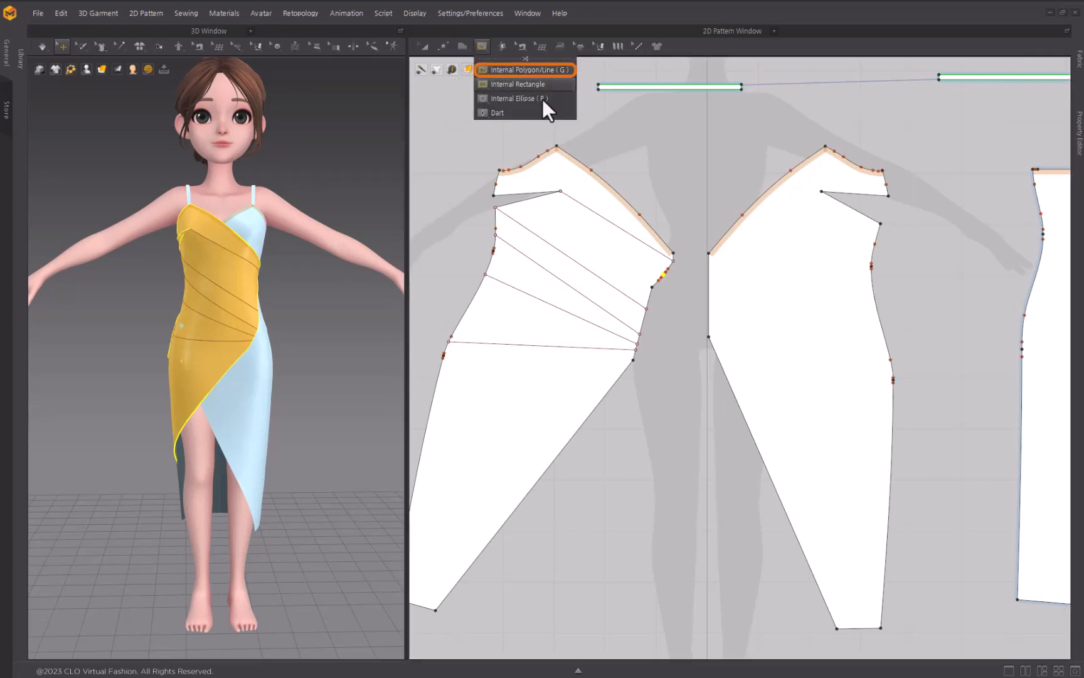
Switch to Internal Polygon/Line to draw lines toward the new split points.
{"action": "left_click", "coordinate": [530, 69]}
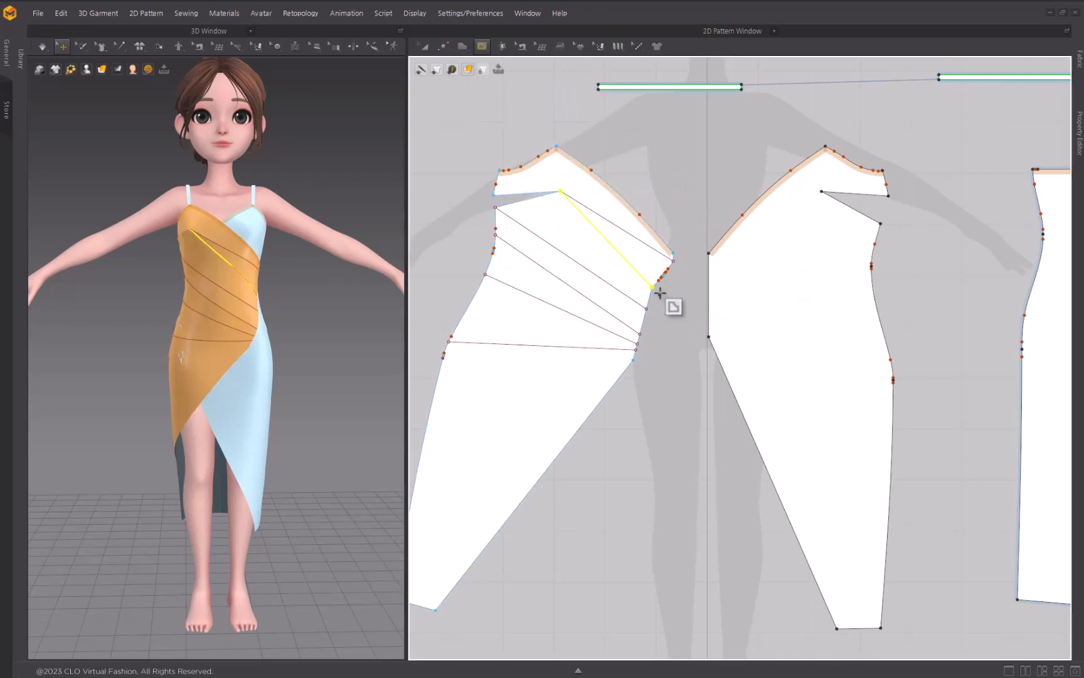
{"action": "scroll", "scroll_direction": "up", "scroll_amount": 3}
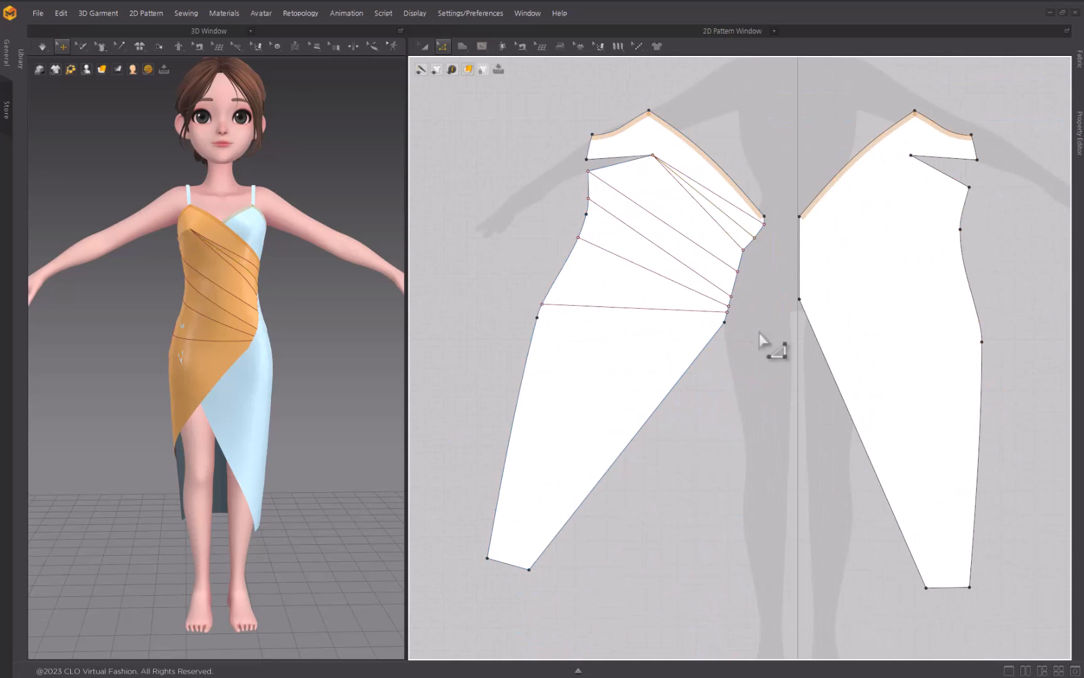
{"action": "mouse_move", "coordinate": [619, 28]}
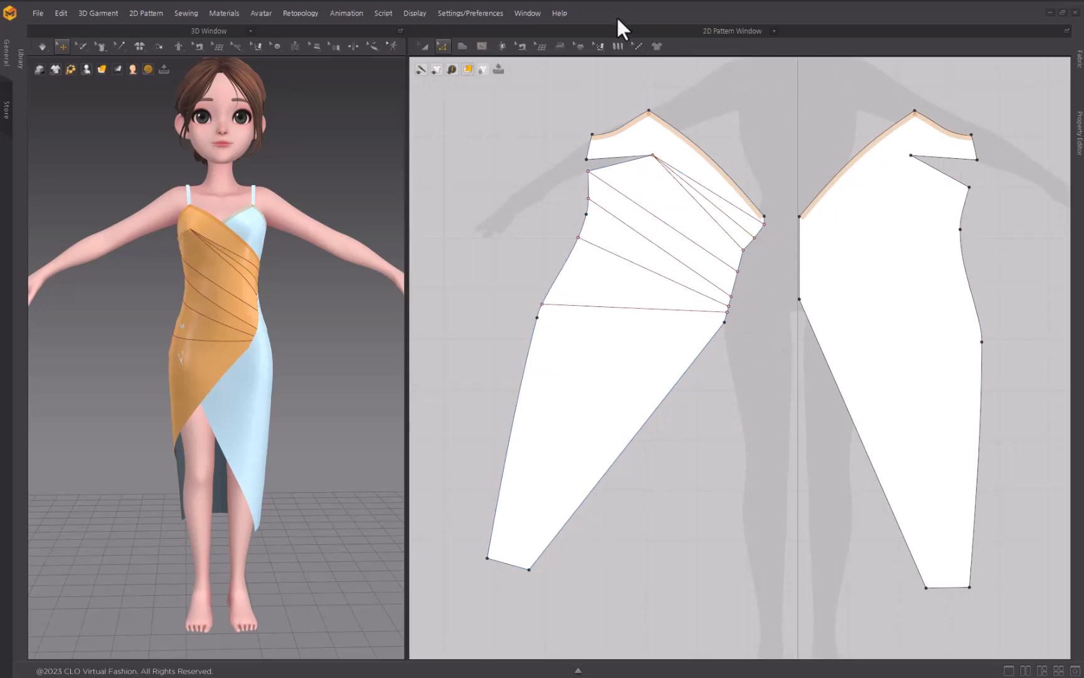
Fold the front panel's internal lines as Knife Pleats with fold angle 0-360.
{"action": "left_click", "coordinate": [617, 46]}
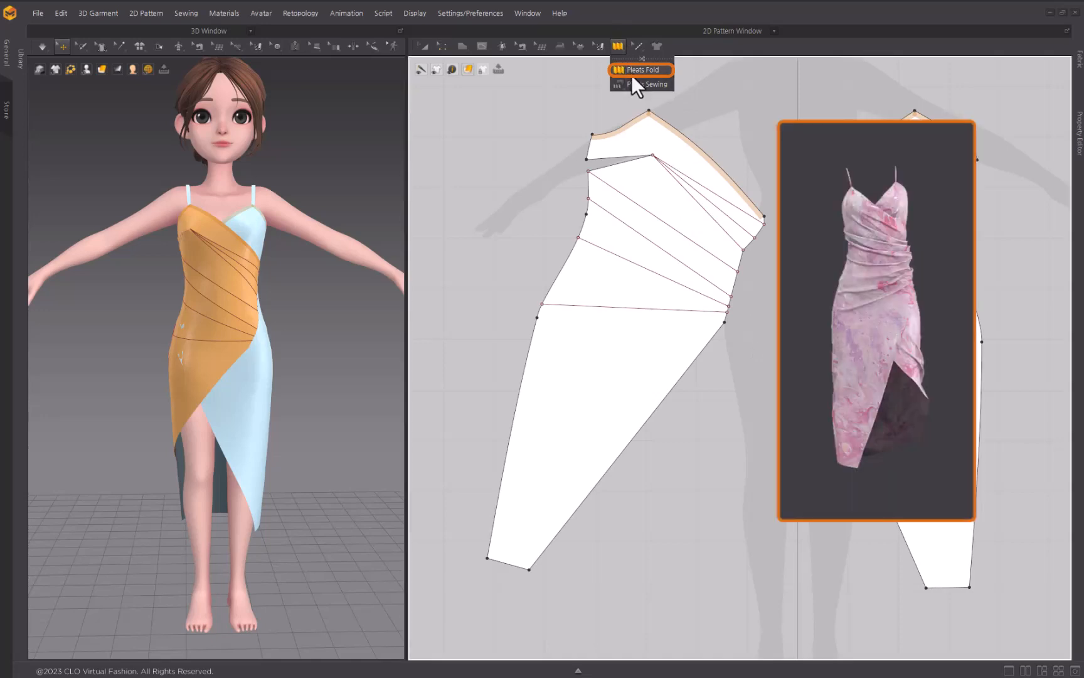
{"action": "left_click", "coordinate": [637, 70]}
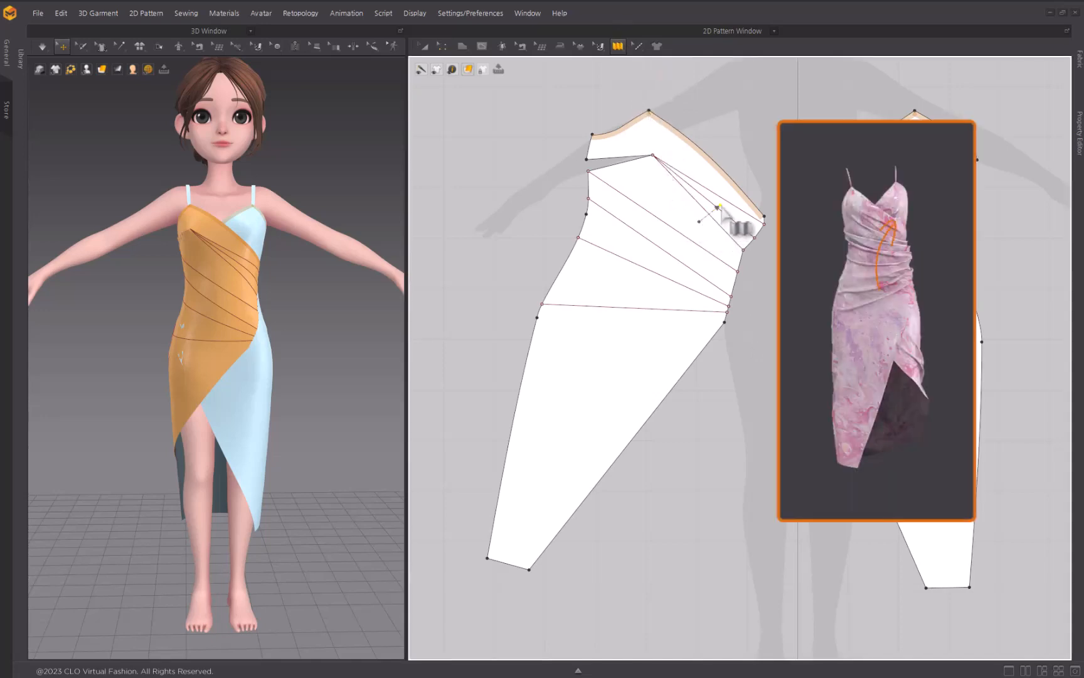
{"action": "left_click", "coordinate": [729, 192]}
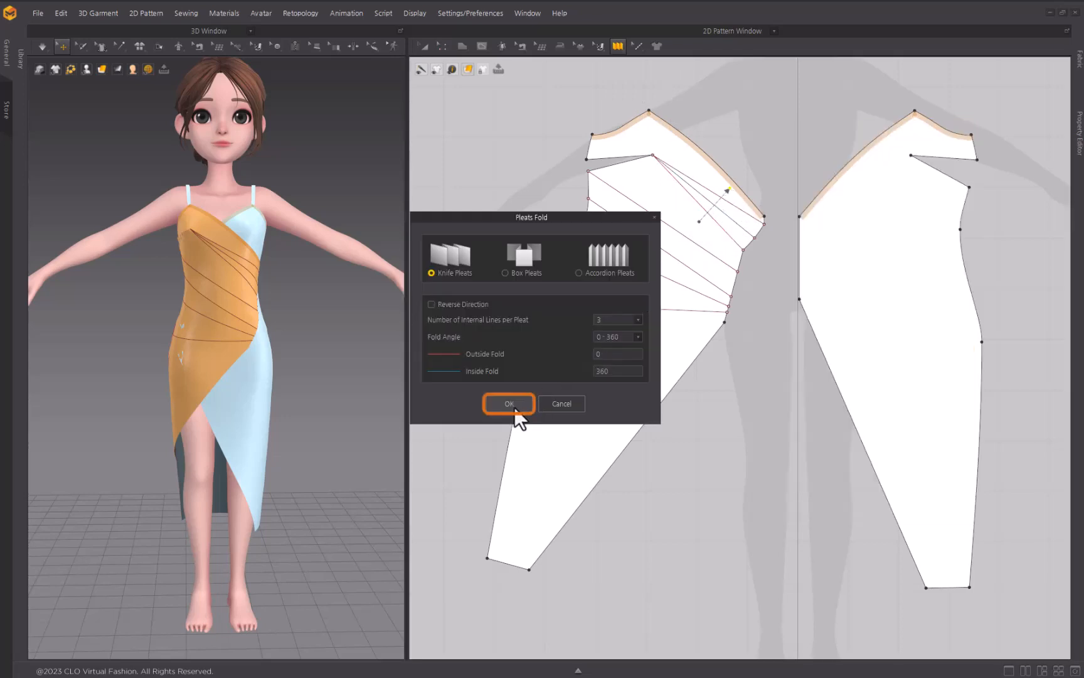
{"action": "left_click", "coordinate": [509, 403]}
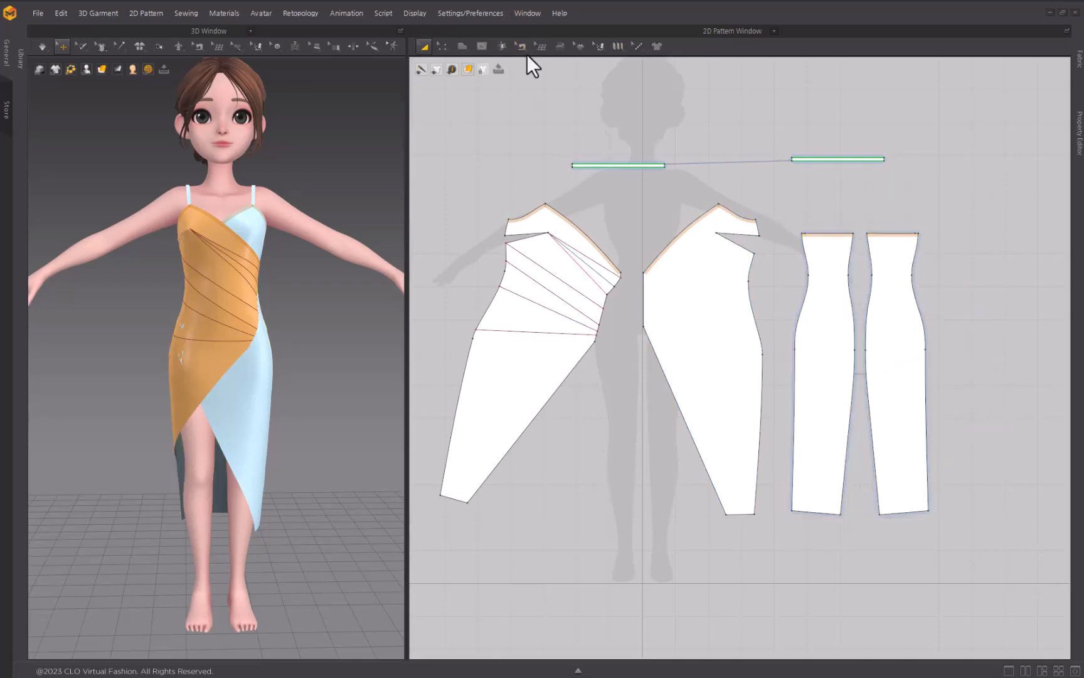
Sew the front panel's short upper side segment to the side piece with Segment Sewing.
{"action": "left_click", "coordinate": [521, 46]}
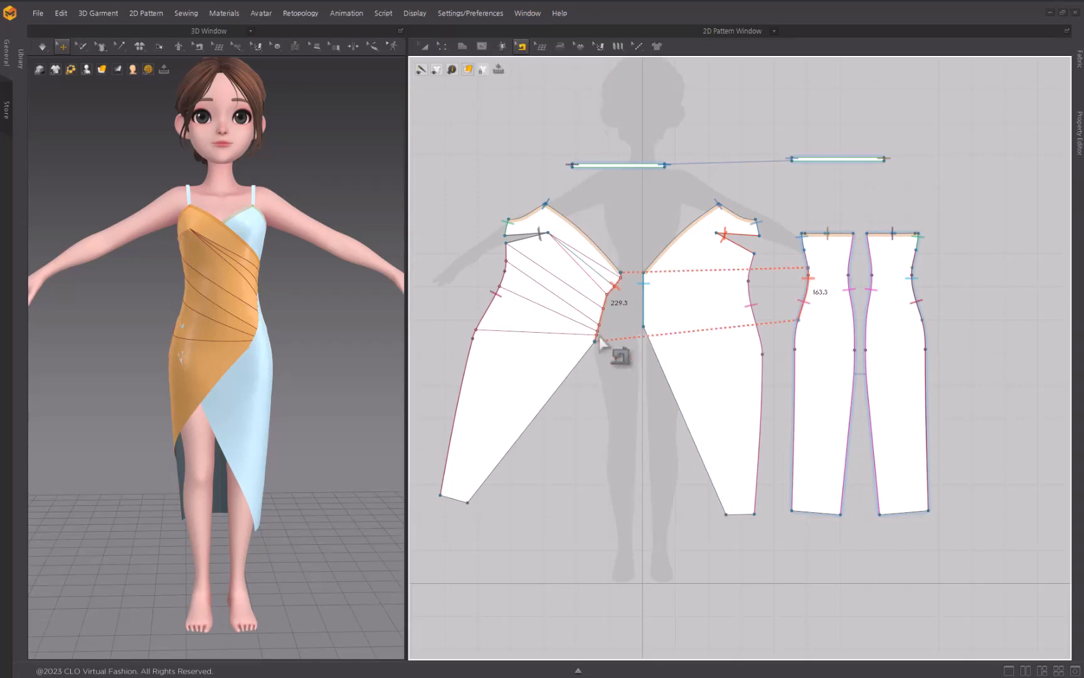
{"action": "mouse_move", "coordinate": [604, 344]}
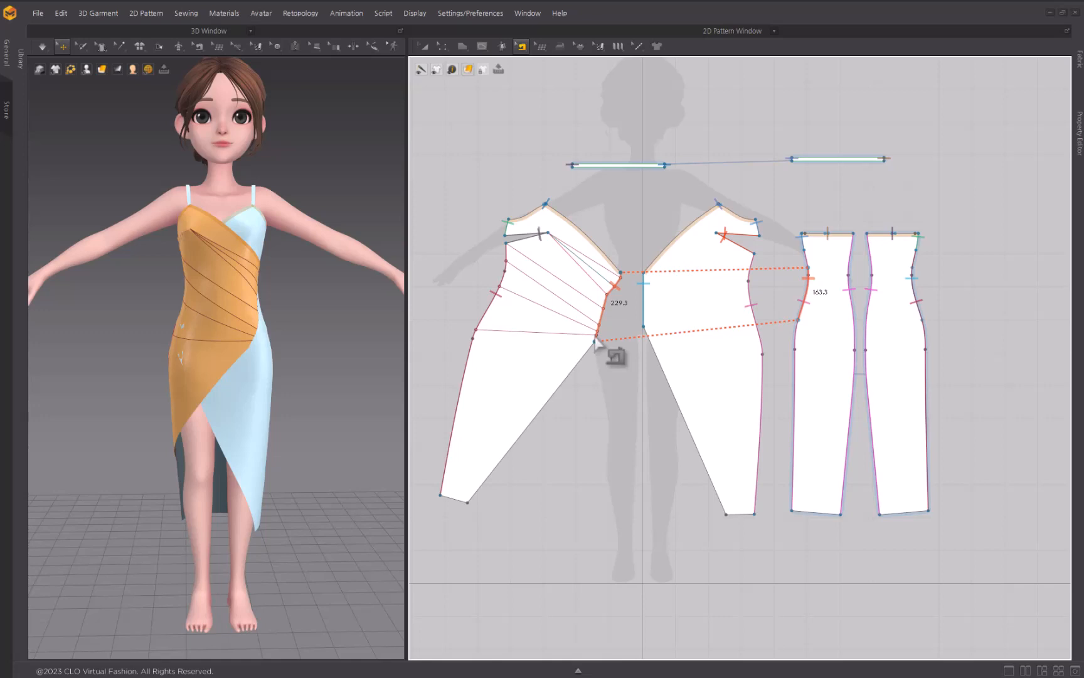
{"action": "mouse_move", "coordinate": [599, 355]}
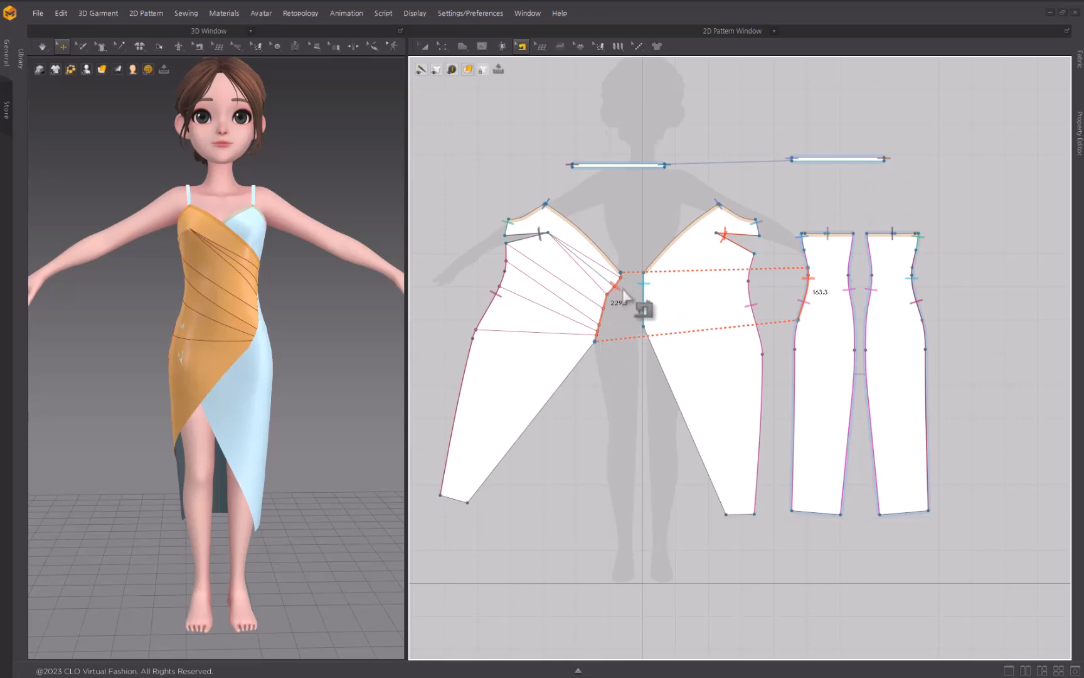
{"action": "mouse_move", "coordinate": [599, 352]}
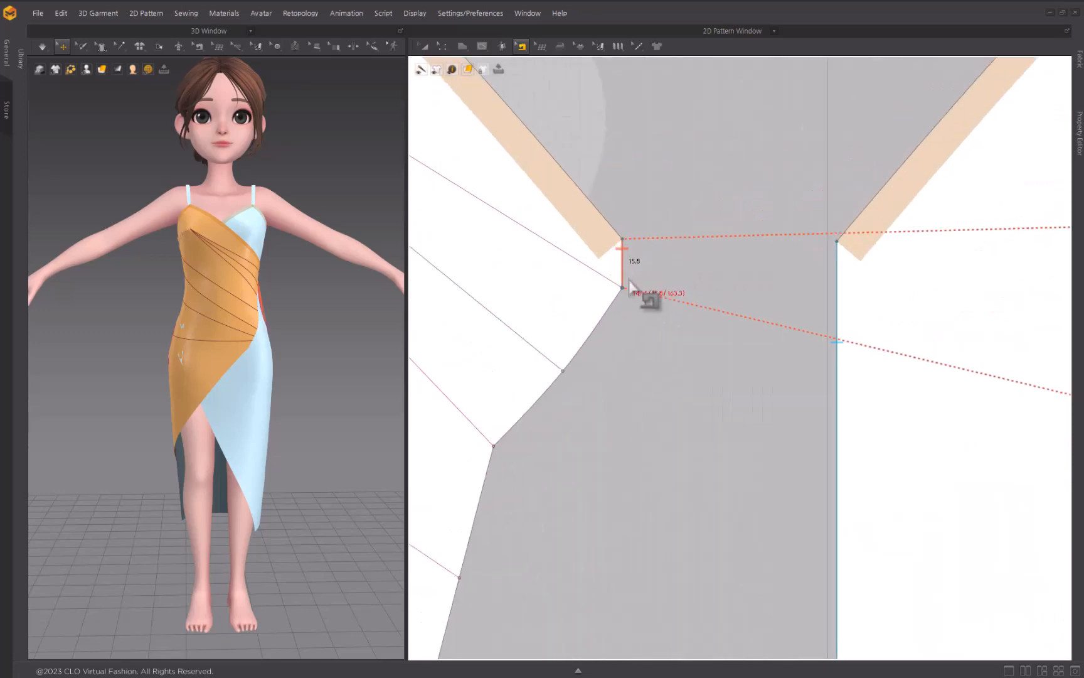
{"action": "mouse_move", "coordinate": [663, 362]}
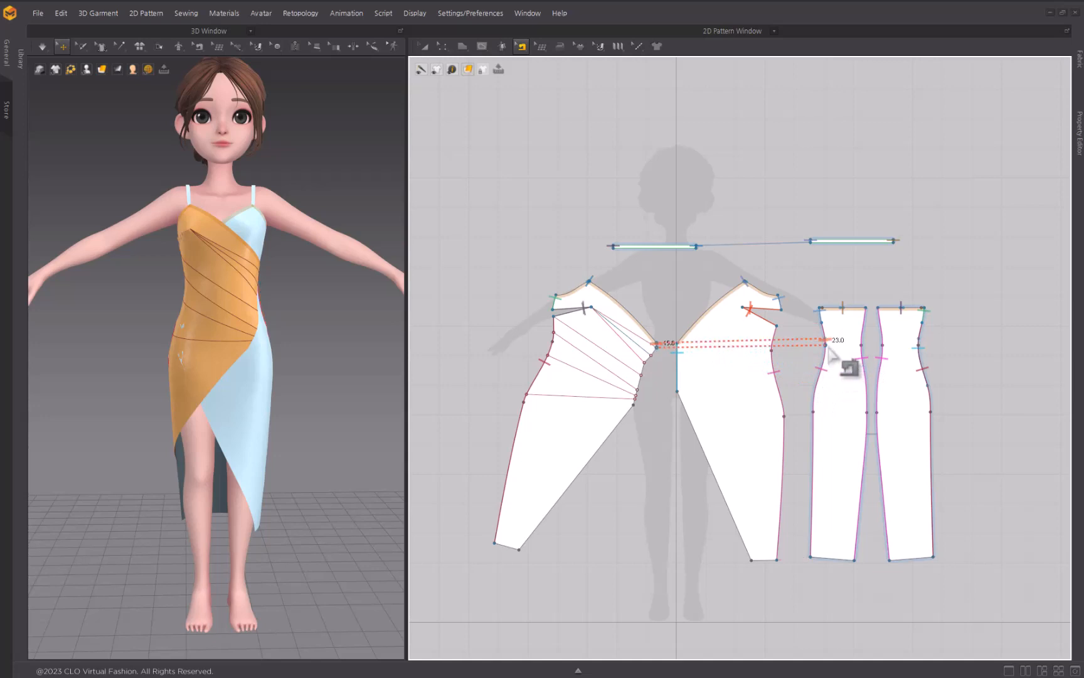
{"action": "scroll", "scroll_direction": "up", "scroll_amount": 3}
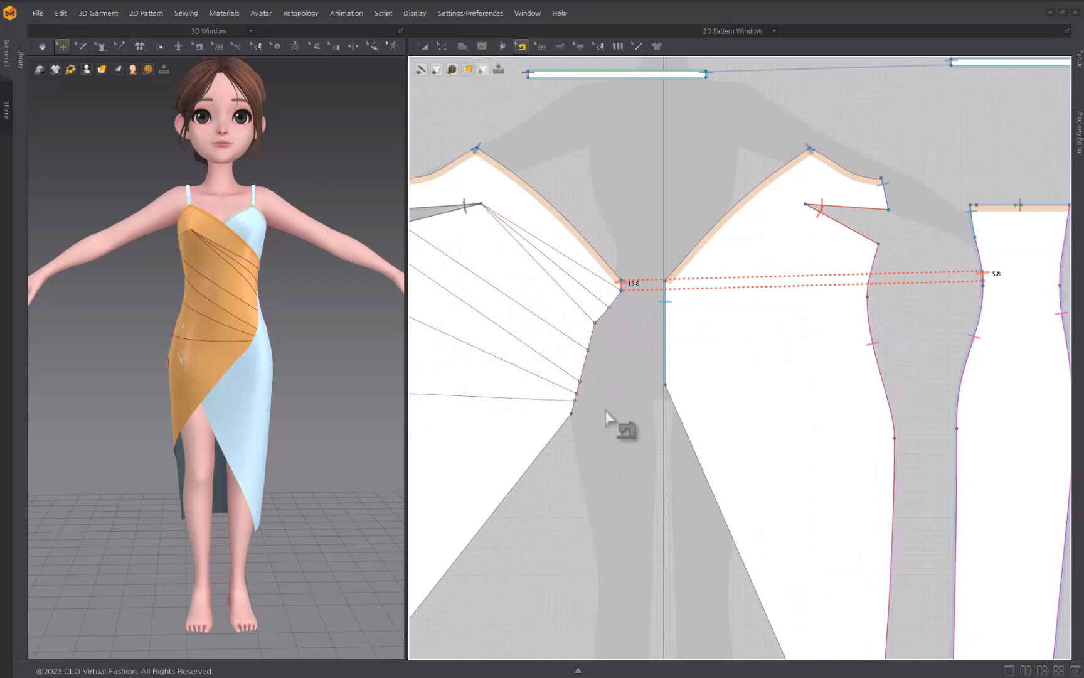
{"action": "mouse_move", "coordinate": [611, 404]}
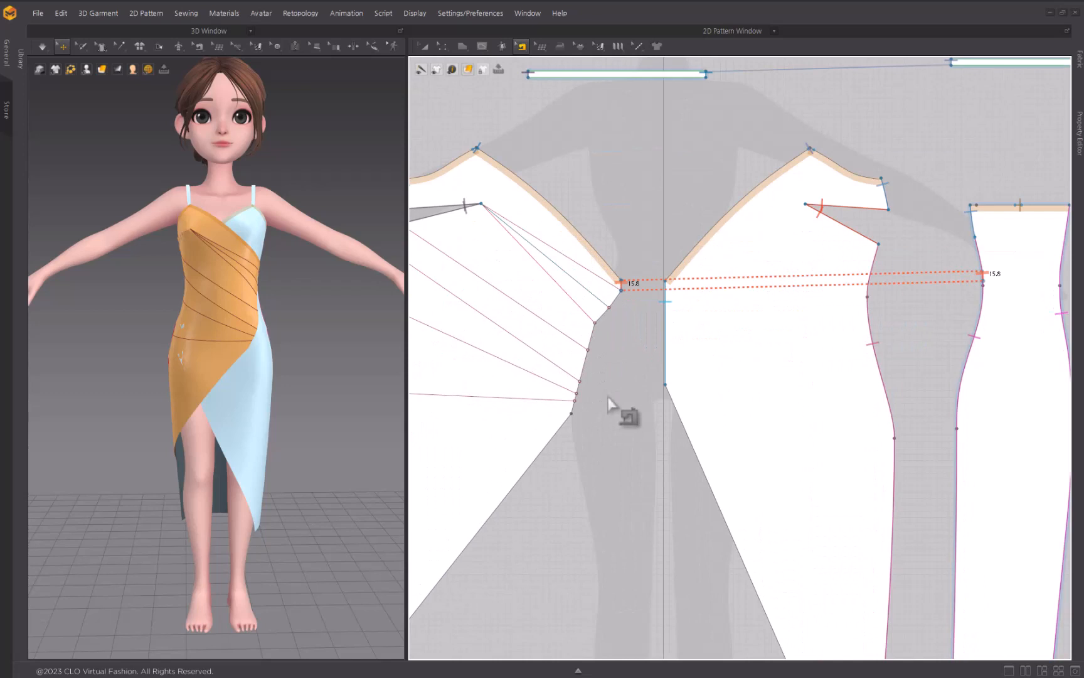
{"action": "left_click", "coordinate": [519, 47]}
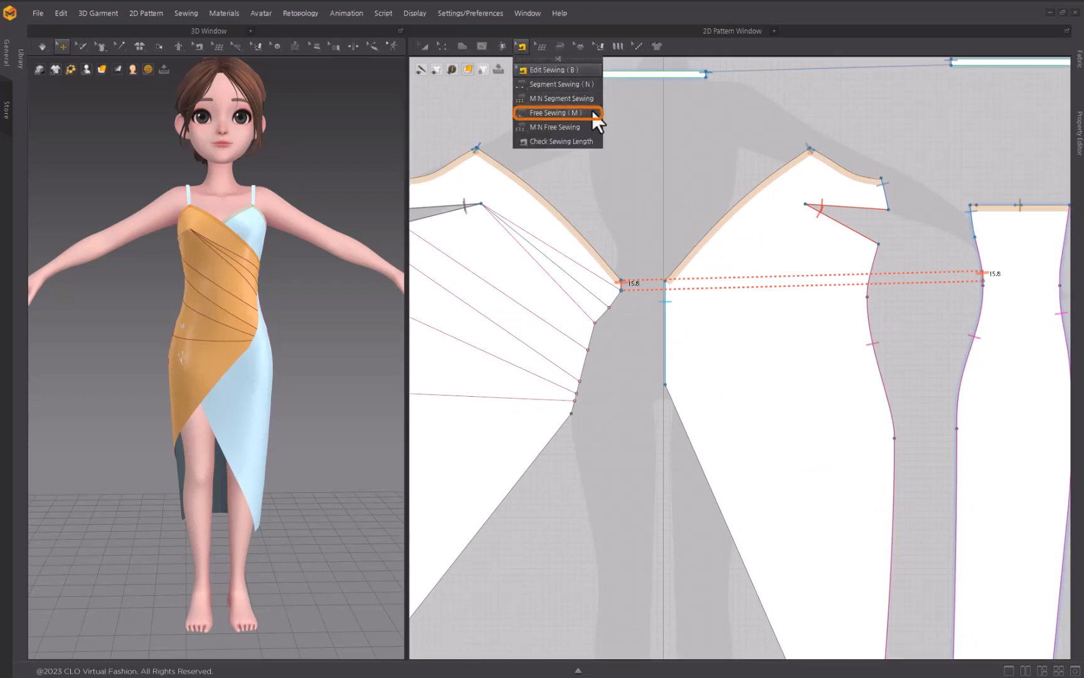
Free-sew the front panel's lower side segment to the narrow side piece's edge.
{"action": "left_click", "coordinate": [553, 112]}
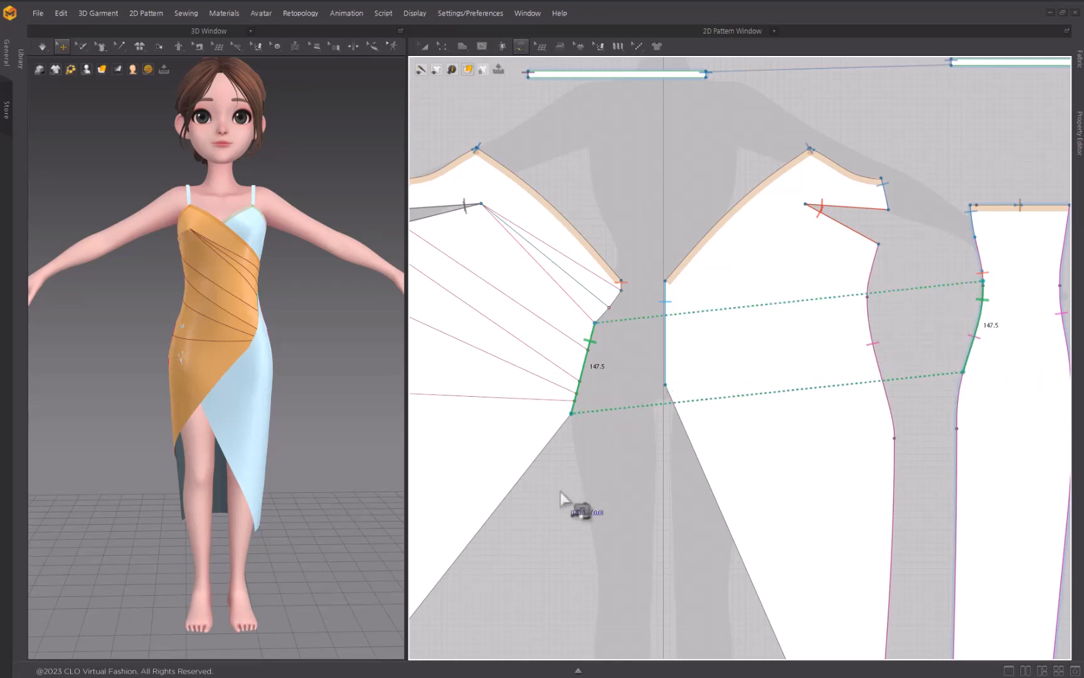
{"action": "mouse_move", "coordinate": [505, 490]}
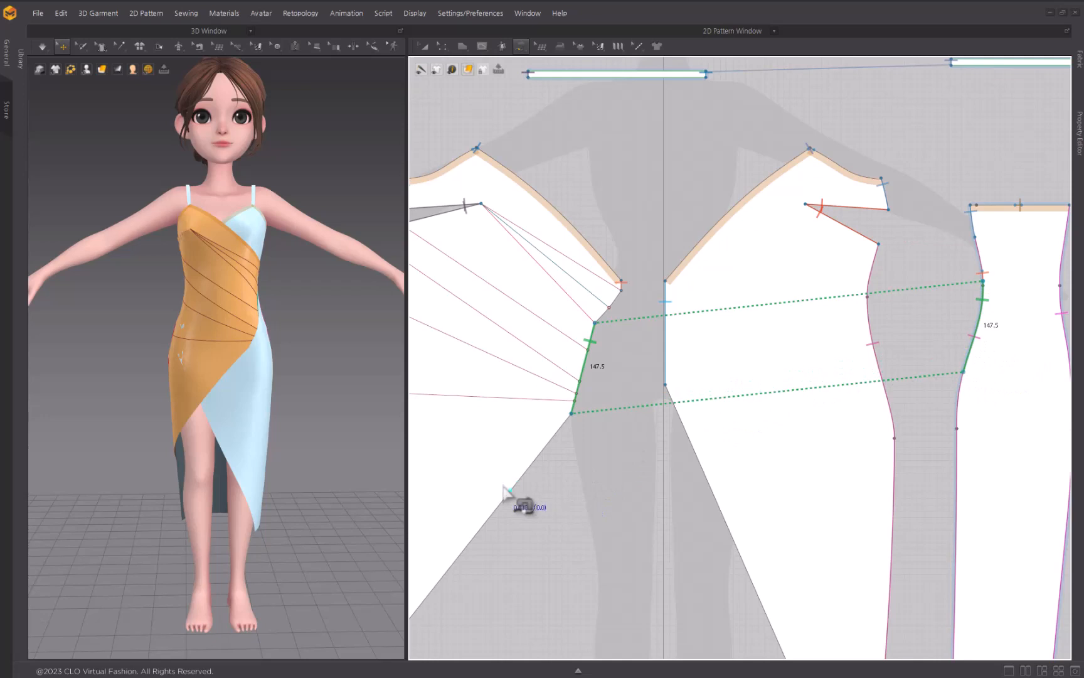
{"action": "mouse_move", "coordinate": [526, 504]}
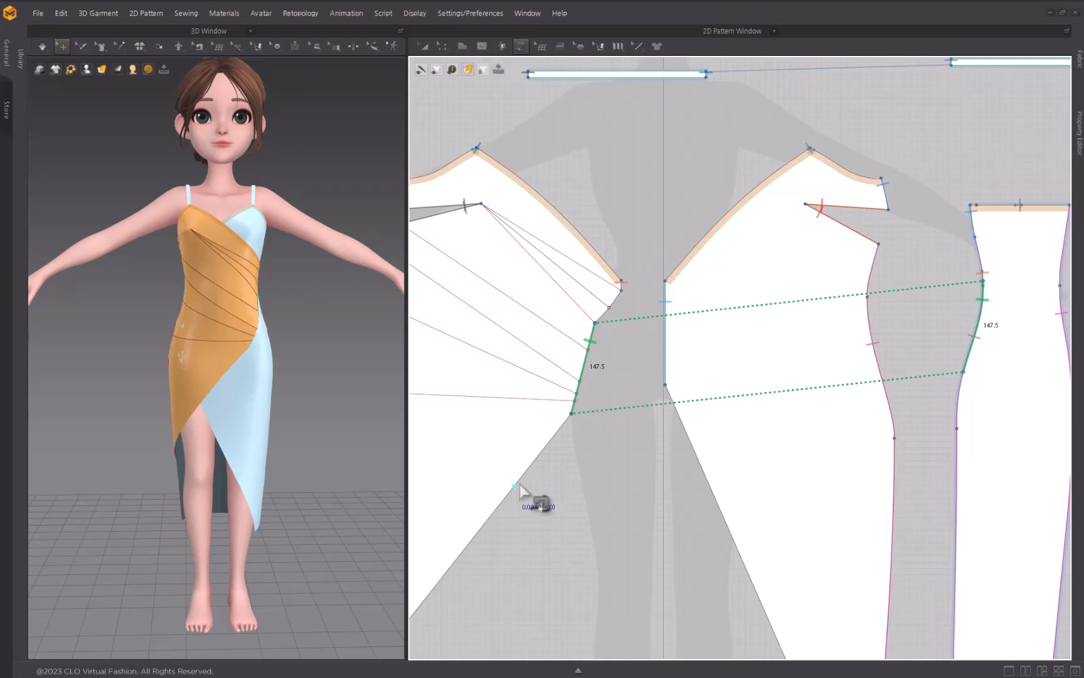
{"action": "mouse_move", "coordinate": [527, 239]}
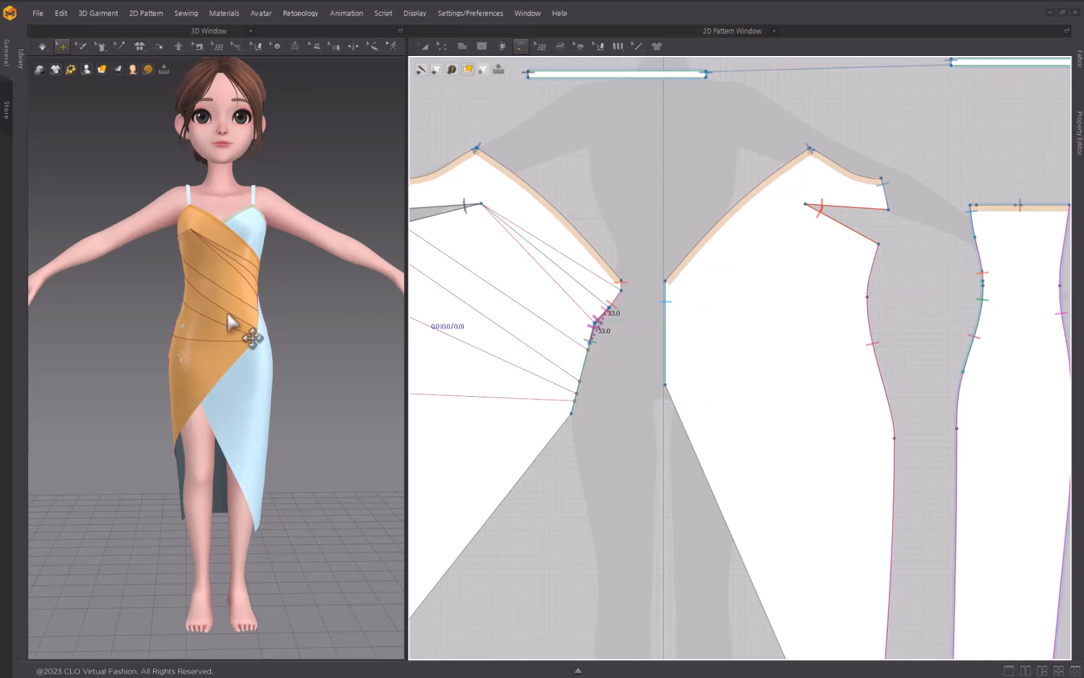
Reset the front panel's 3D arrangement and simulate so its pleats drape over the avatar.
{"action": "left_click_drag", "start_coordinate": [207, 276], "coordinate": [318, 276]}
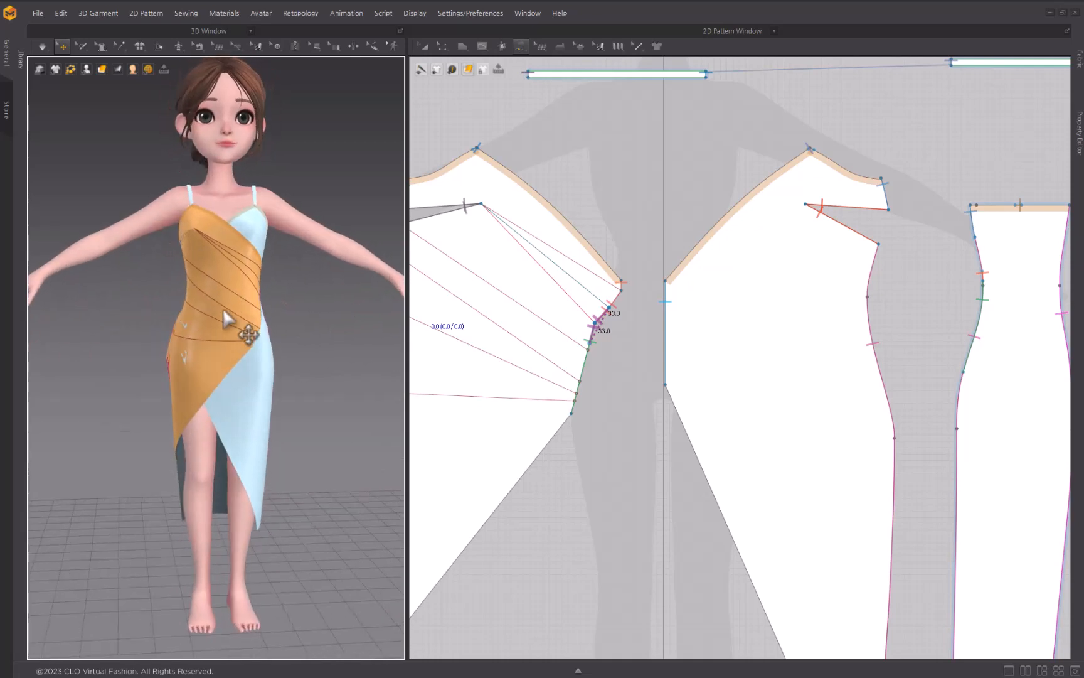
{"action": "right_click", "coordinate": [238, 331]}
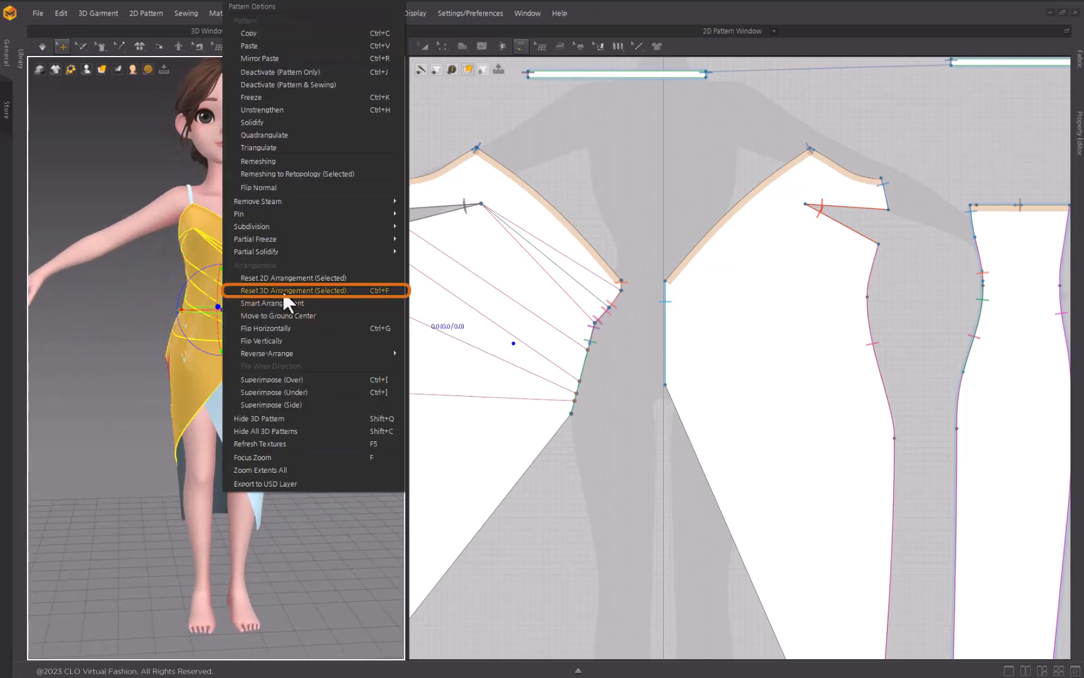
{"action": "left_click", "coordinate": [293, 290]}
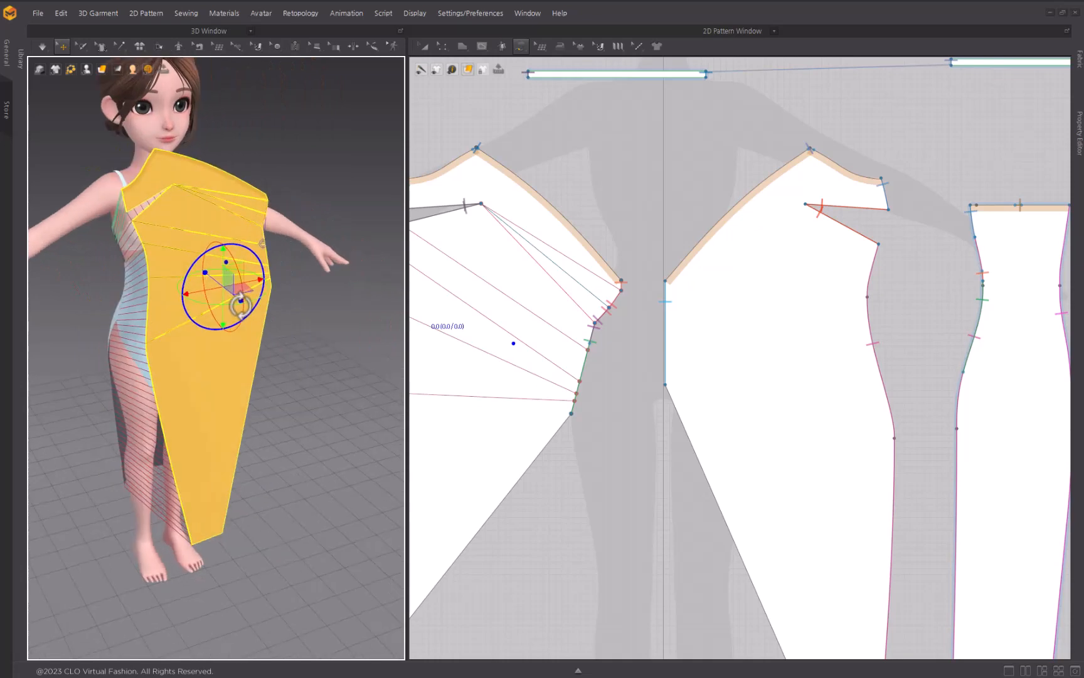
{"action": "left_click", "coordinate": [43, 46]}
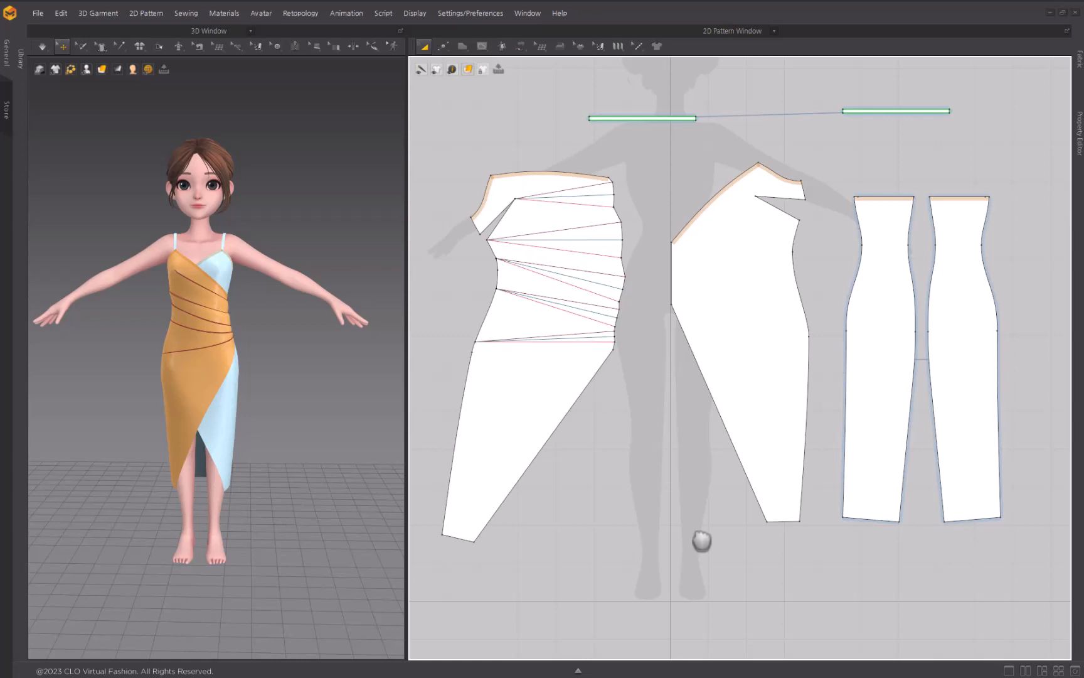
With Edit Pattern, pick the lowest internal pleat line from the overlap list and shorten it.
{"action": "left_click", "coordinate": [442, 47]}
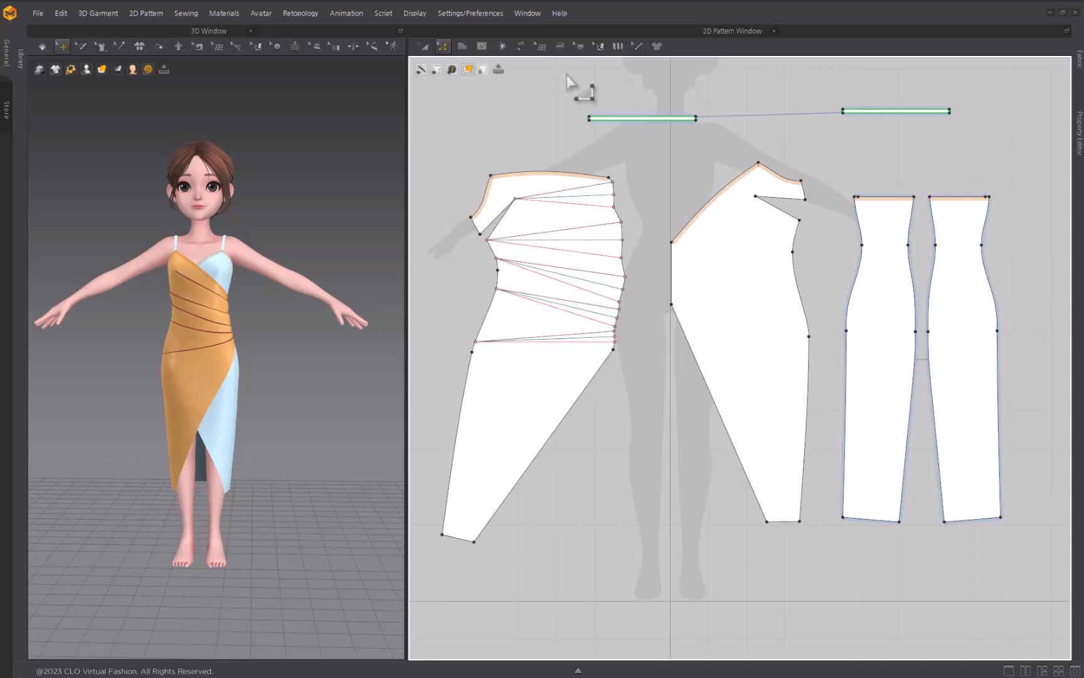
{"action": "mouse_move", "coordinate": [512, 93]}
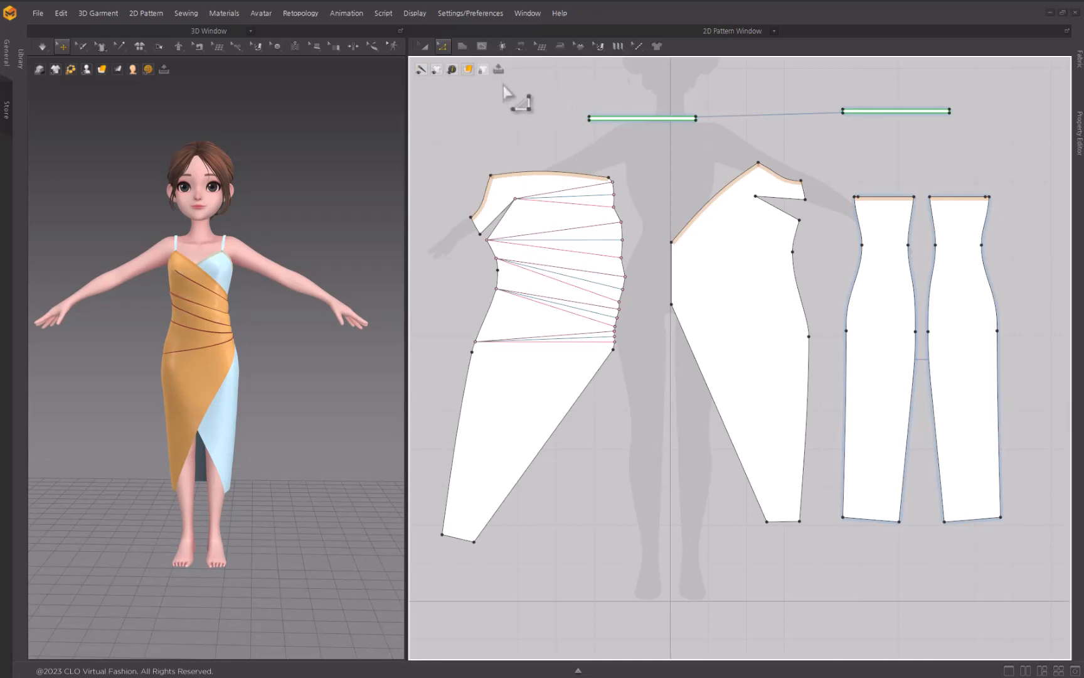
{"action": "scroll", "scroll_direction": "up", "scroll_amount": 3}
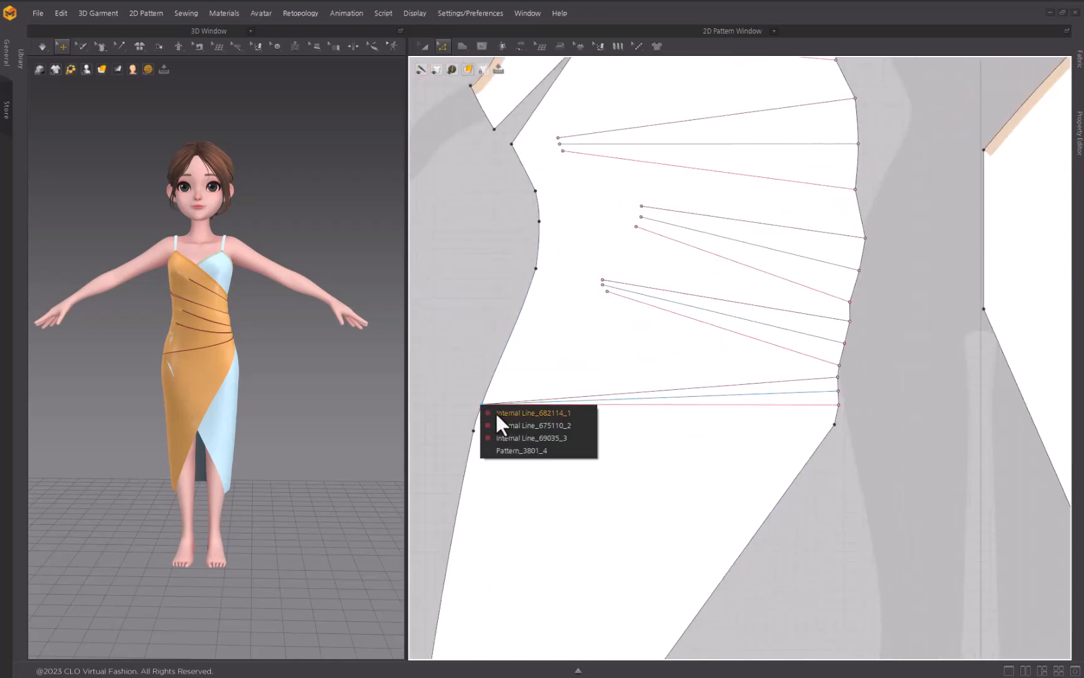
{"action": "left_click", "coordinate": [530, 438]}
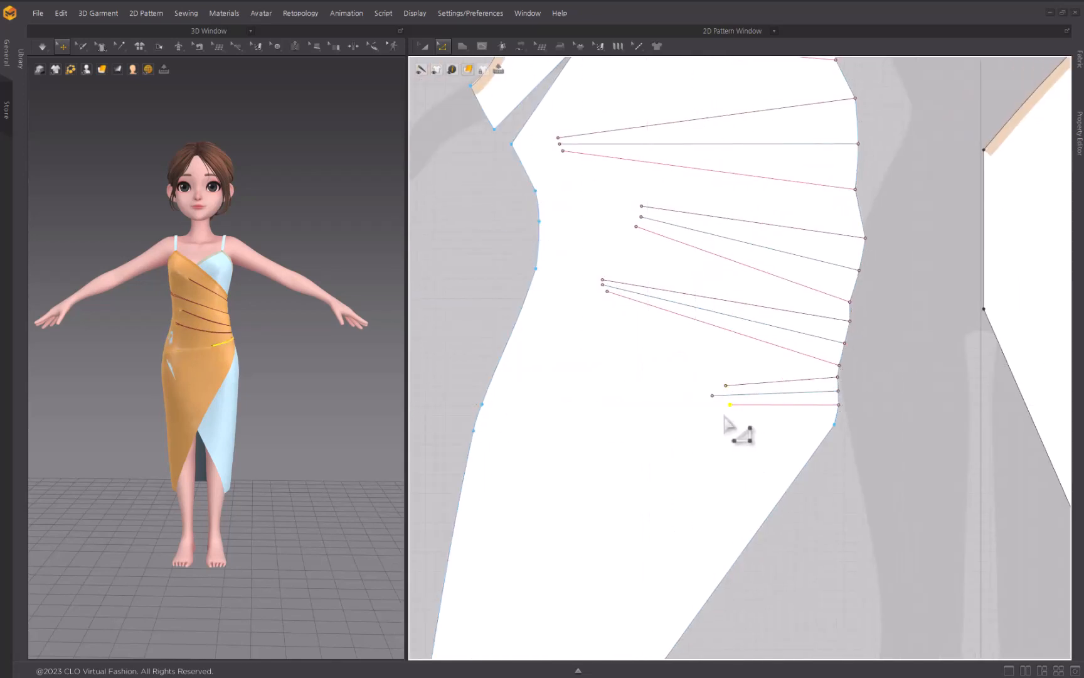
{"action": "left_click", "coordinate": [43, 46]}
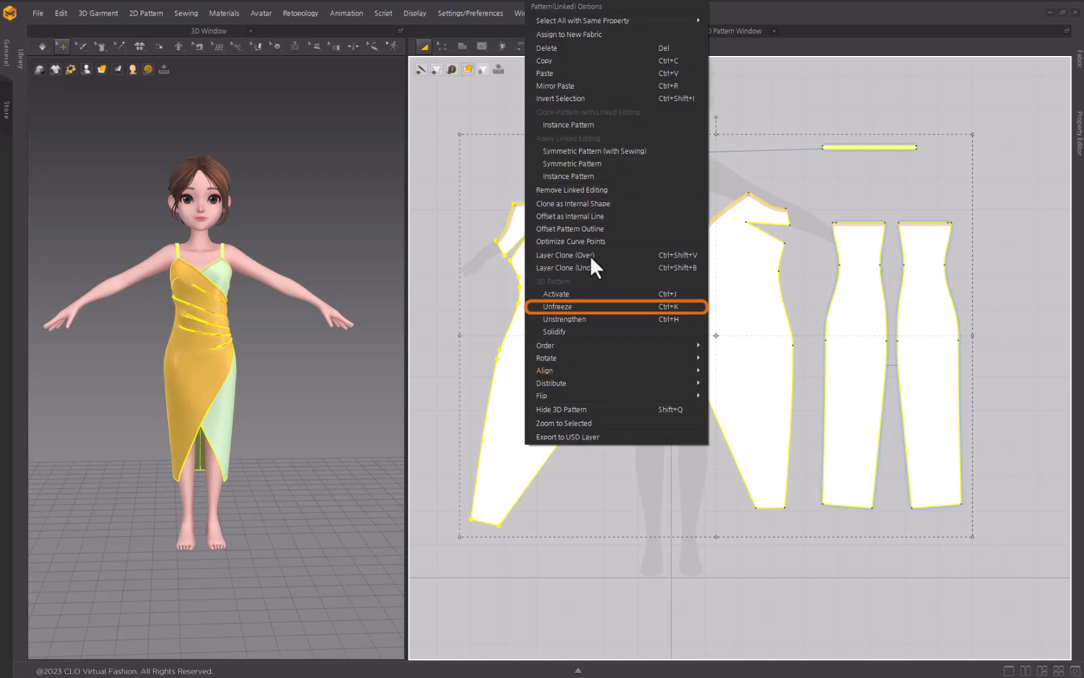
Unfreeze and unstrengthen all dress pieces, resettle, then strengthen them again.
{"action": "left_click", "coordinate": [558, 306]}
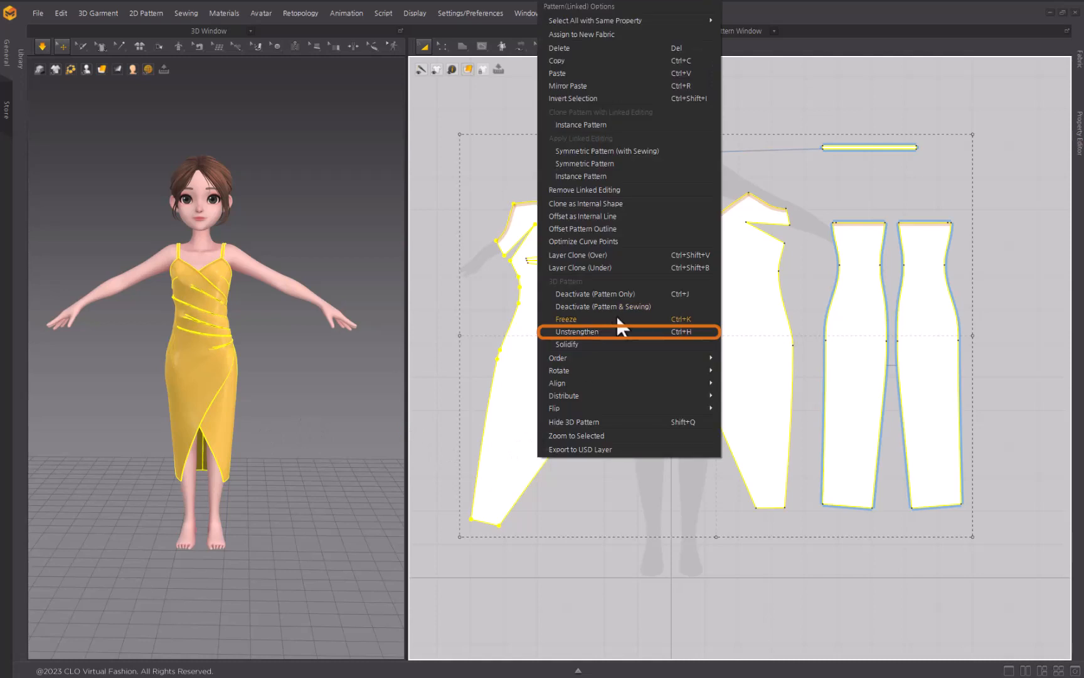
{"action": "left_click", "coordinate": [573, 332]}
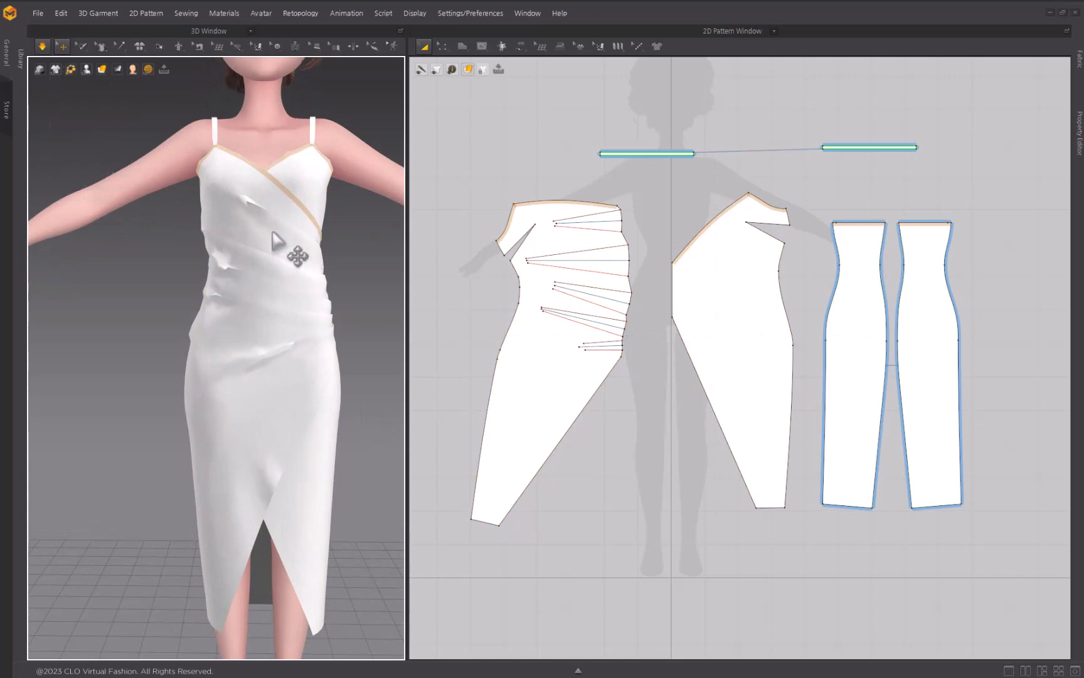
{"action": "left_click", "coordinate": [554, 298]}
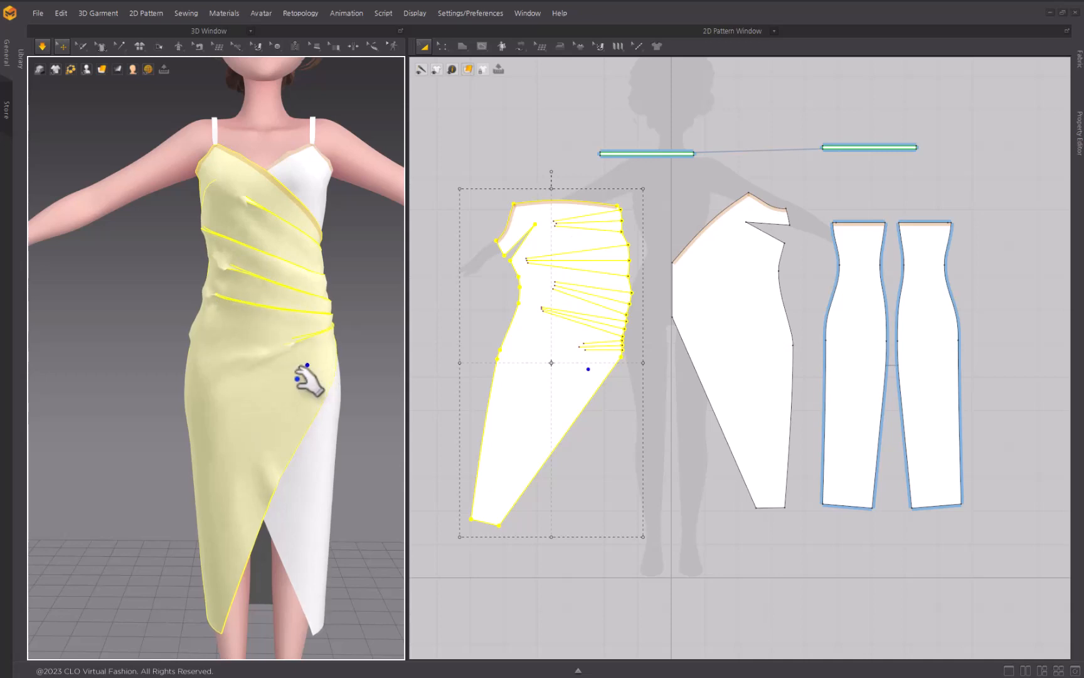
{"action": "mouse_move", "coordinate": [443, 380]}
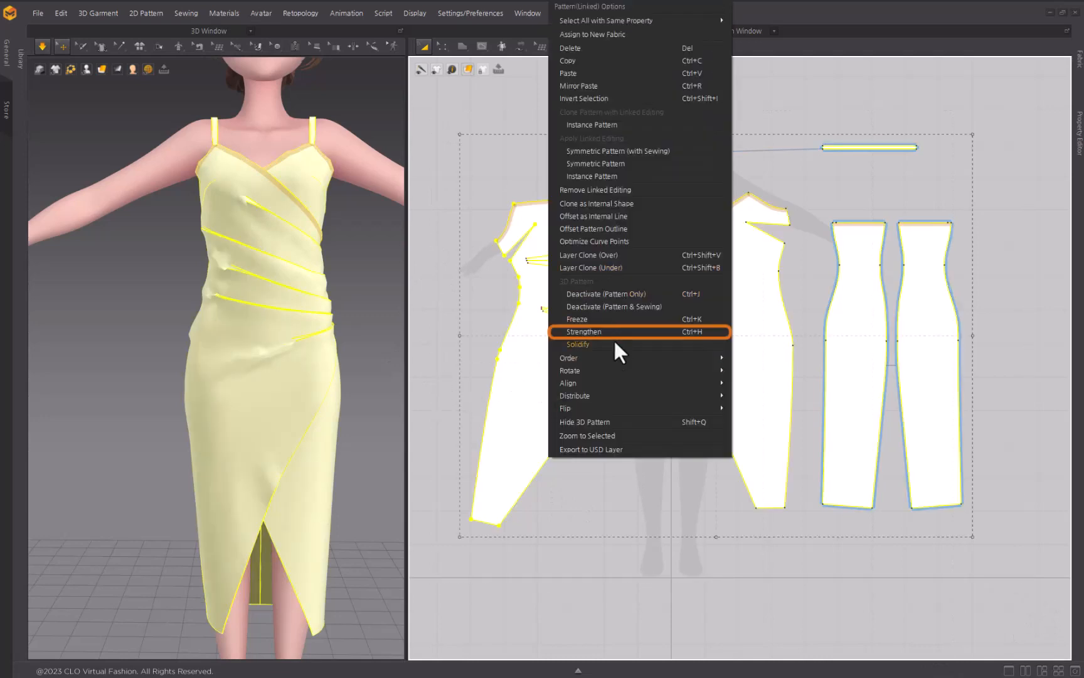
{"action": "left_click", "coordinate": [584, 331]}
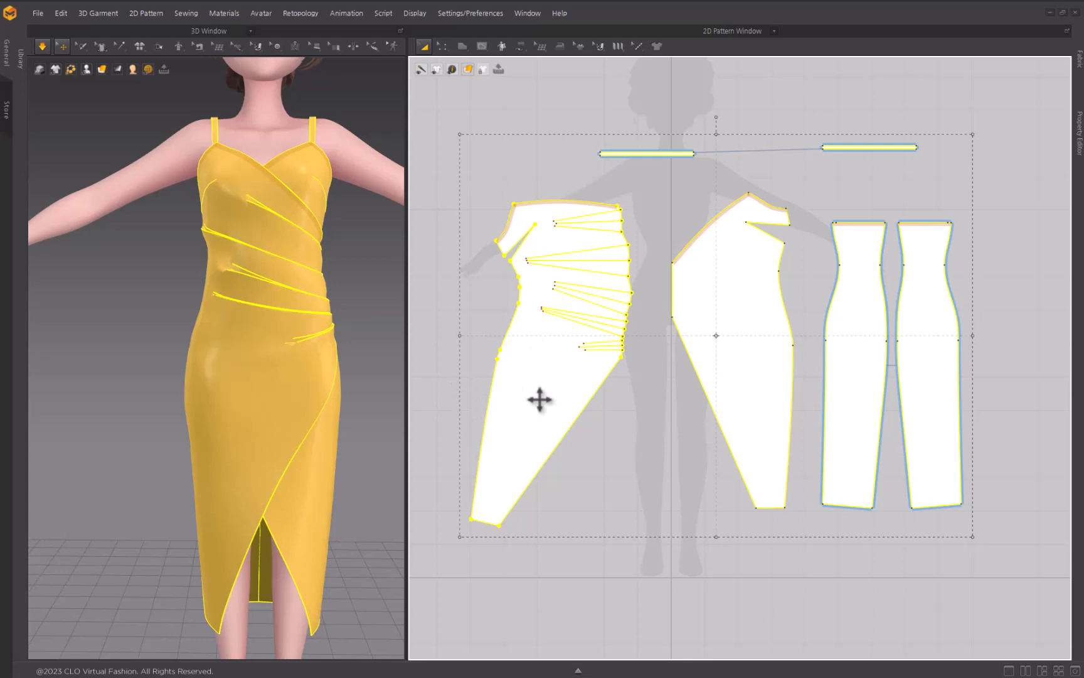
{"action": "right_click", "coordinate": [541, 399]}
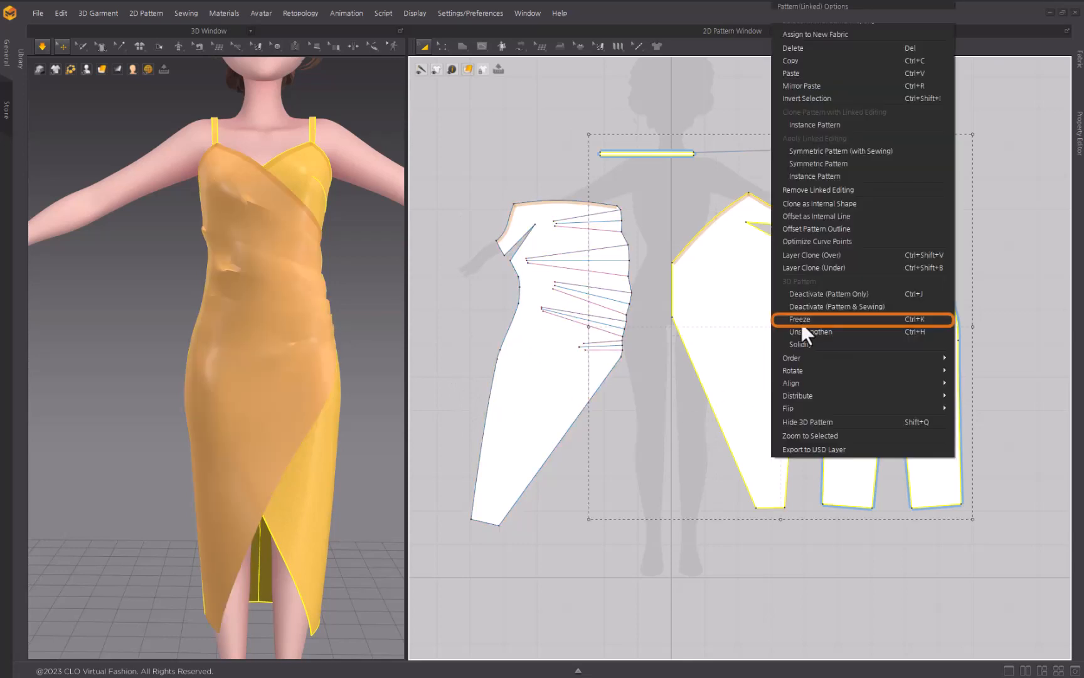
Freeze the back, side and strap pieces, leaving the pleated front panel free.
{"action": "left_click", "coordinate": [799, 319]}
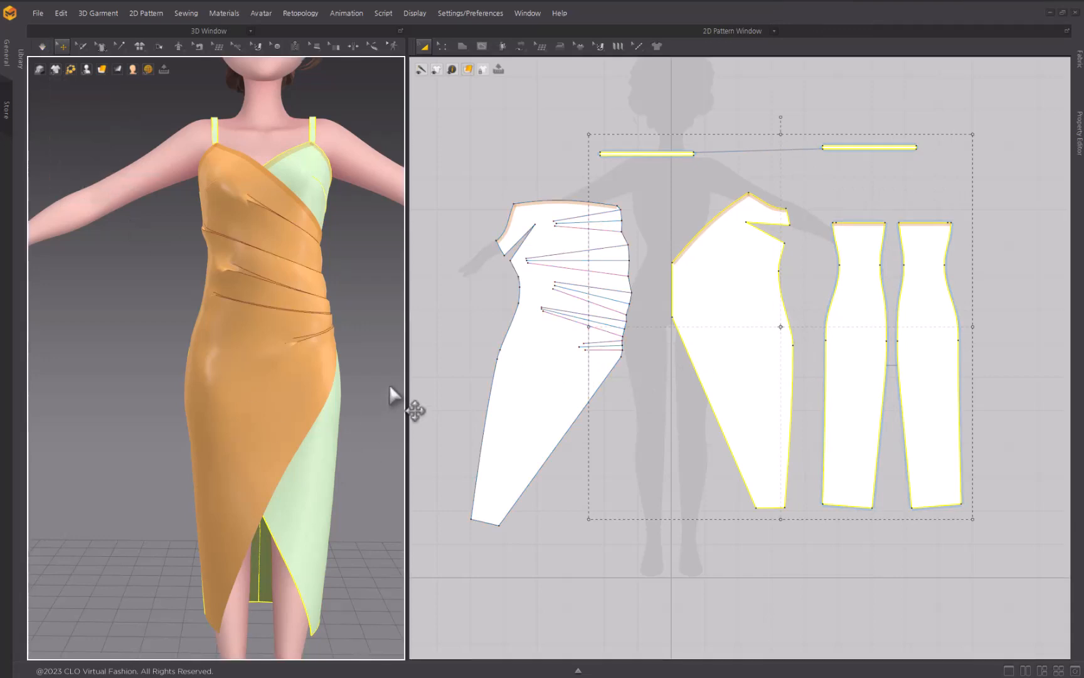
{"action": "mouse_move", "coordinate": [97, 342]}
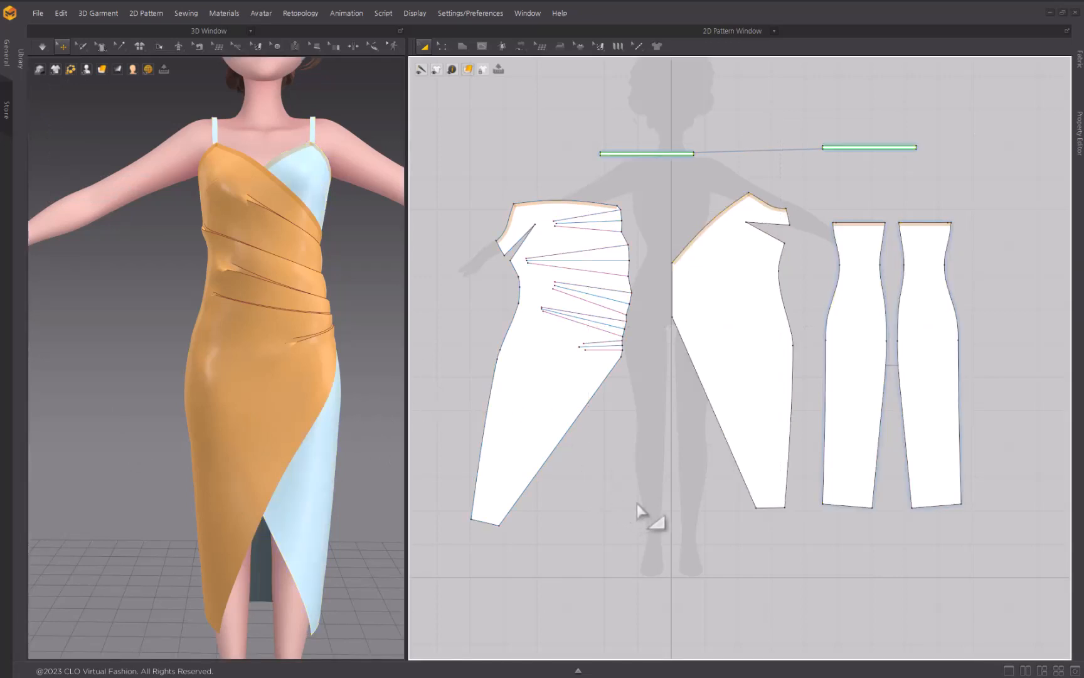
Fold the front panel's lines as knife pleats with a 120–240 fold angle using Pleats Fold.
{"action": "left_click", "coordinate": [618, 45]}
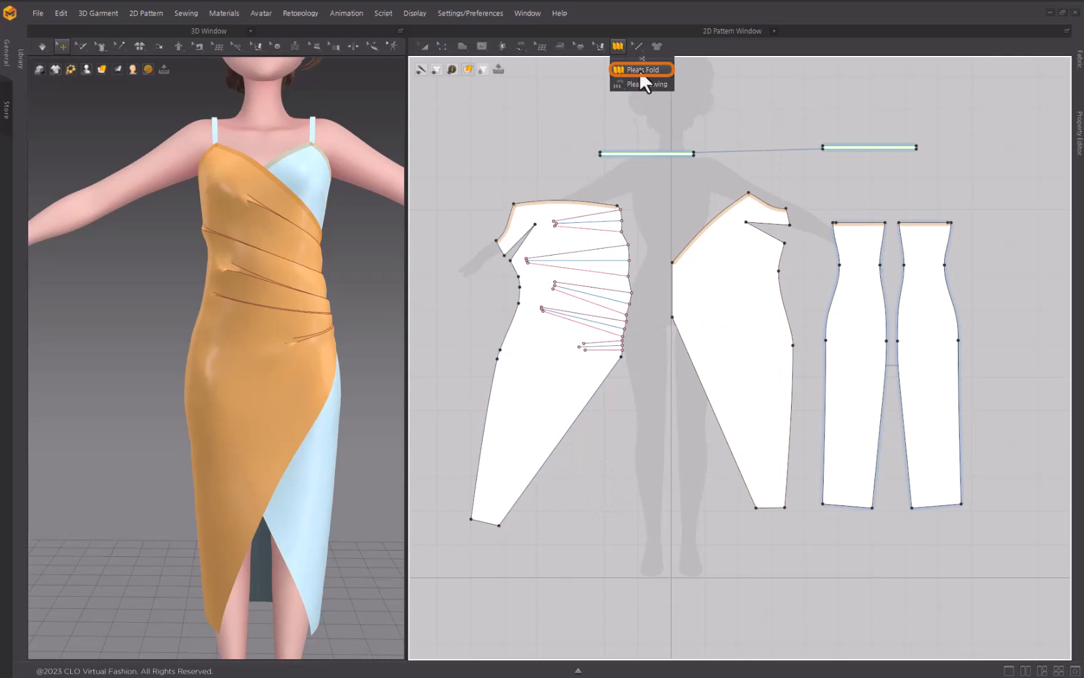
{"action": "left_click", "coordinate": [638, 69]}
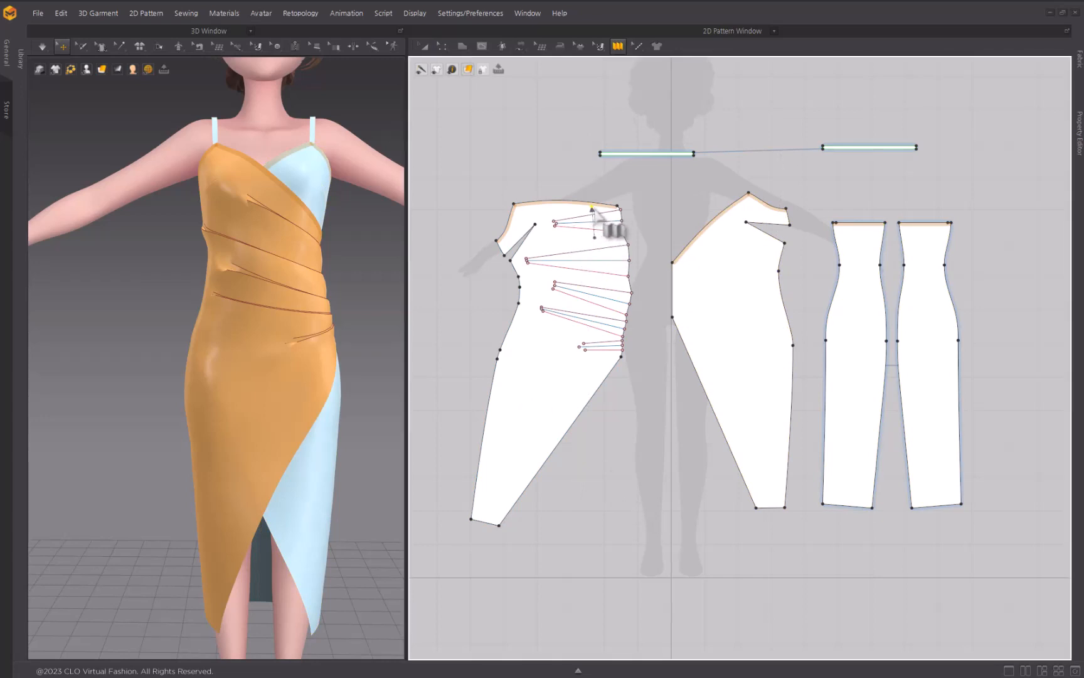
{"action": "left_click", "coordinate": [636, 336]}
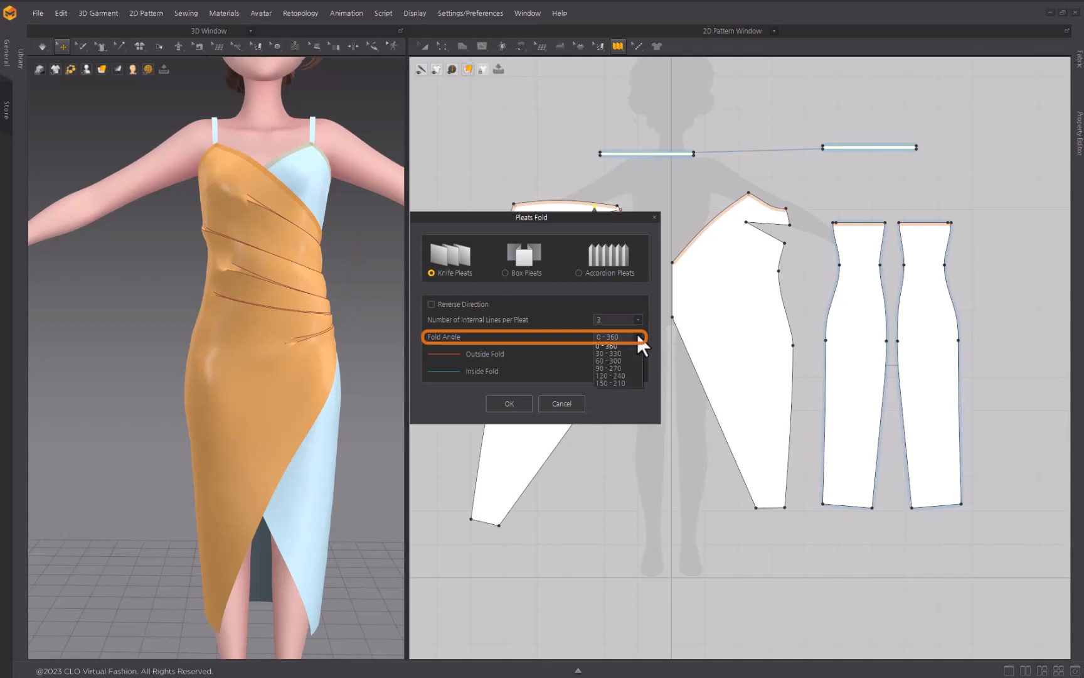
{"action": "mouse_move", "coordinate": [636, 387]}
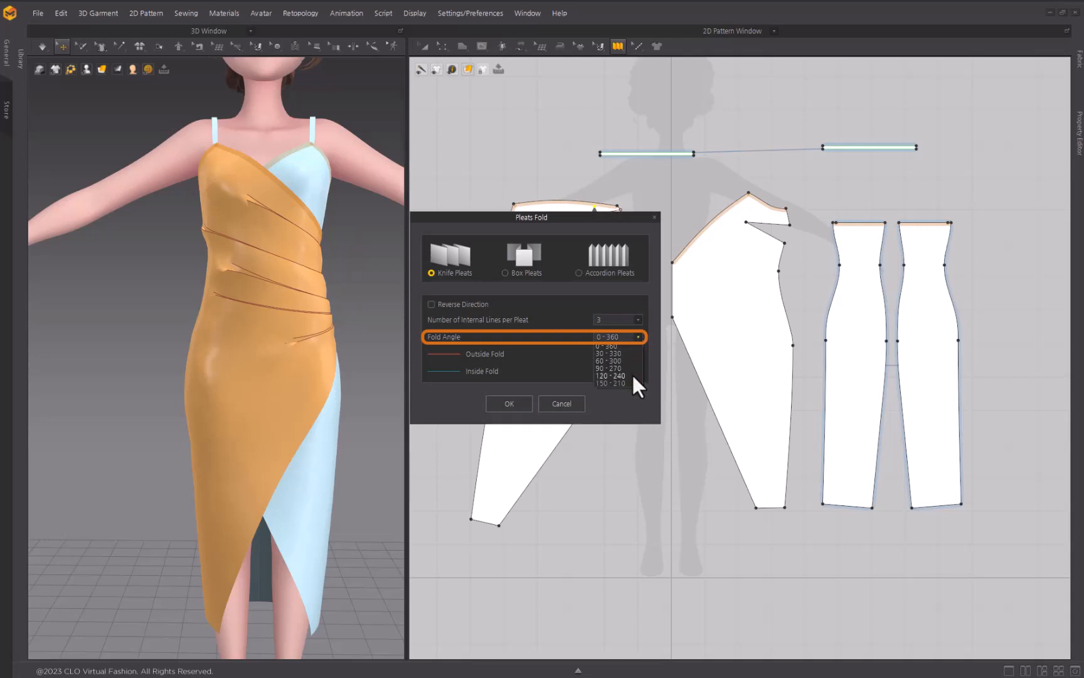
{"action": "mouse_move", "coordinate": [633, 357]}
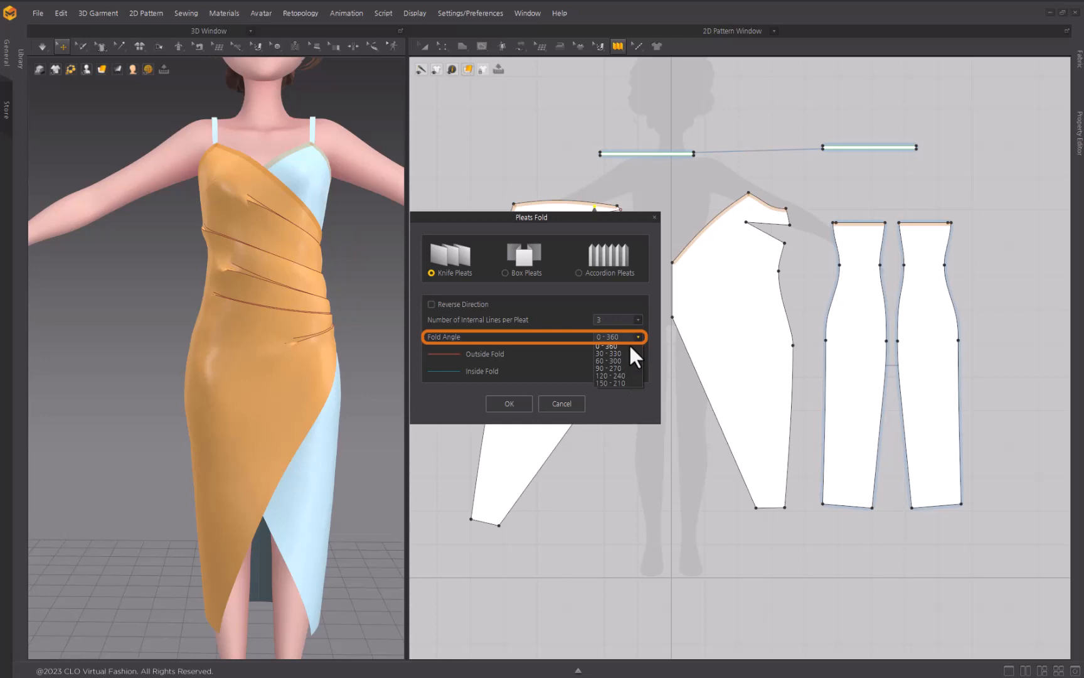
{"action": "mouse_move", "coordinate": [635, 384]}
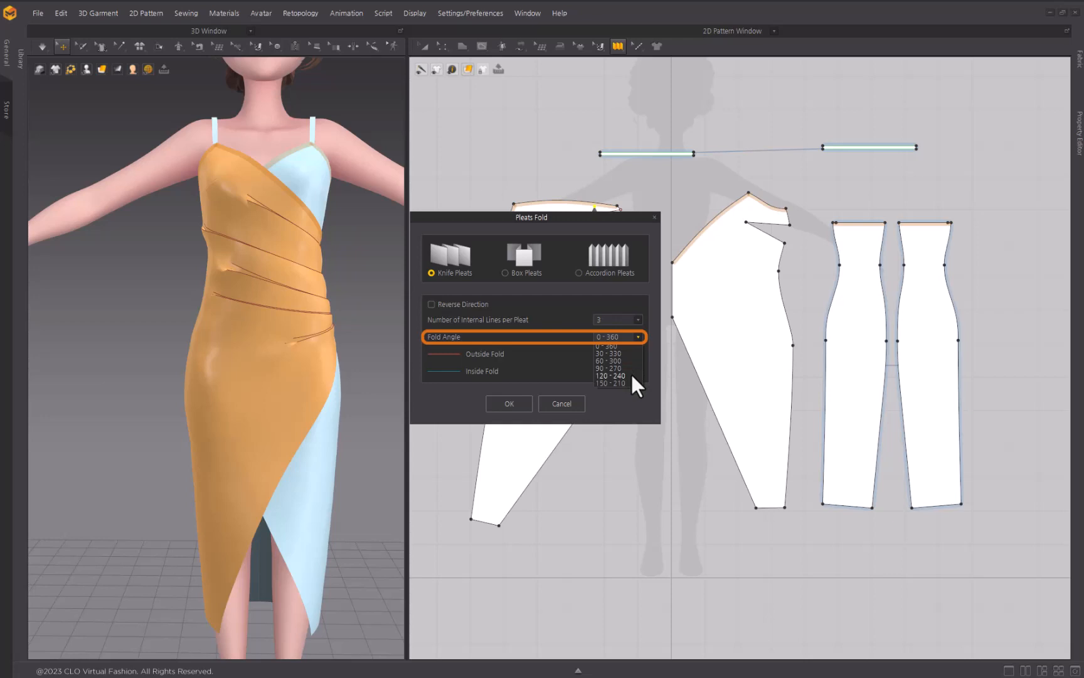
{"action": "left_click", "coordinate": [508, 403]}
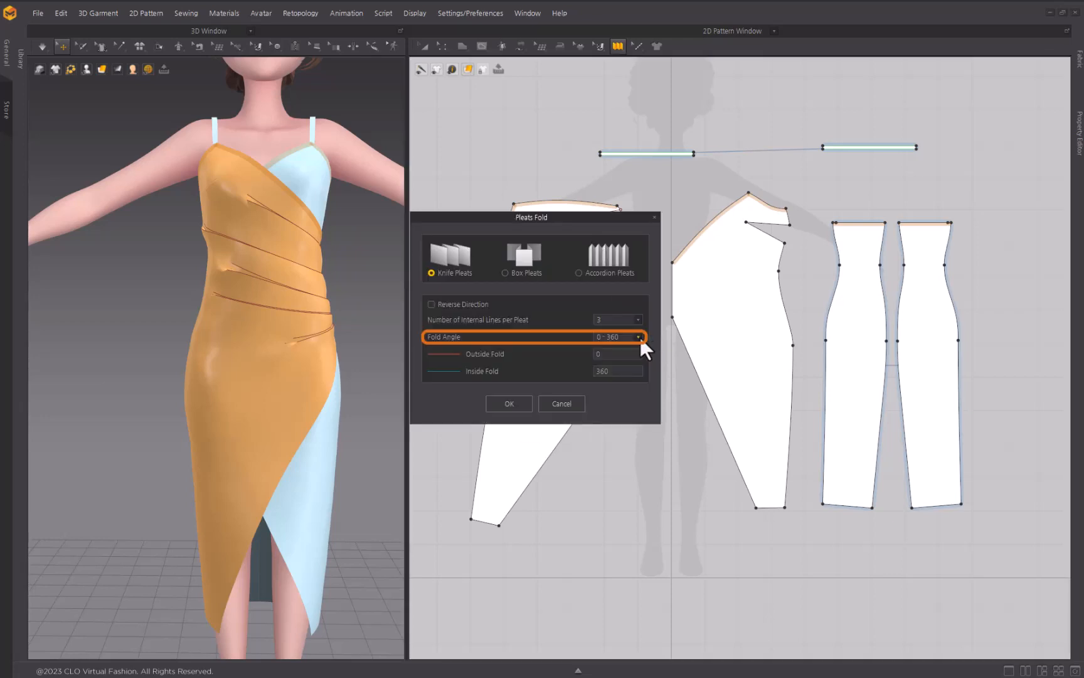
{"action": "left_click", "coordinate": [509, 403]}
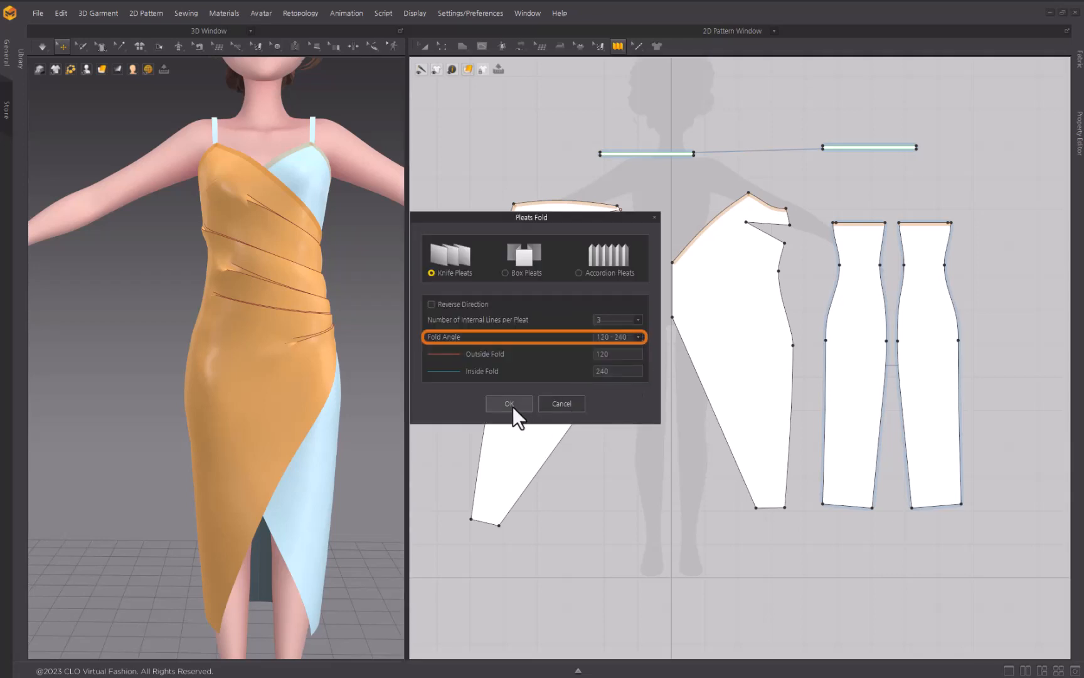
{"action": "left_click", "coordinate": [509, 403]}
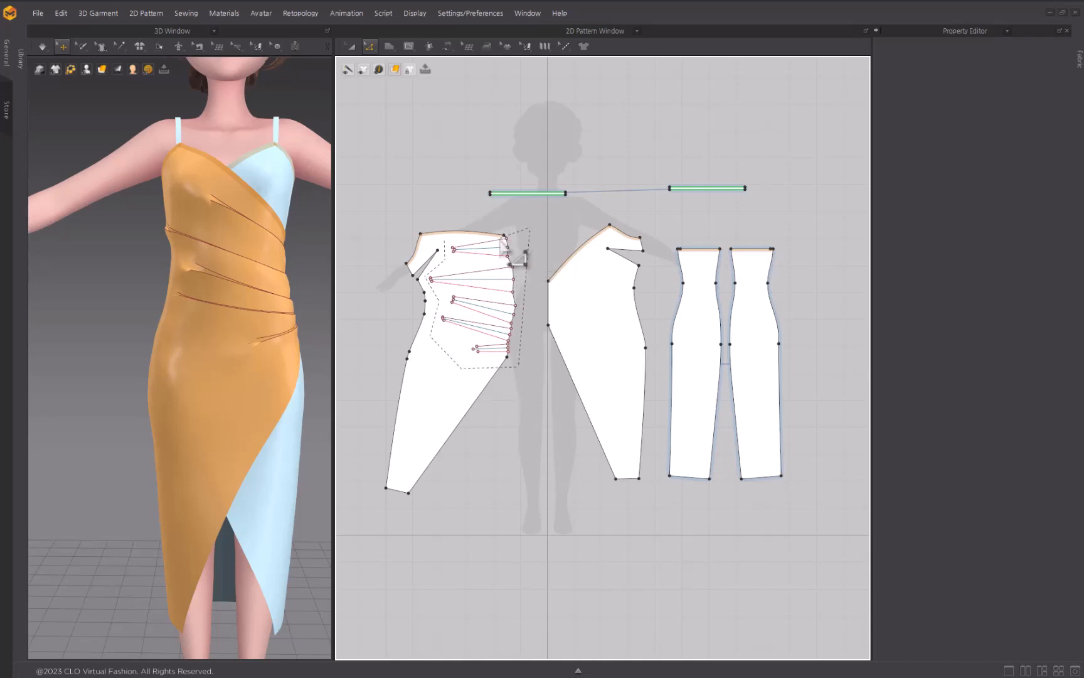
Select all the front panel's pleat lines and review their fold strength value.
{"action": "left_click", "coordinate": [477, 297]}
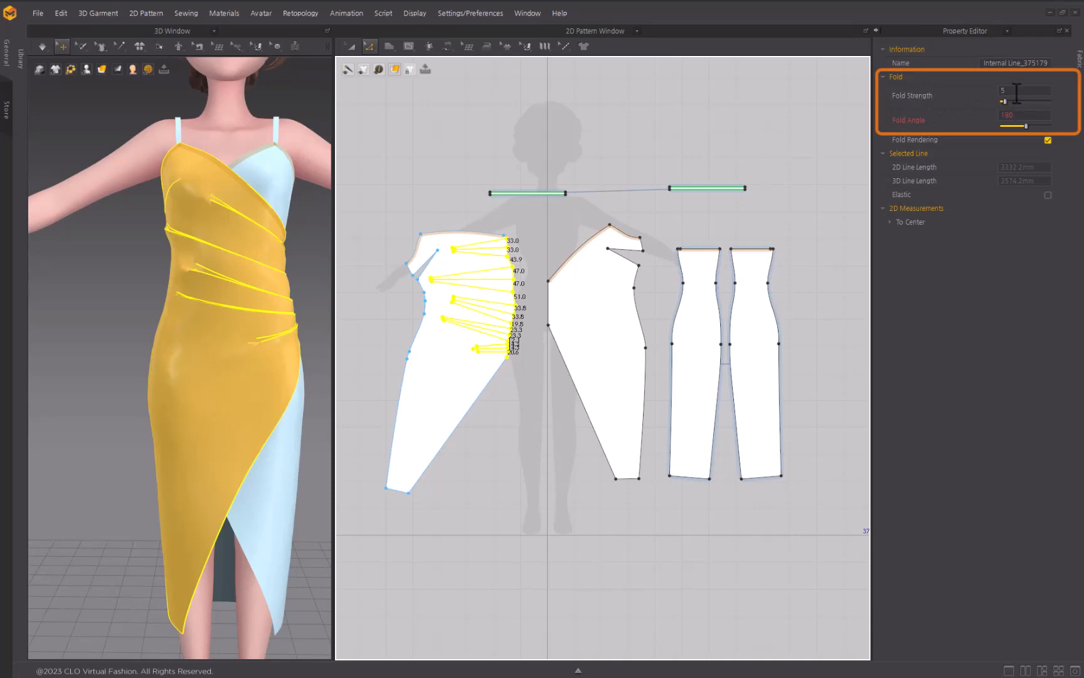
{"action": "triple_click", "coordinate": [1023, 90]}
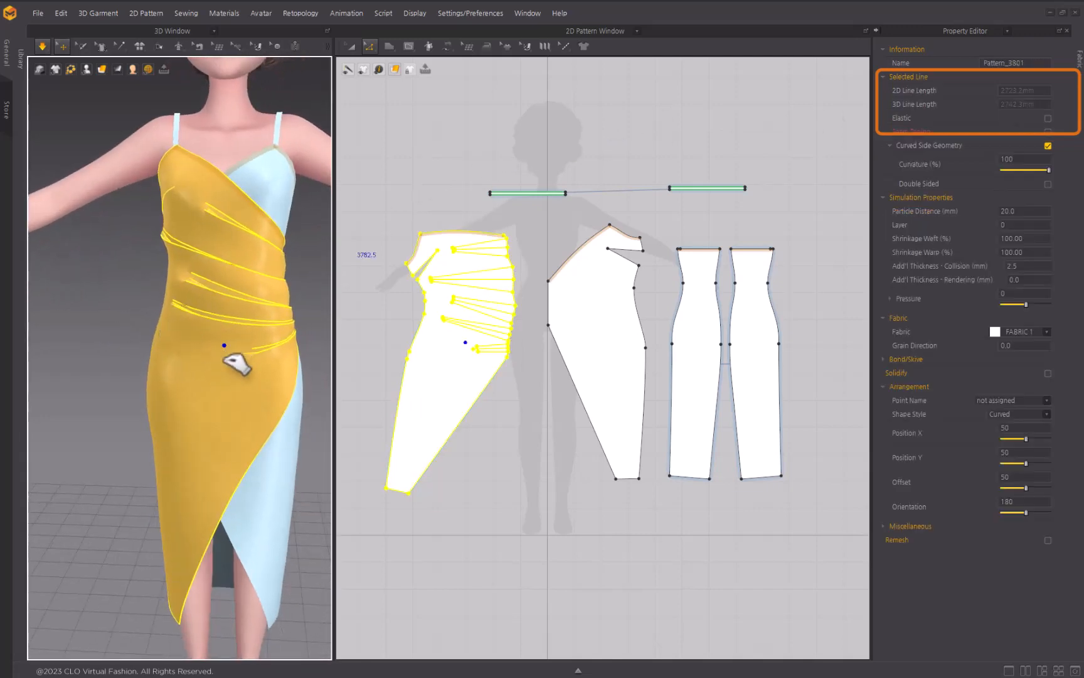
{"action": "mouse_move", "coordinate": [210, 387]}
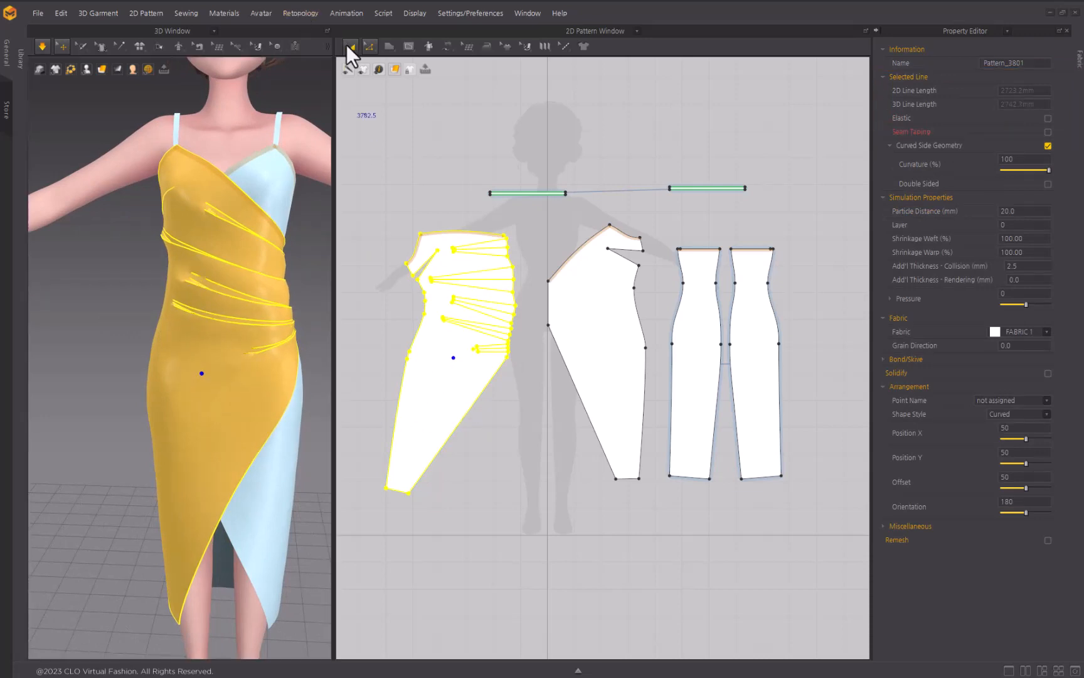
Unstrengthen the pleated front panel and move its lower pleat line endpoints inward.
{"action": "right_click", "coordinate": [453, 358]}
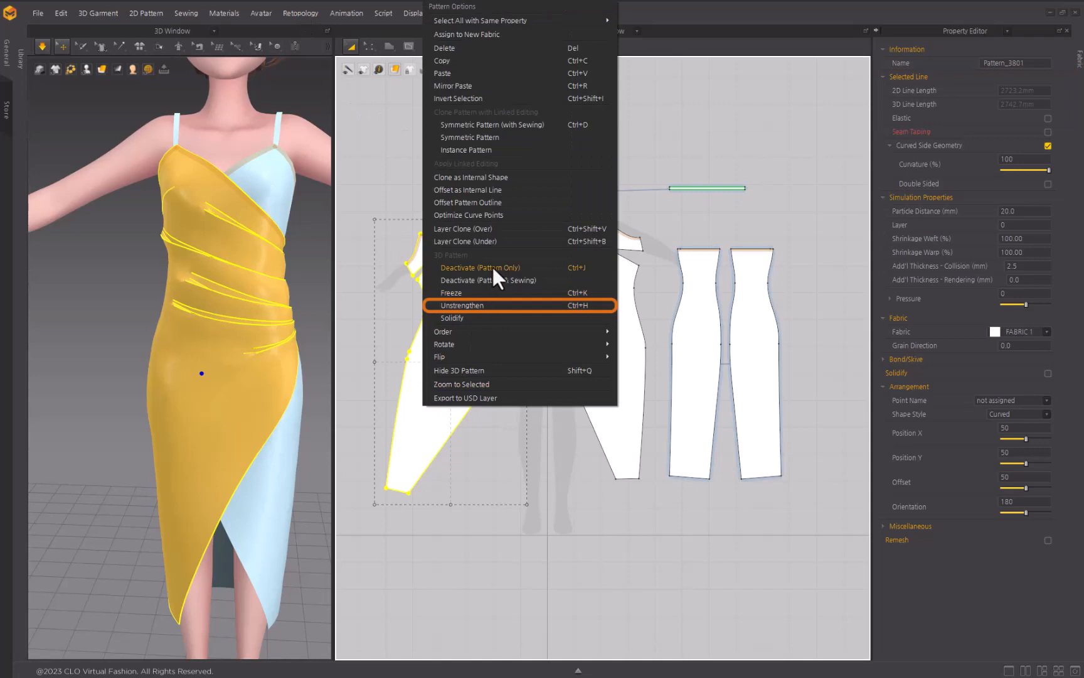
{"action": "left_click", "coordinate": [462, 305]}
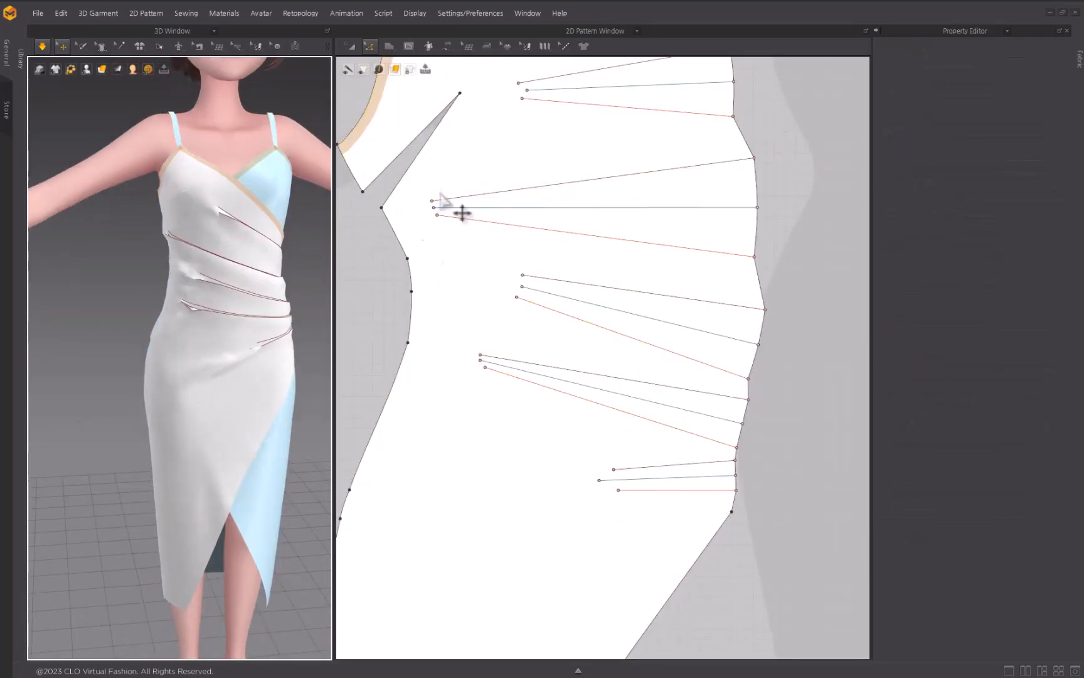
{"action": "left_click", "coordinate": [470, 211]}
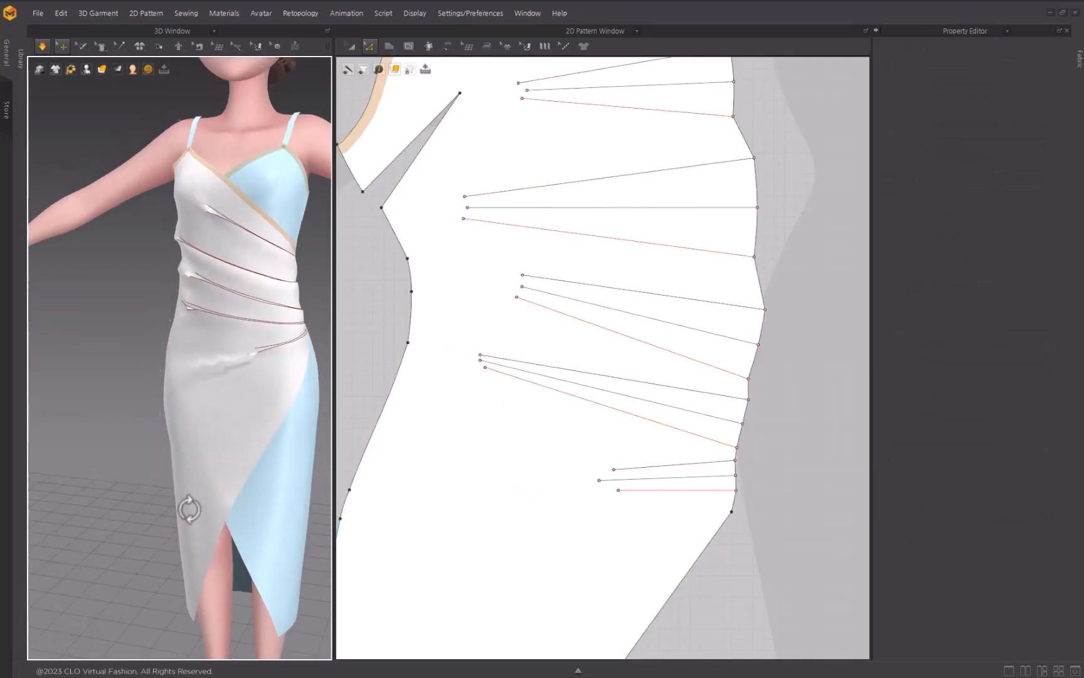
{"action": "left_click", "coordinate": [481, 384]}
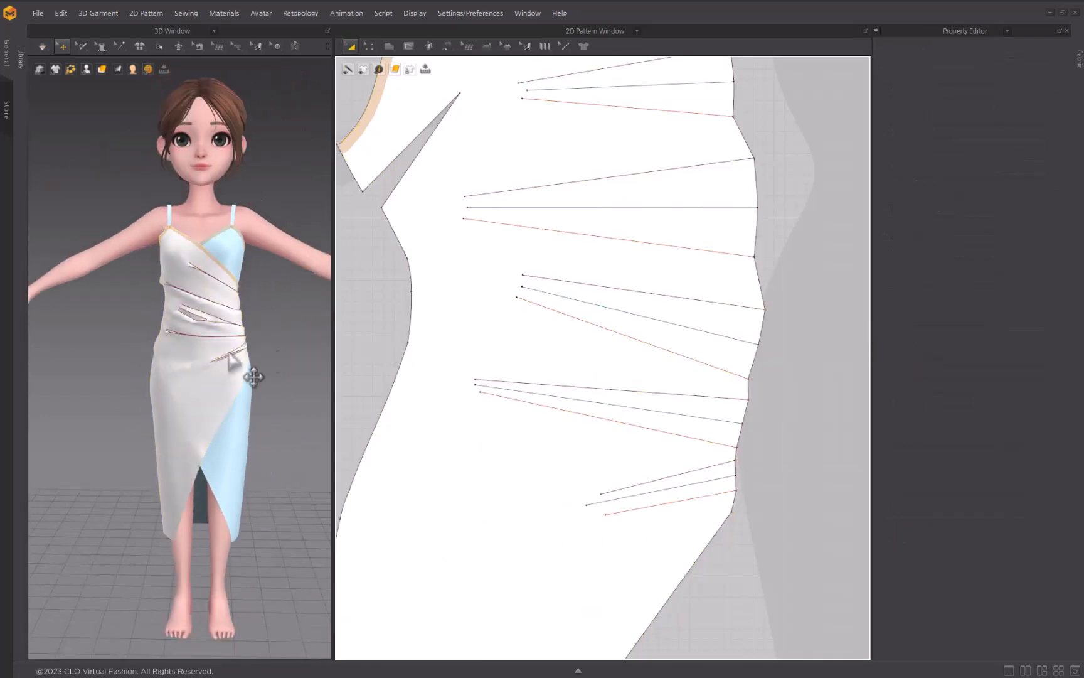
{"action": "left_click", "coordinate": [443, 290]}
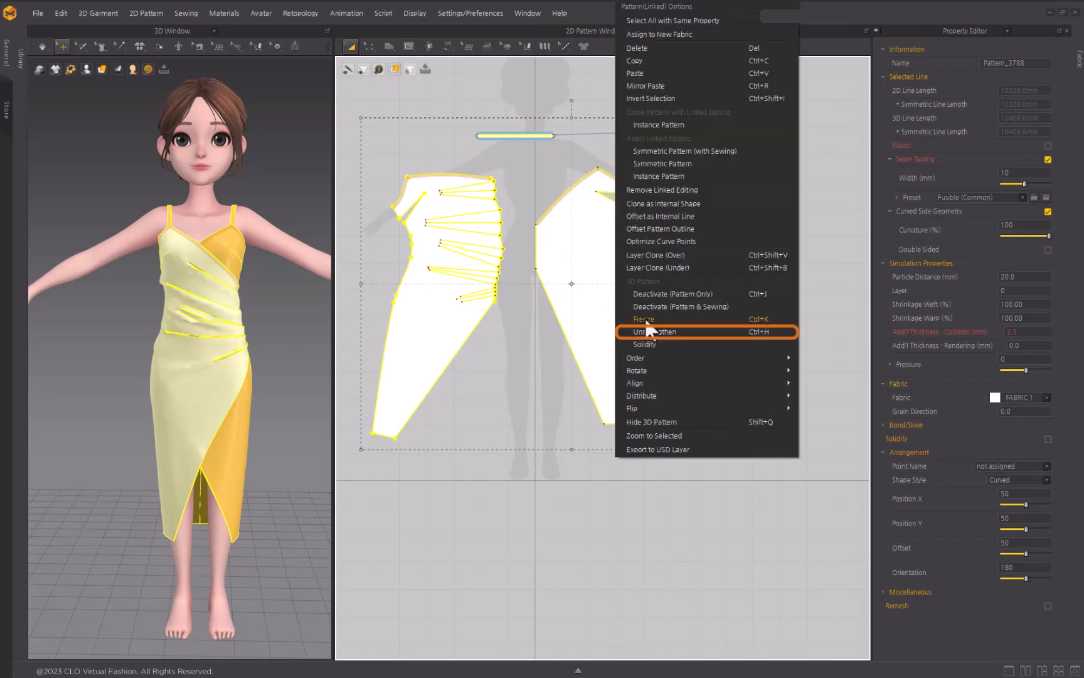
Unstrengthen the front panels and freeze the plain panel beside the pleated one.
{"action": "left_click", "coordinate": [654, 331]}
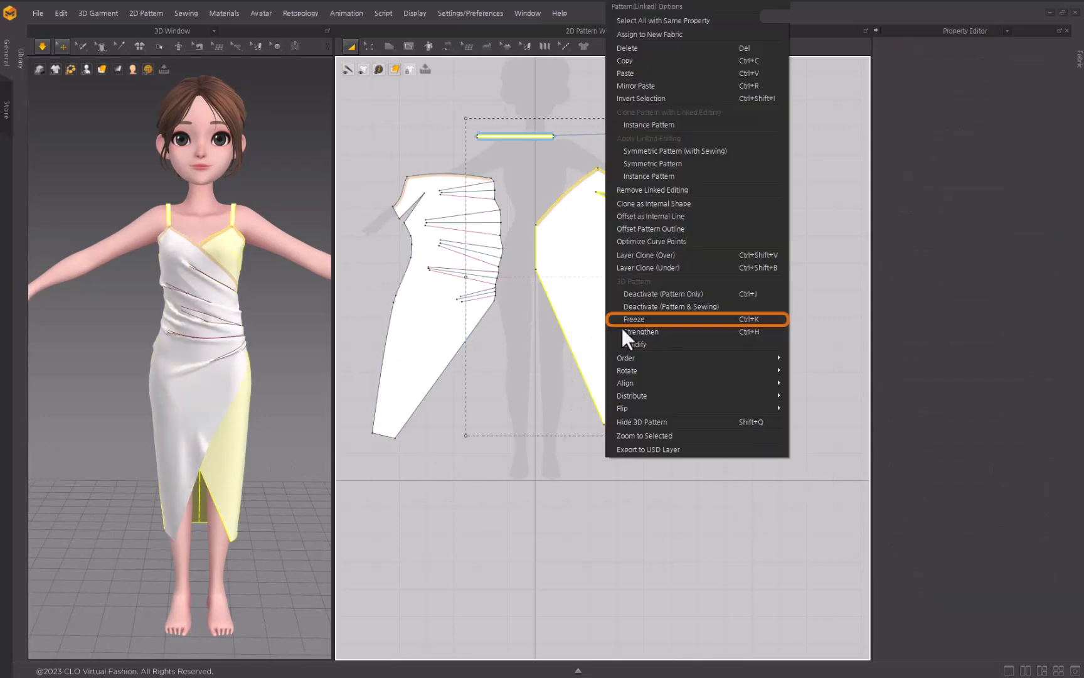
{"action": "left_click", "coordinate": [634, 318]}
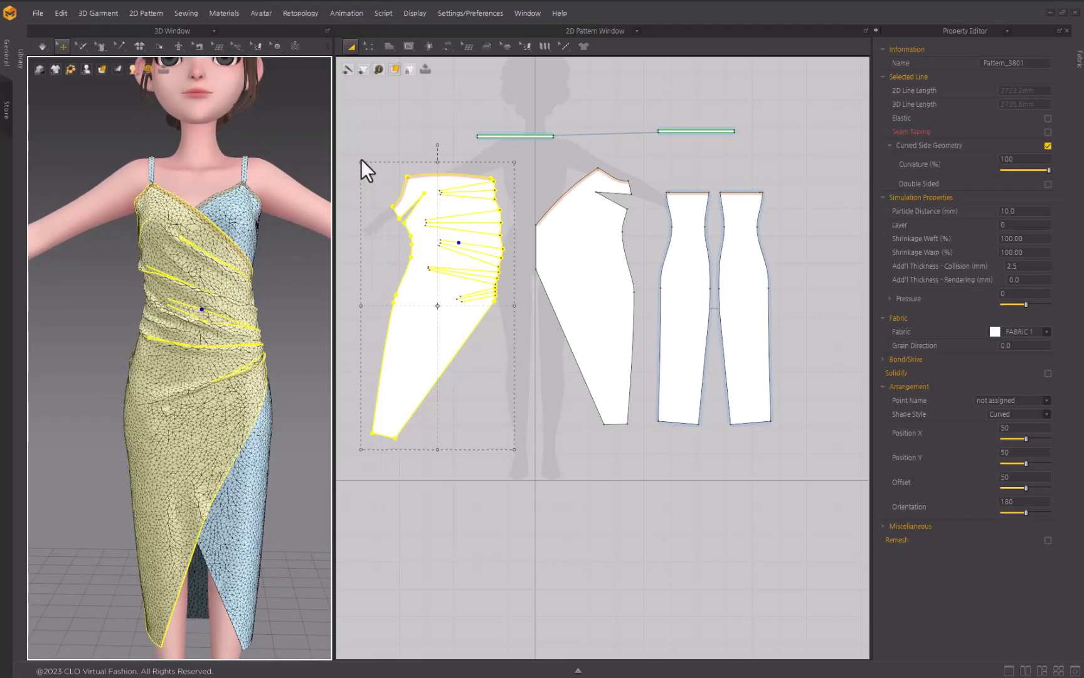
Enable Remesh on the pleated panel at 10 mm particle distance and simulate the drape.
{"action": "left_click", "coordinate": [1047, 540]}
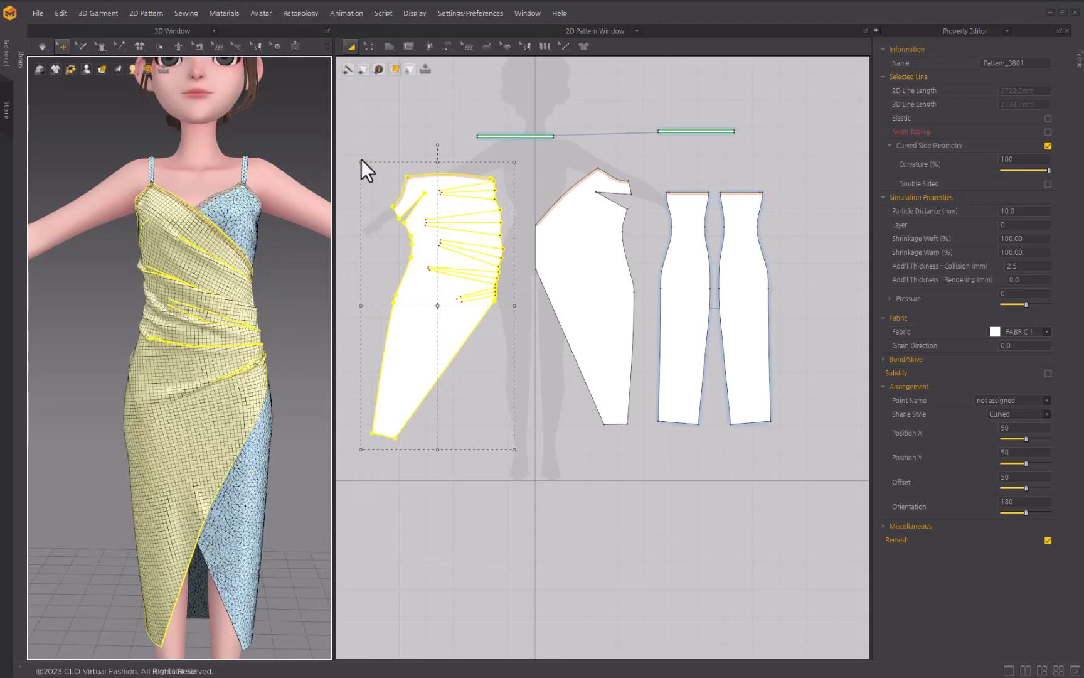
{"action": "left_click", "coordinate": [43, 46]}
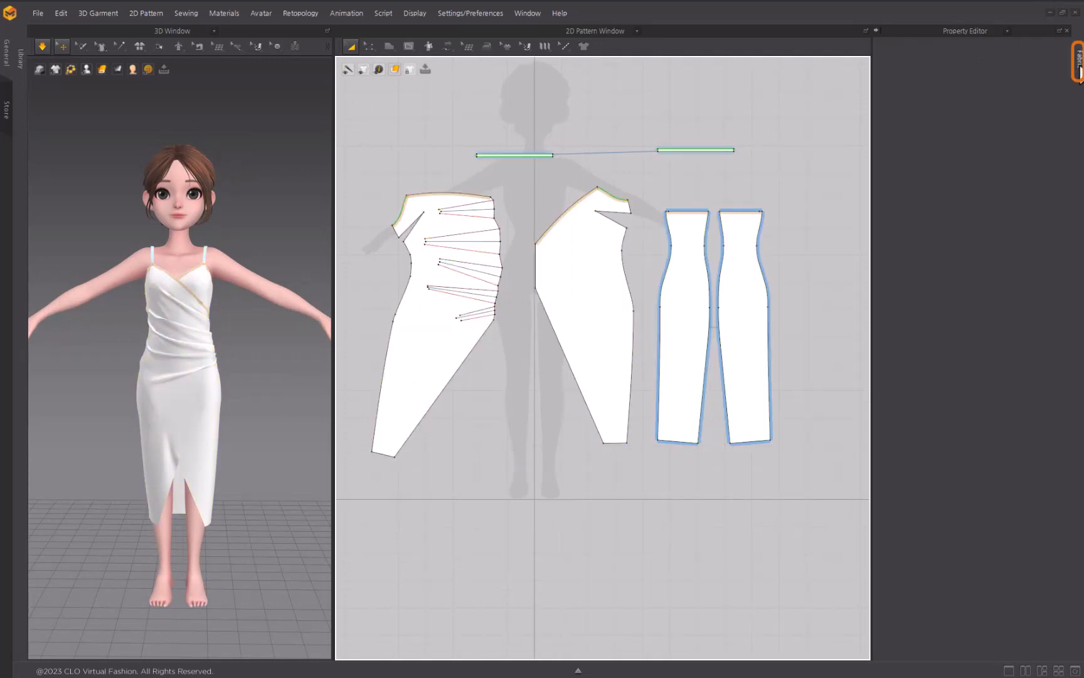
Apply the Silk_Duchess_Satin physical property preset to FABRIC 1.
{"action": "left_click", "coordinate": [1075, 51]}
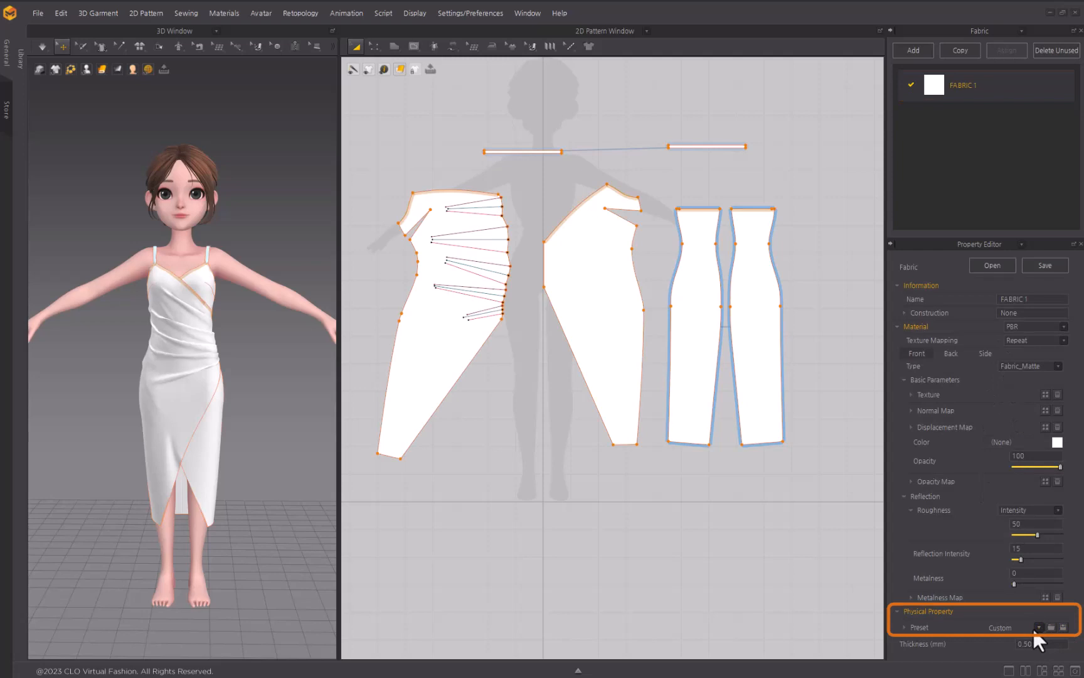
{"action": "left_click", "coordinate": [1037, 627]}
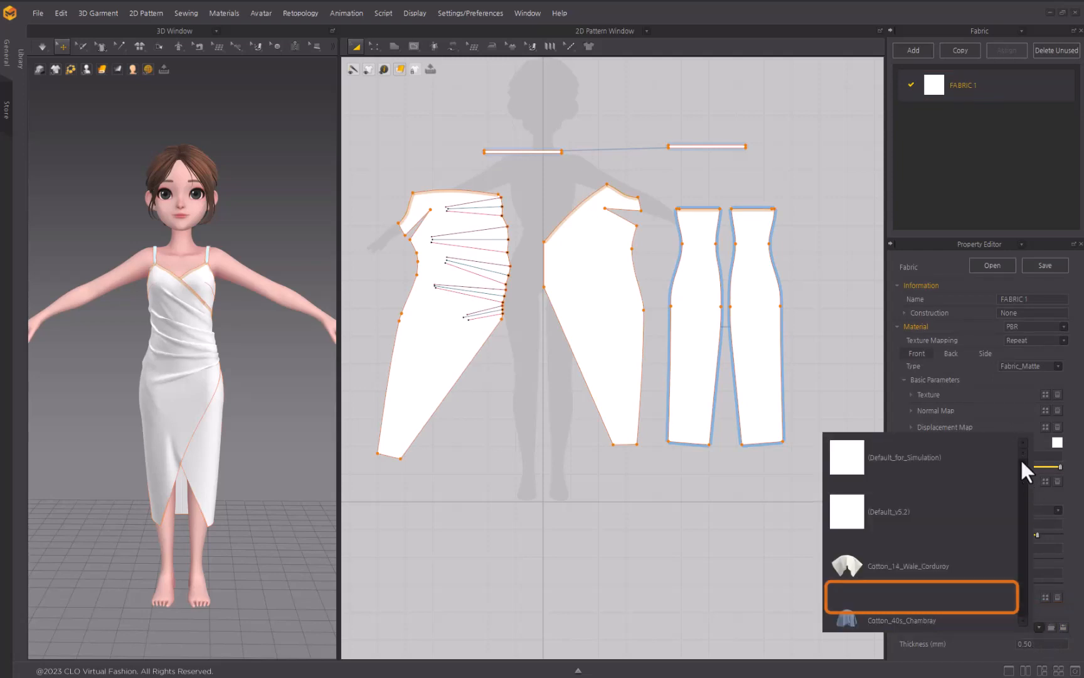
{"action": "scroll", "scroll_direction": "down", "scroll_amount": 3}
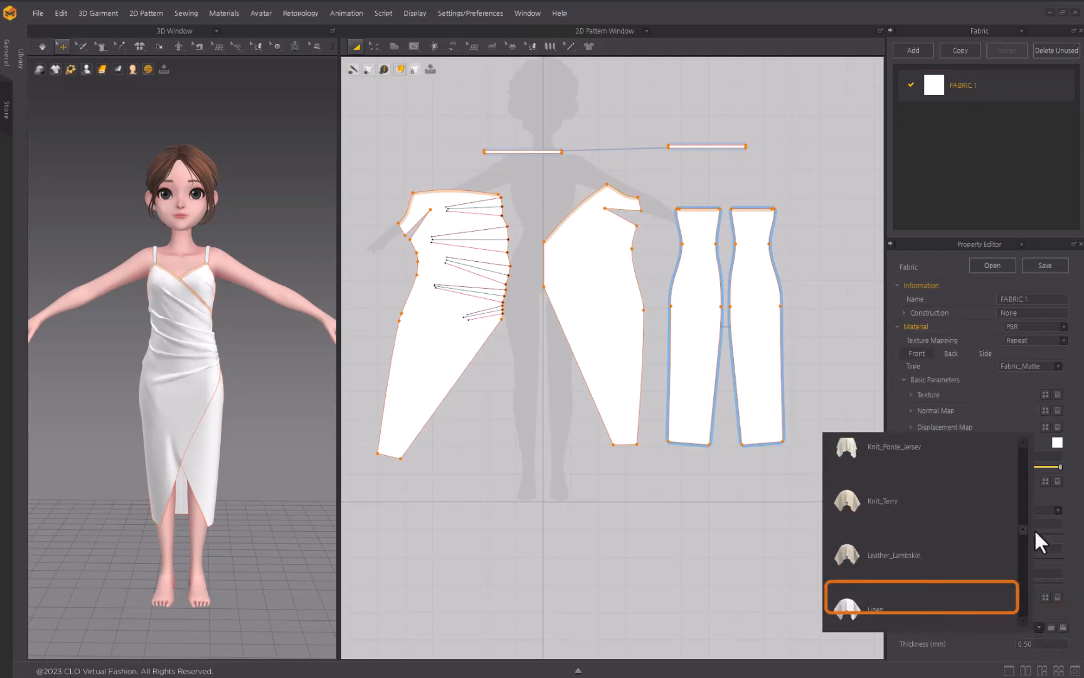
{"action": "scroll", "scroll_direction": "down", "scroll_amount": 3}
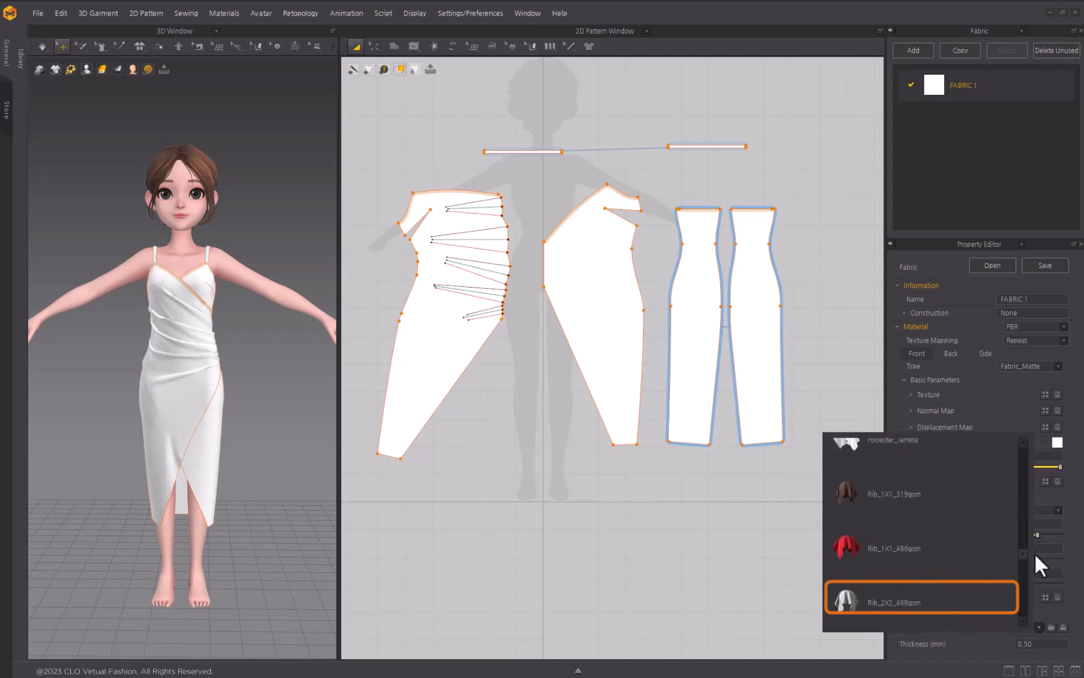
{"action": "scroll", "scroll_direction": "down", "scroll_amount": 3}
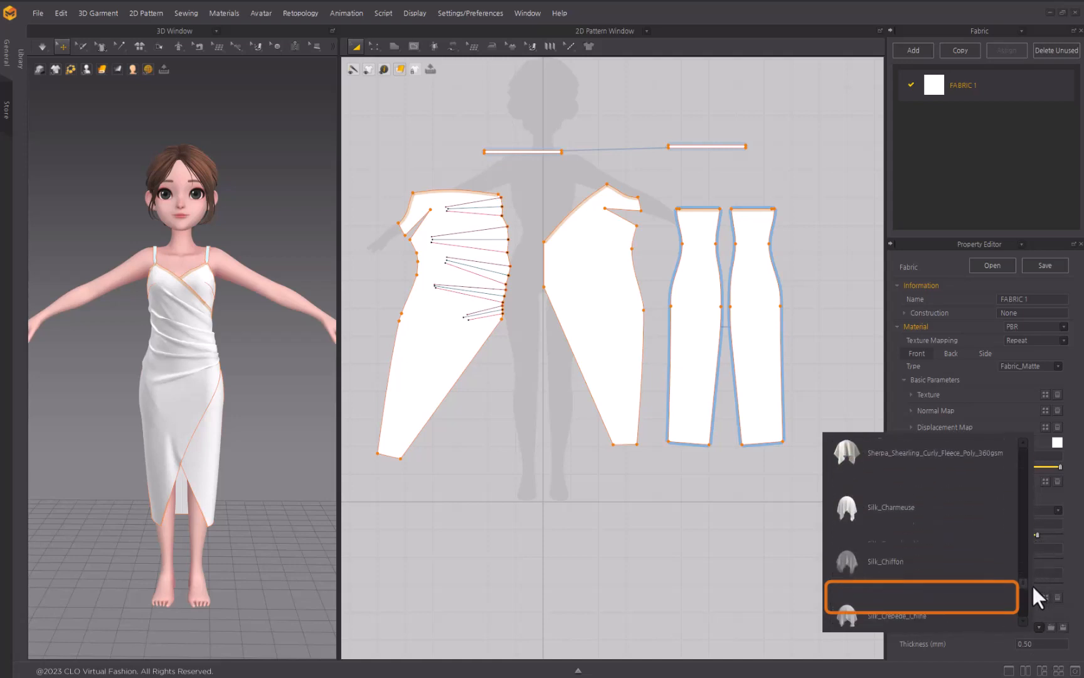
{"action": "scroll", "scroll_direction": "down", "scroll_amount": 3}
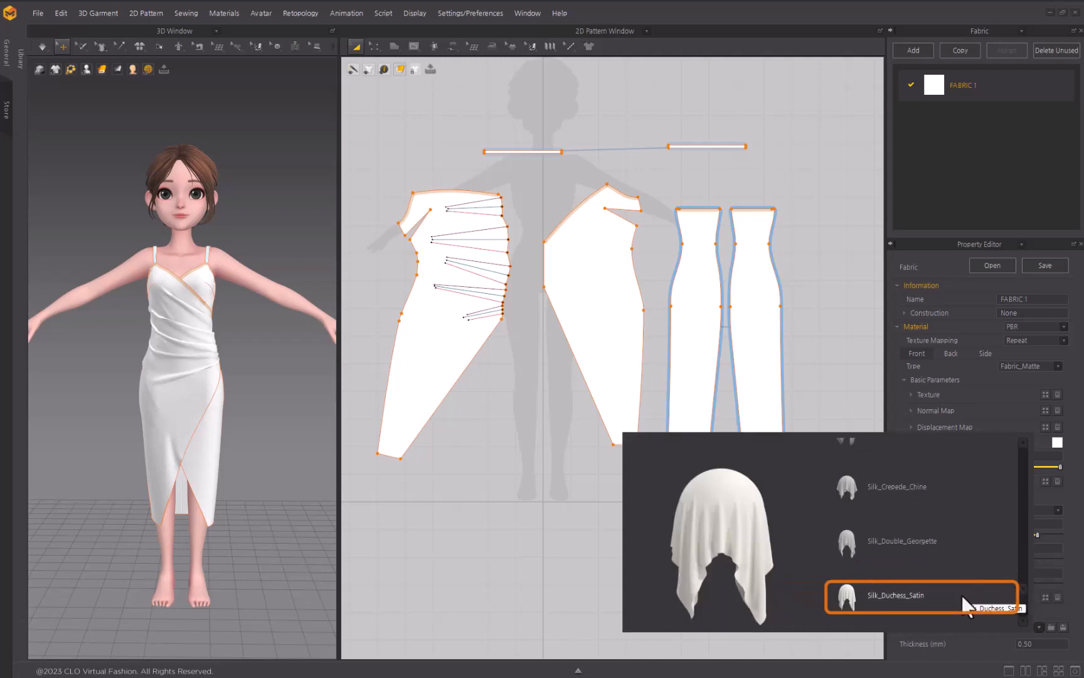
{"action": "left_click", "coordinate": [897, 594]}
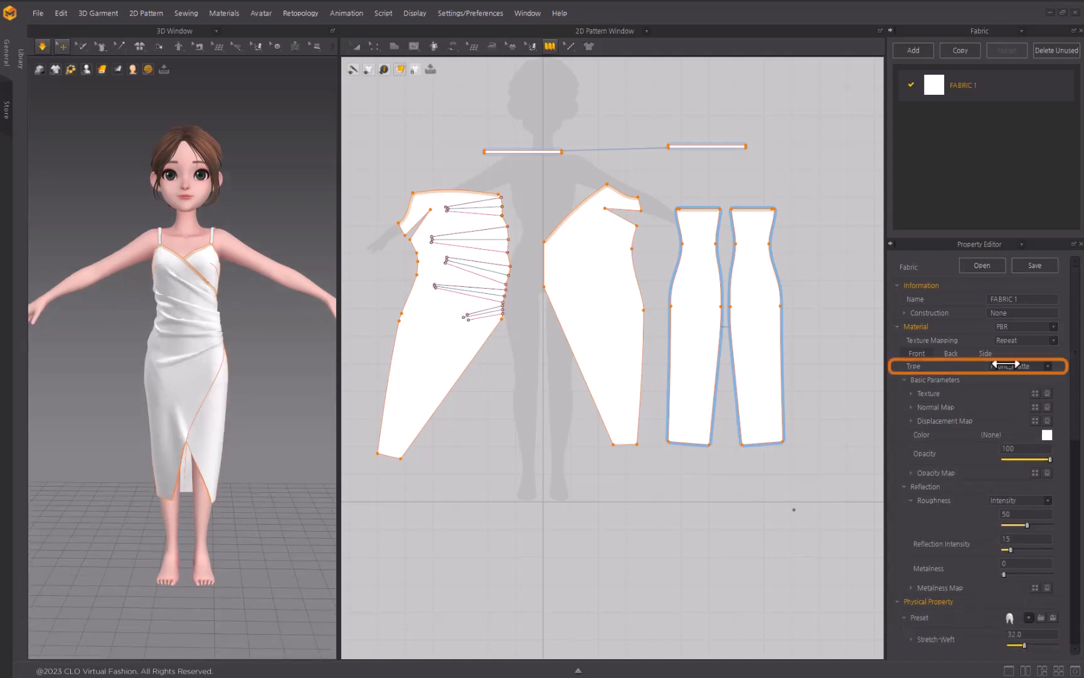
Set the fabric Material Type to Fabric_Silk/Satin and recolour it soft pink after trying green and dark red.
{"action": "left_click", "coordinate": [1025, 365]}
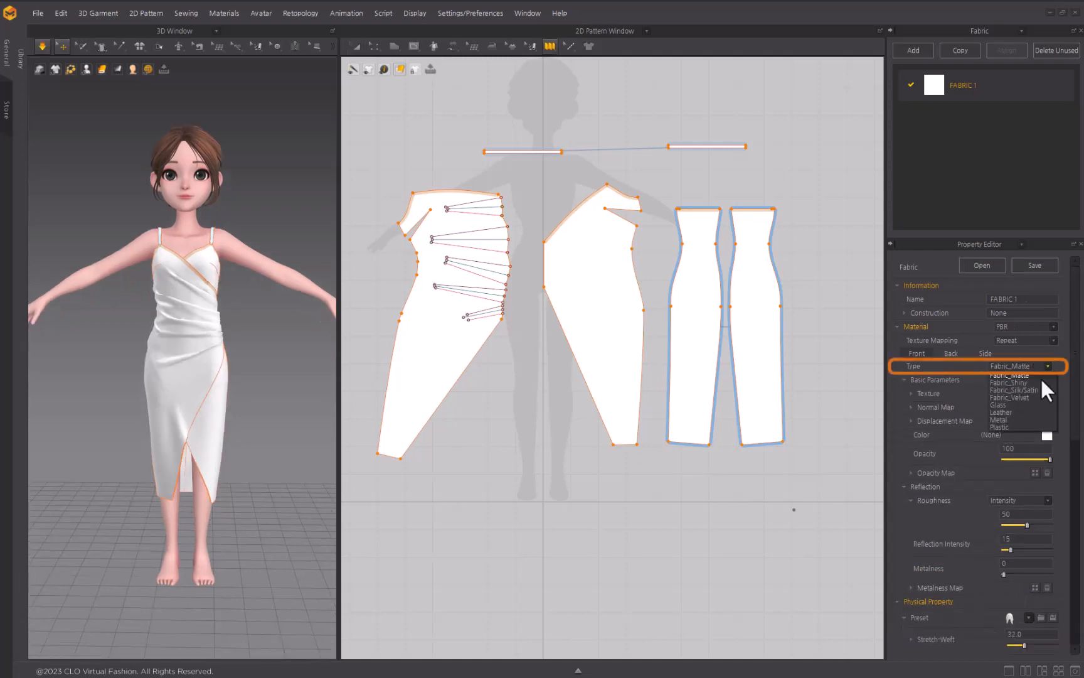
{"action": "left_click", "coordinate": [1010, 389]}
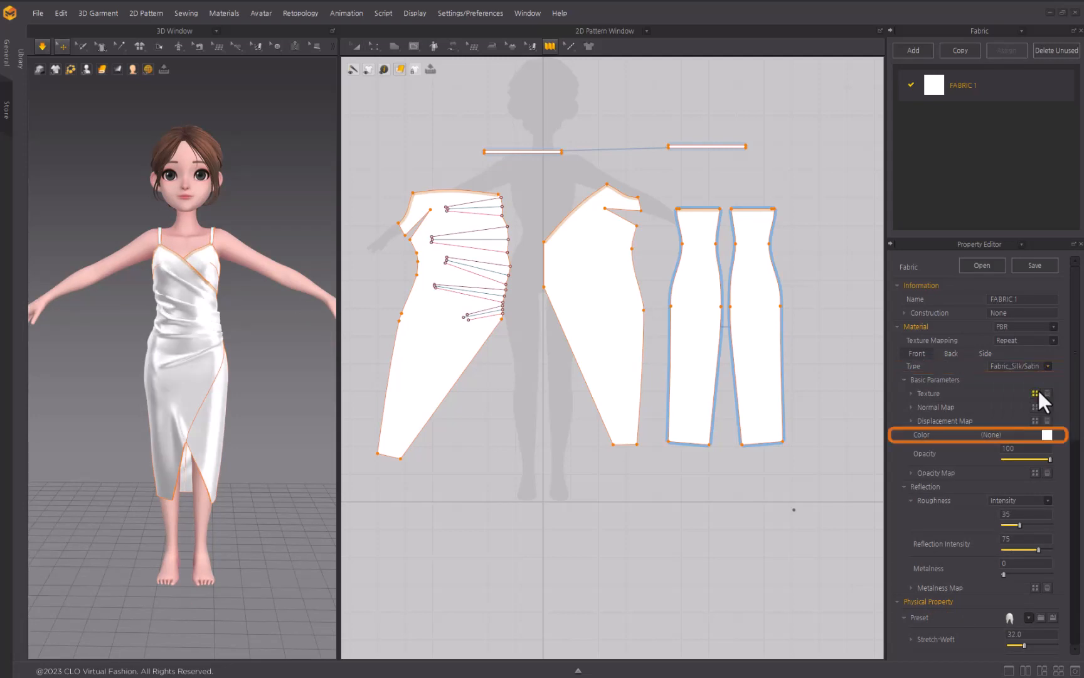
{"action": "left_click", "coordinate": [1047, 434]}
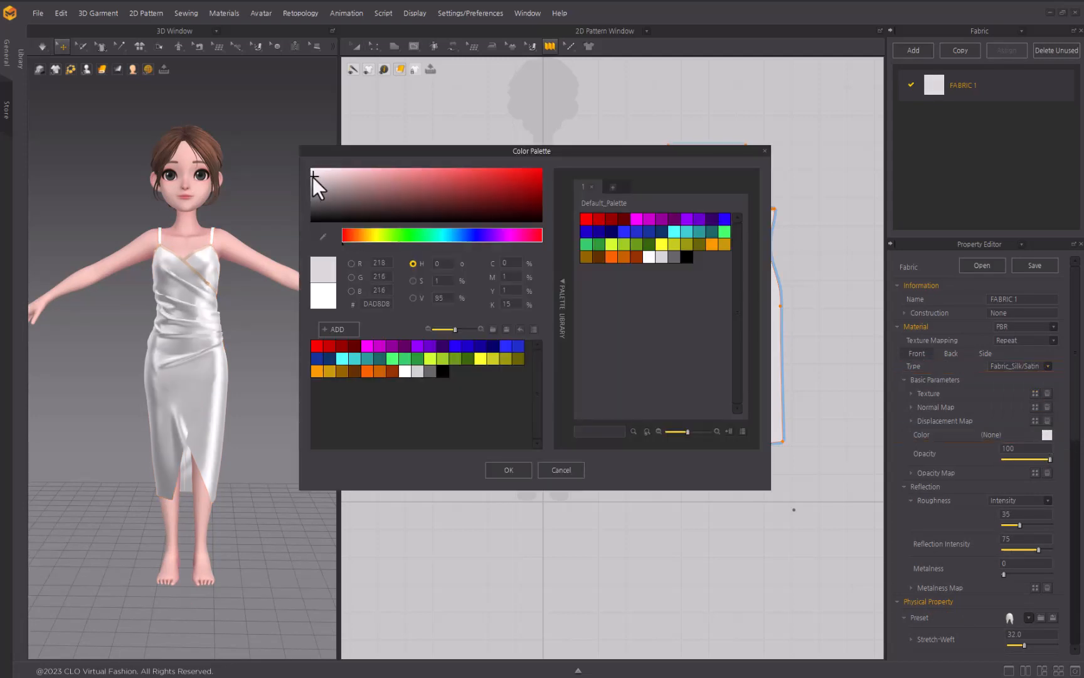
{"action": "left_click", "coordinate": [453, 357]}
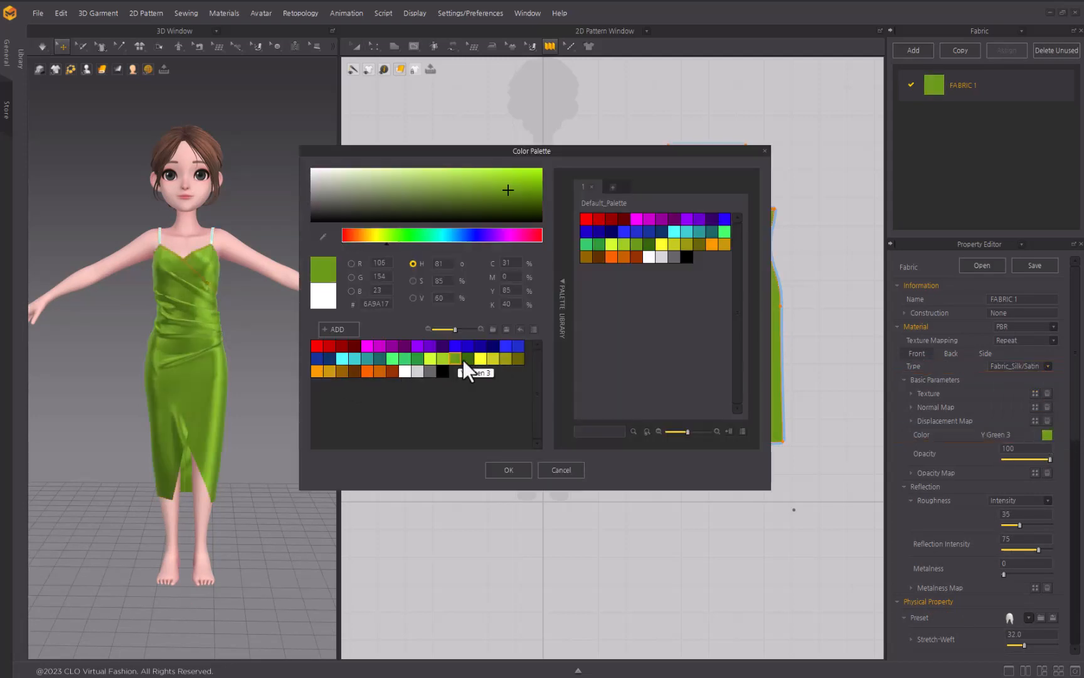
{"action": "left_click", "coordinate": [355, 346]}
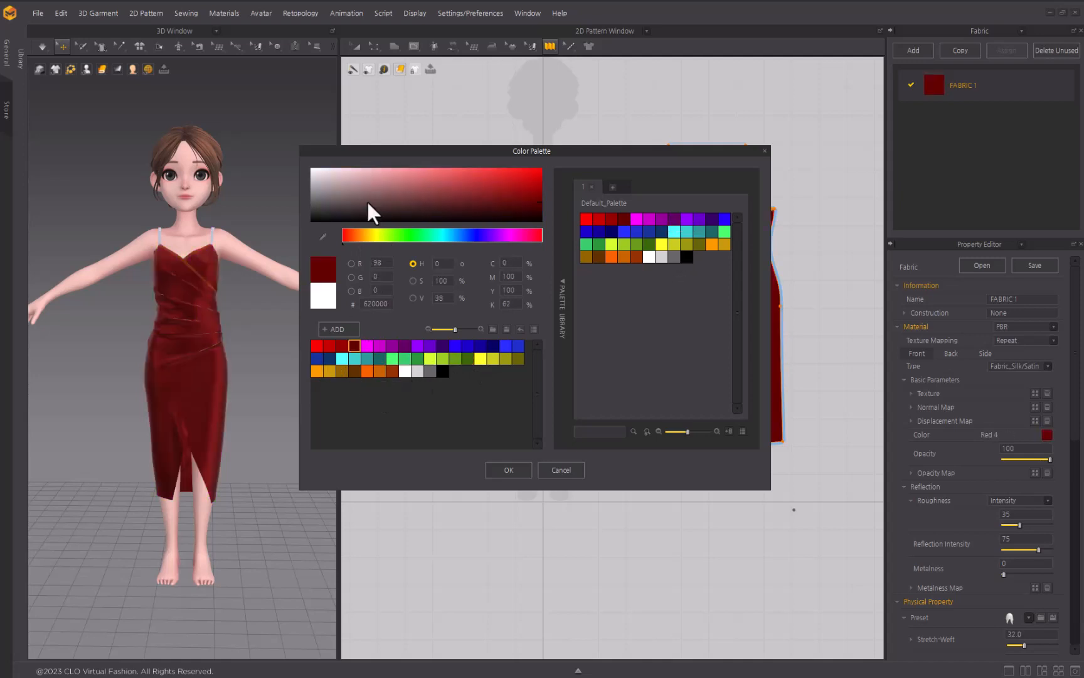
{"action": "left_click", "coordinate": [411, 177]}
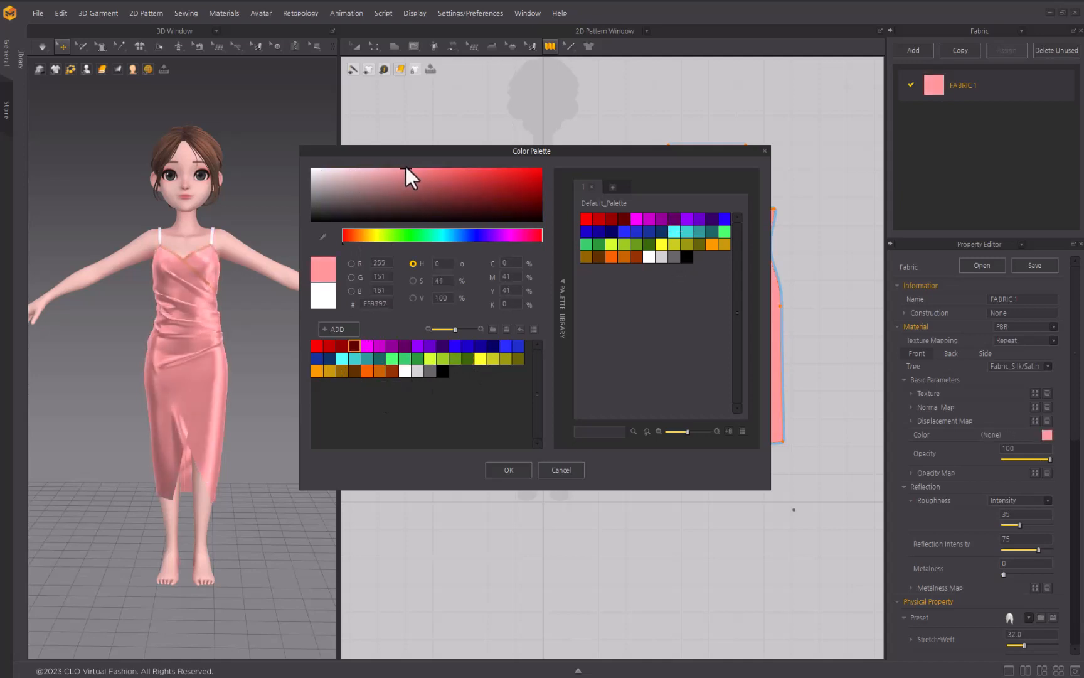
{"action": "left_click", "coordinate": [398, 187]}
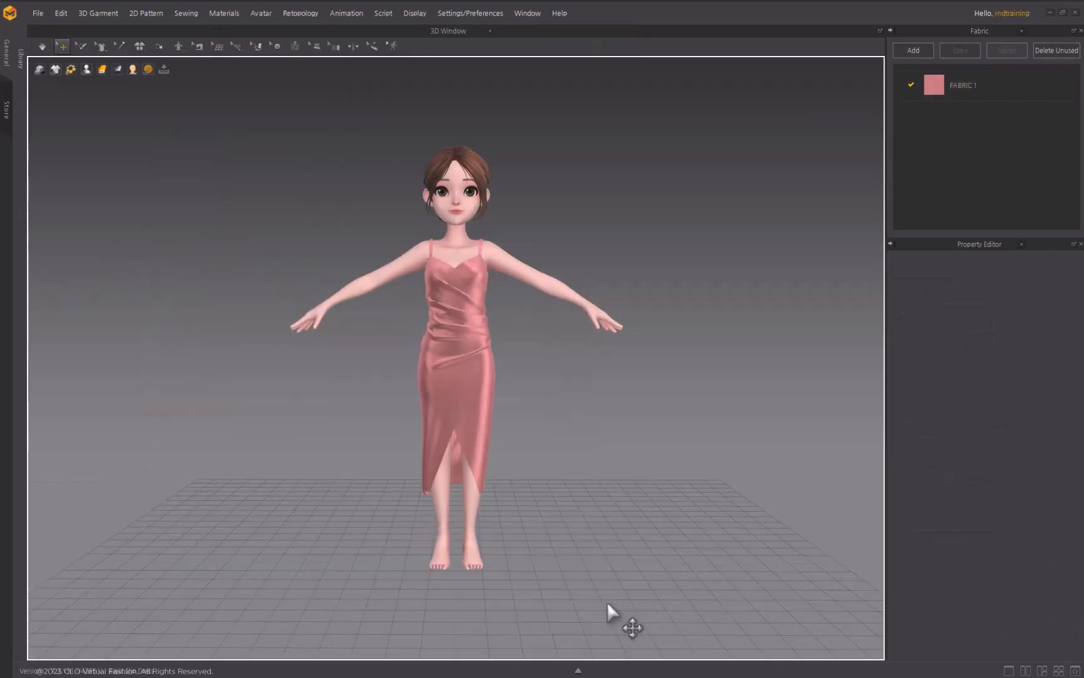
{"action": "mouse_move", "coordinate": [580, 566]}
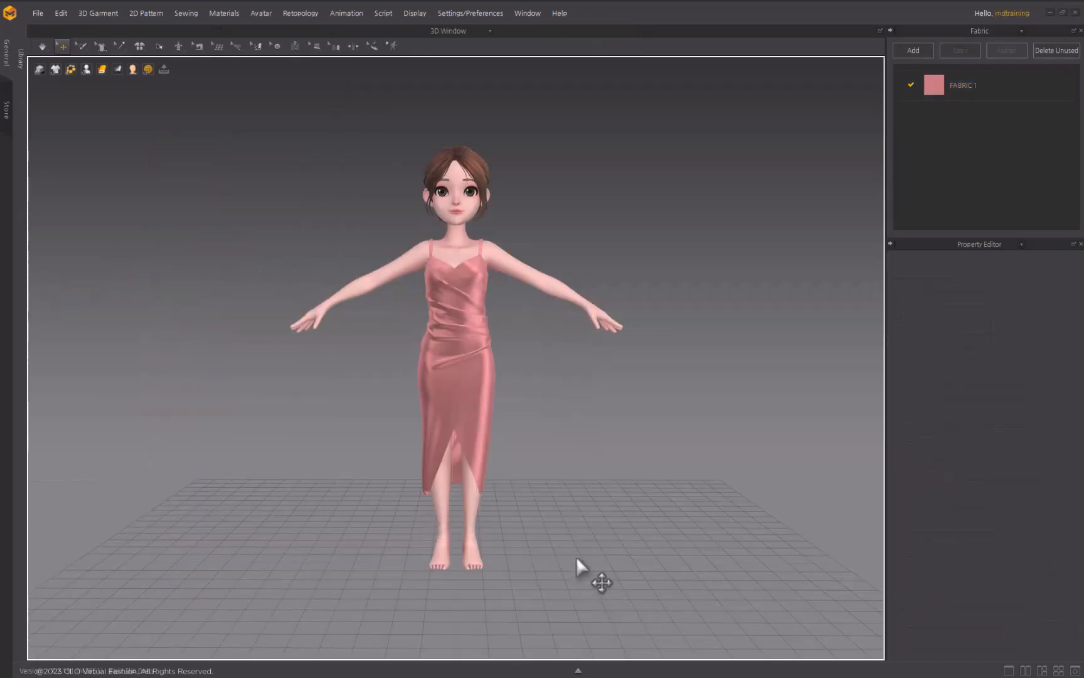